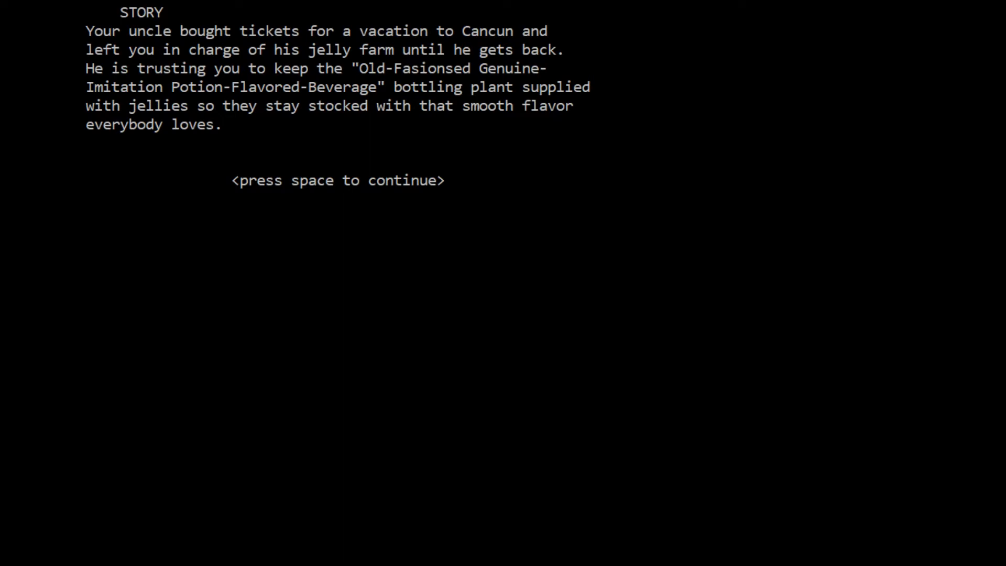
Advance with Space past the story and instructions to the controls legend.
key(space)
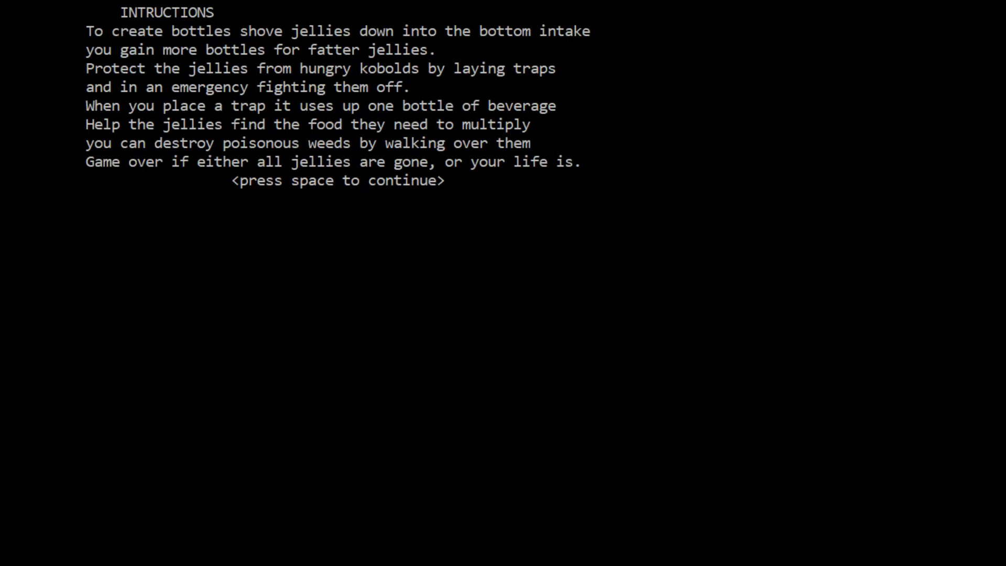
mouse_move(591, 186)
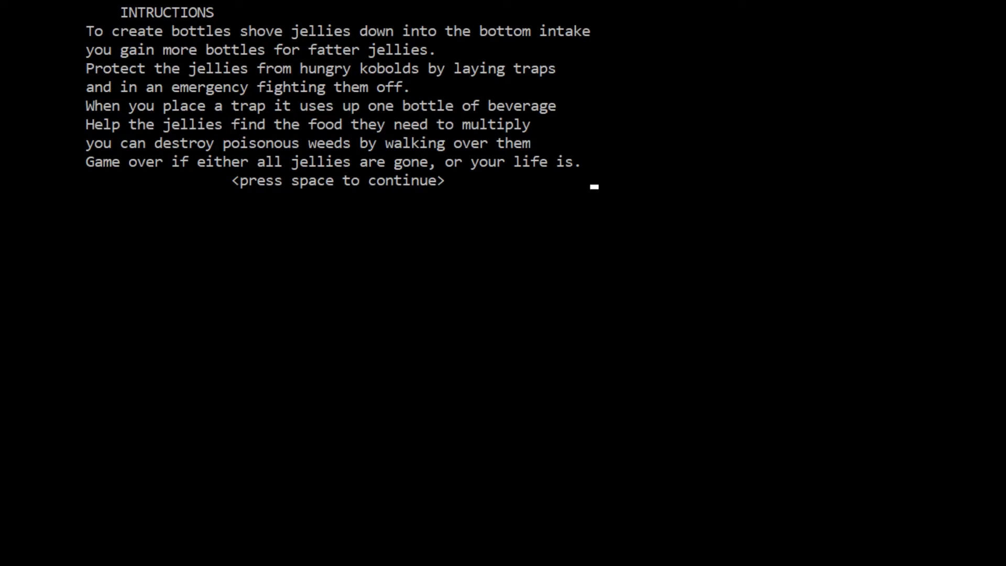
key(space)
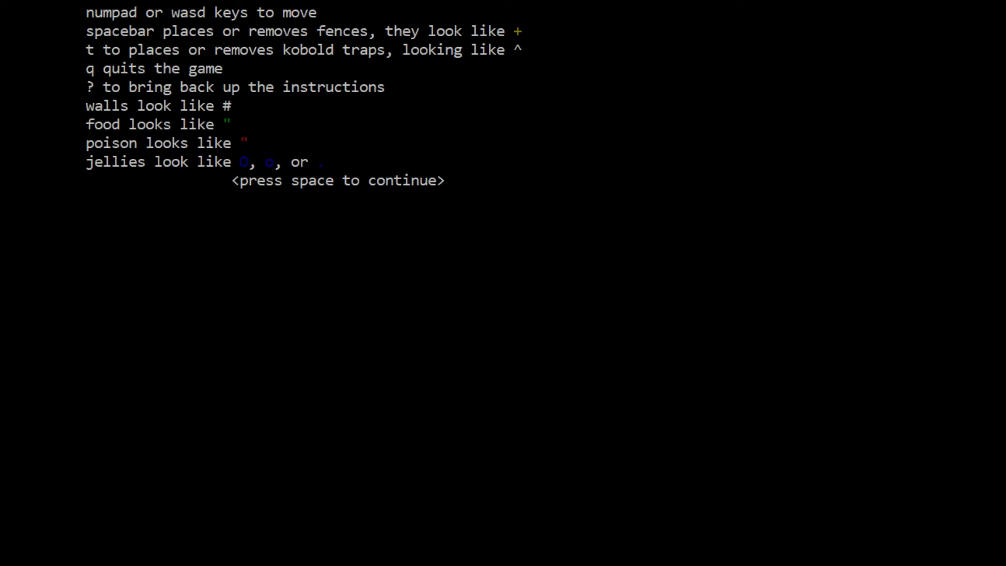
mouse_move(594, 186)
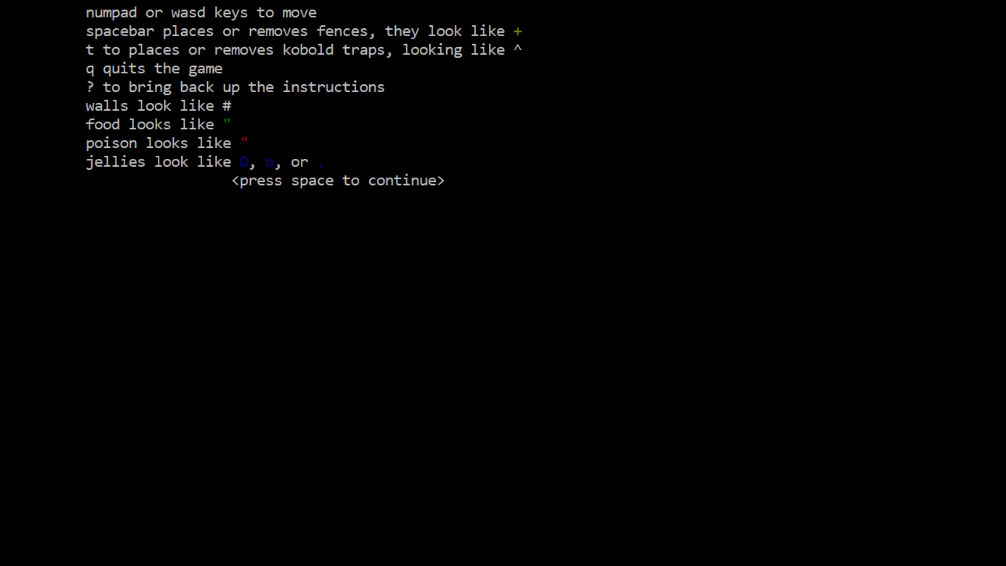
mouse_move(592, 186)
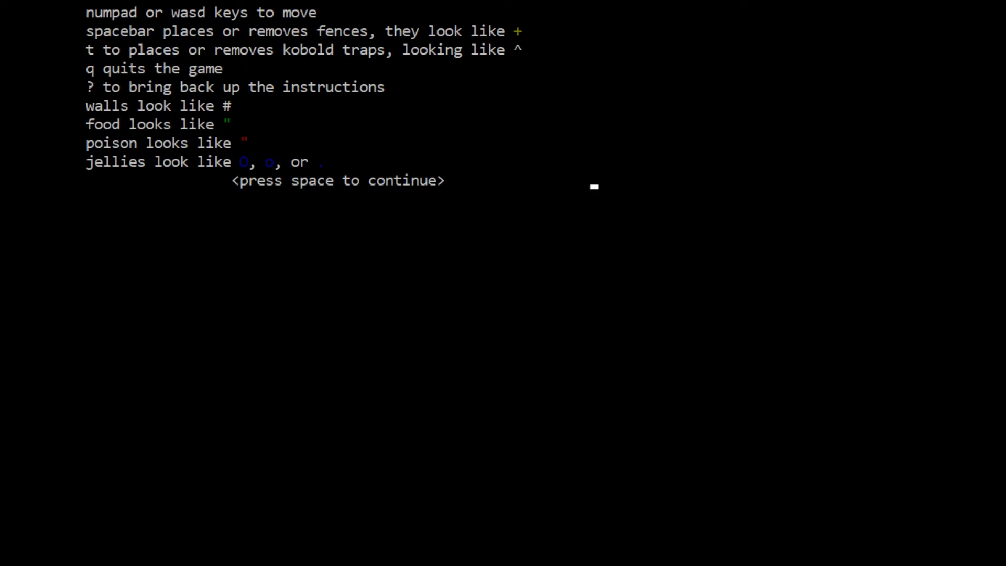
Dismiss the controls screen with Space to start the maze at 2 bottles, 50 hit points.
key(space)
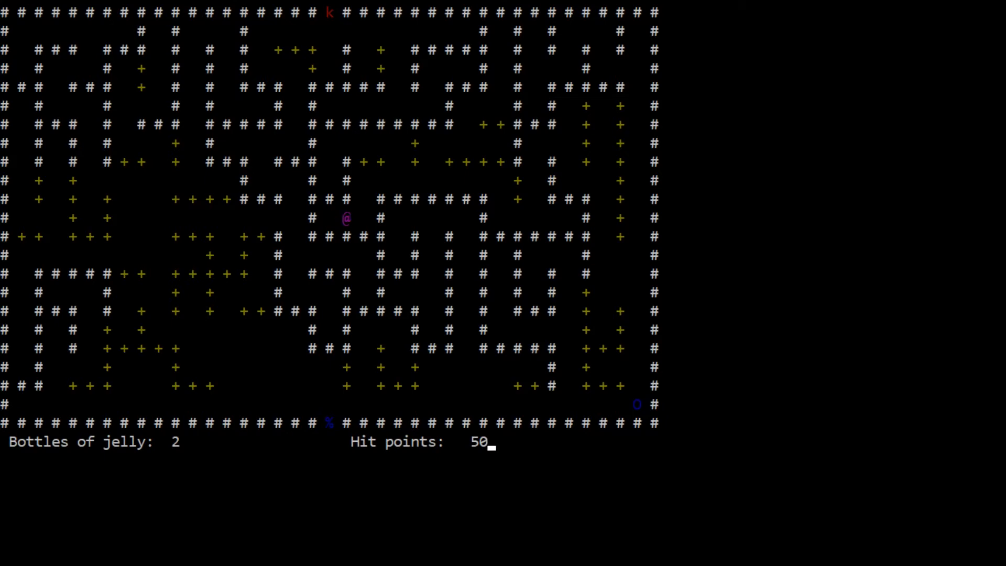
Walk down the right-hand corridor to get behind the jelly on the bottom row.
key(up)
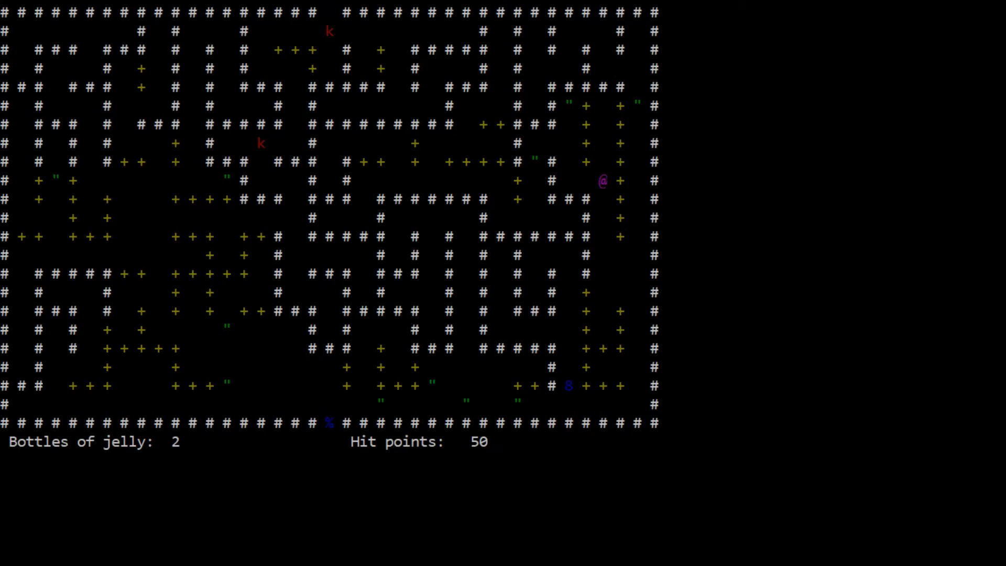
key(Down)
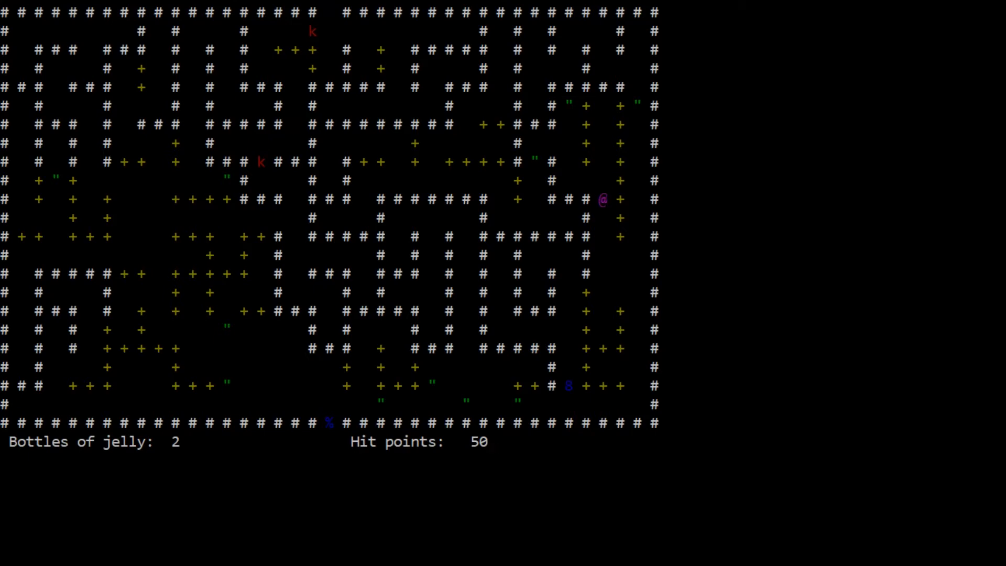
key(Down)
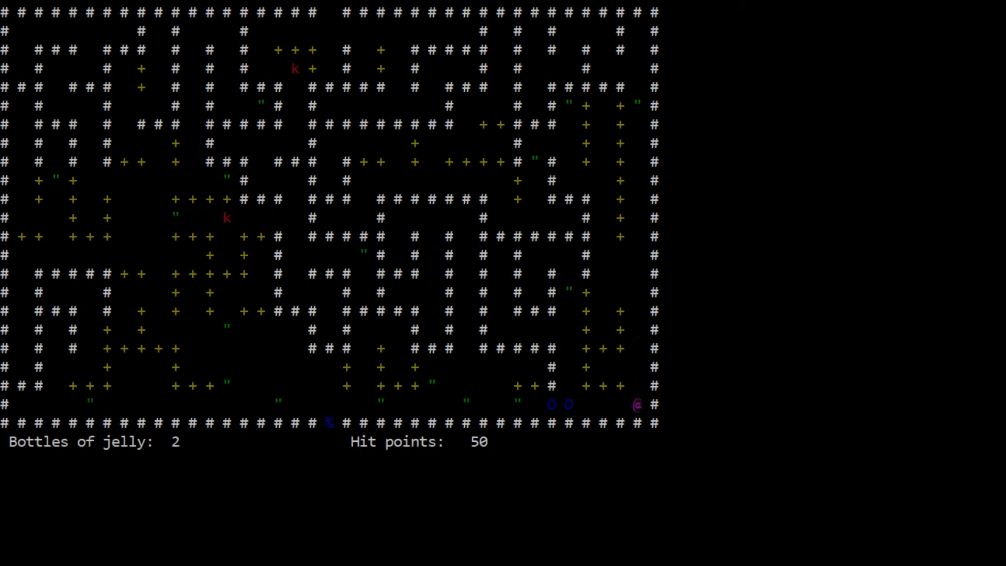
key(Up)
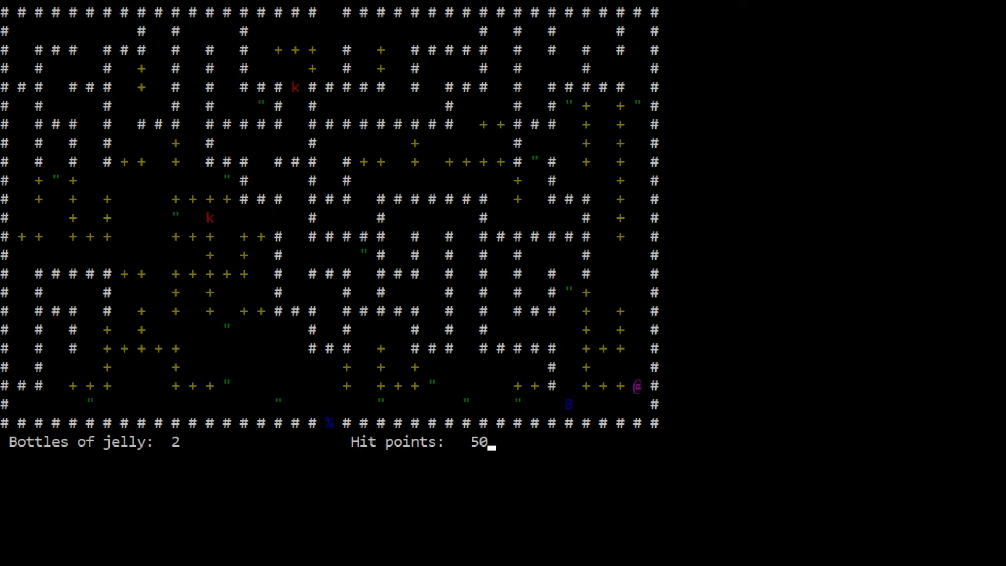
Shove the jelly left along the bottom row and into the % intake.
key(Left)
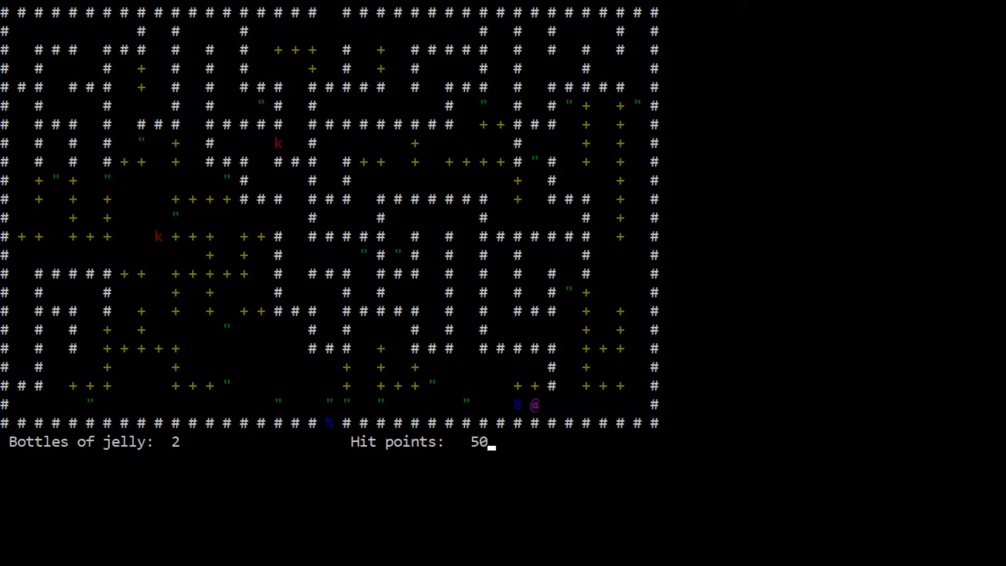
key(Left)
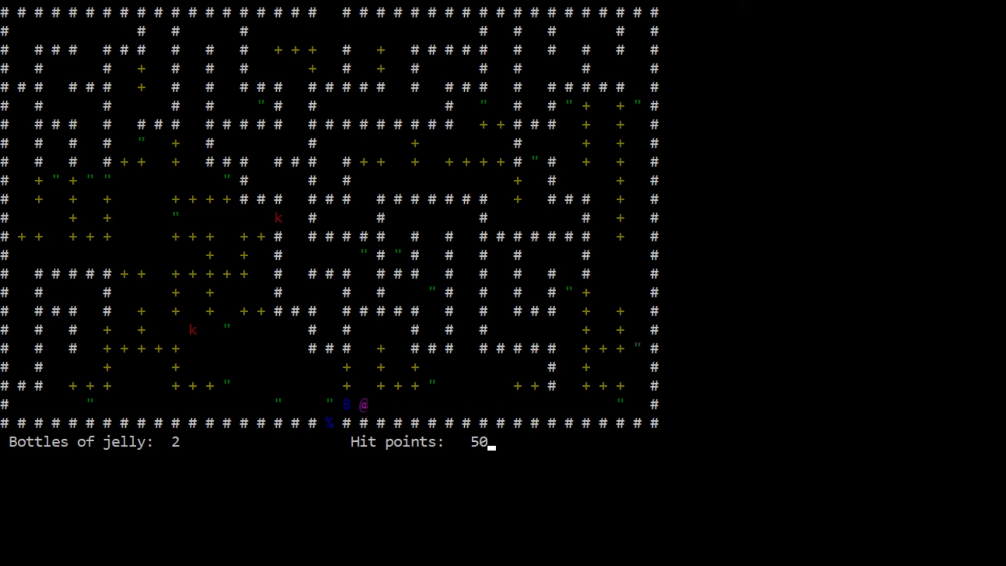
key(Left)
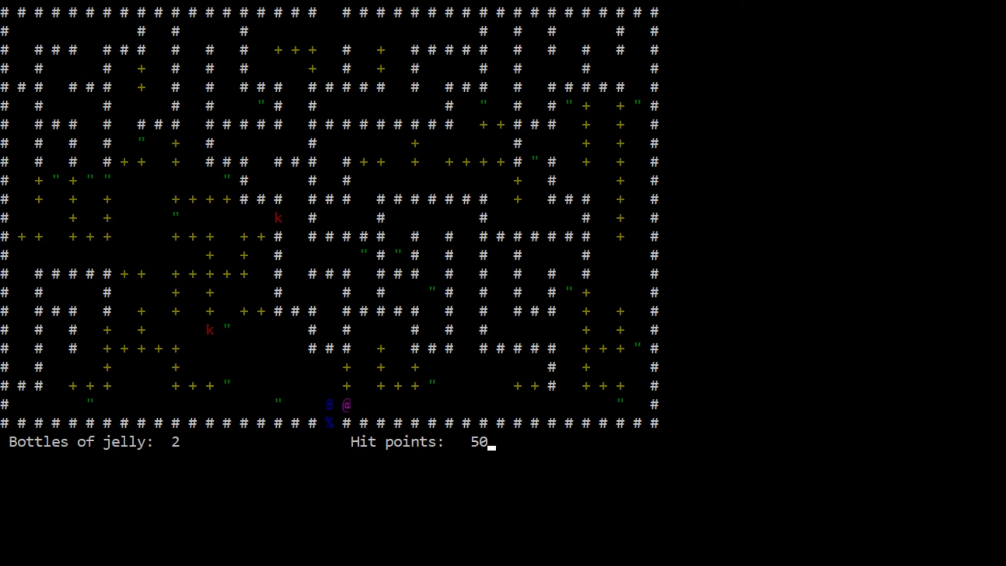
key(Up)
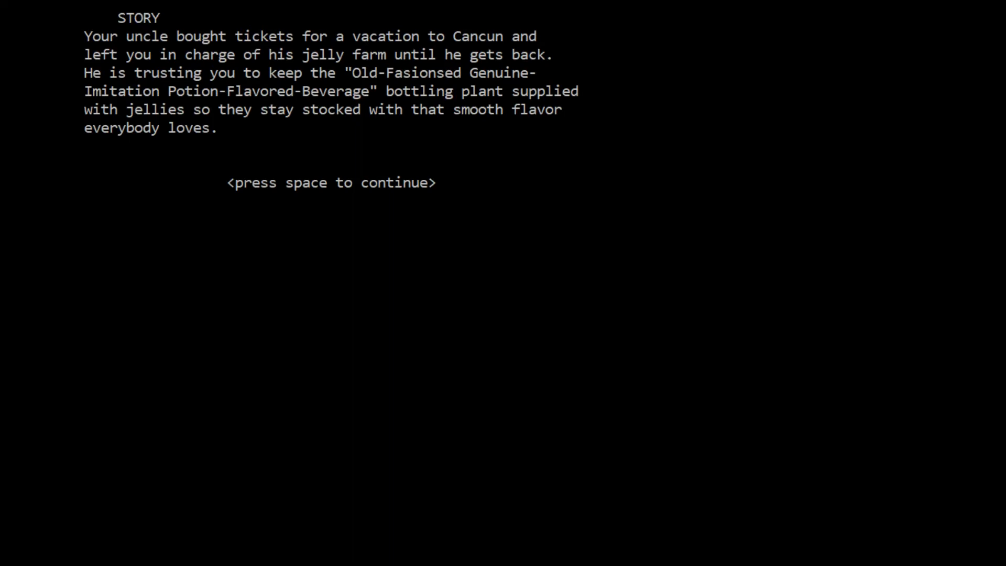
Quit the game, relaunch jellies.exe, and skip the three intro screens to a fresh maze.
key(space)
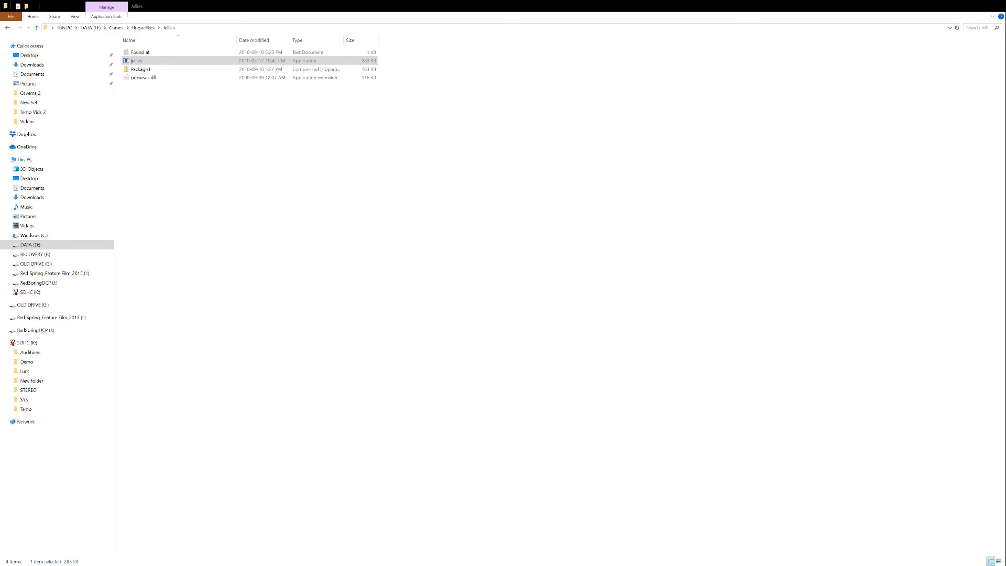
double_click(136, 61)
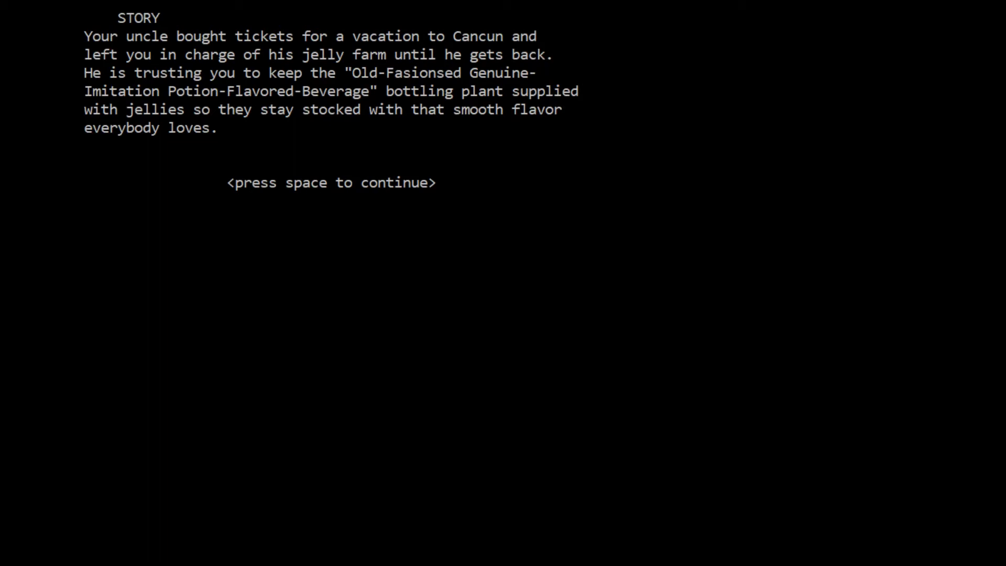
mouse_move(581, 188)
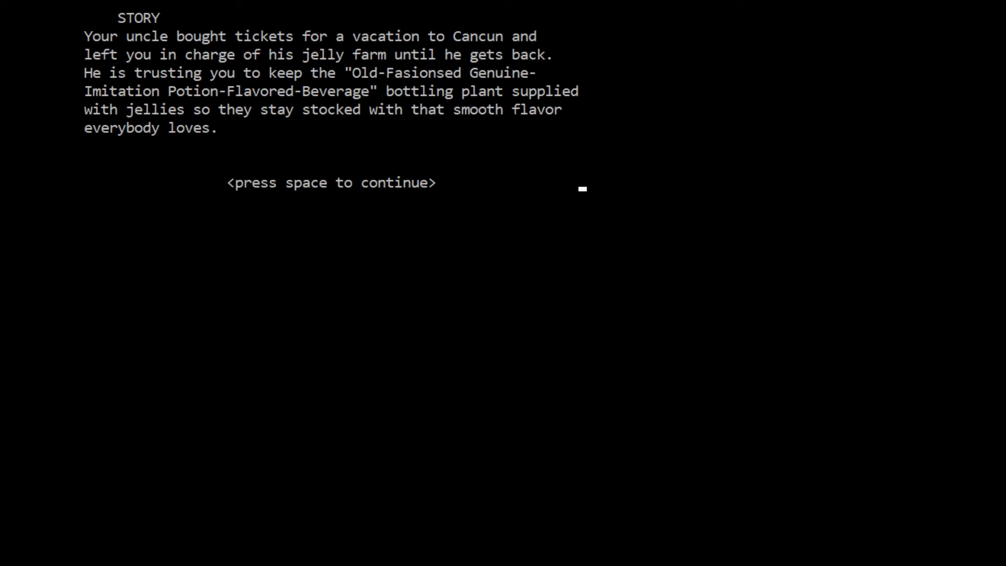
key(space)
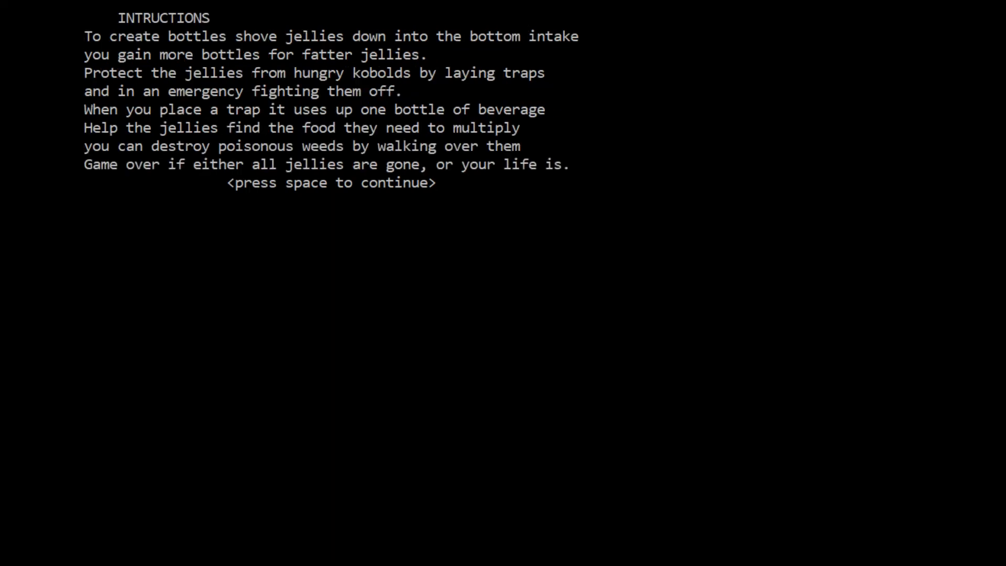
key(space)
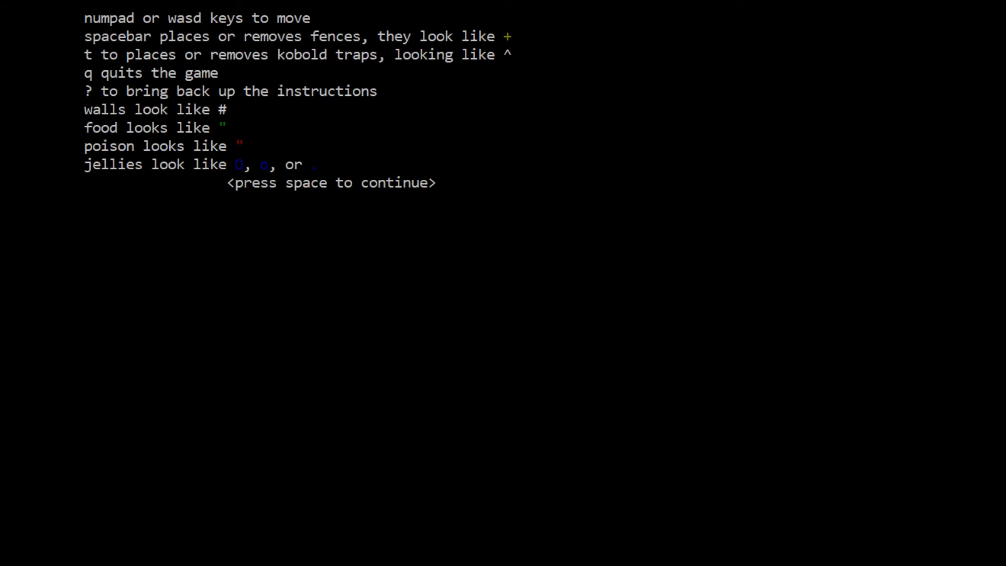
key(space)
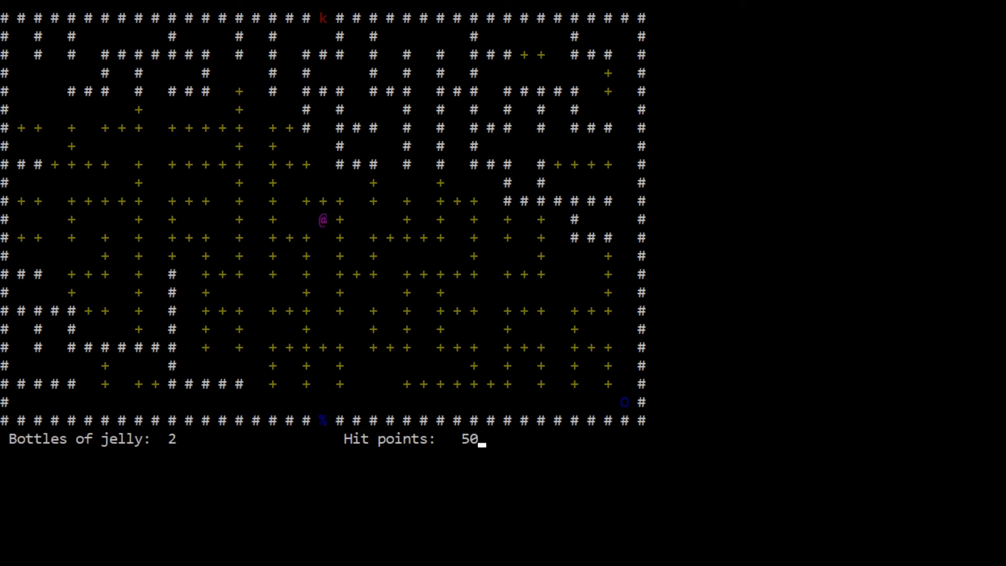
Lay a kobold trap, then travel down the right edge to get behind the bottom-row jelly.
key(Left)
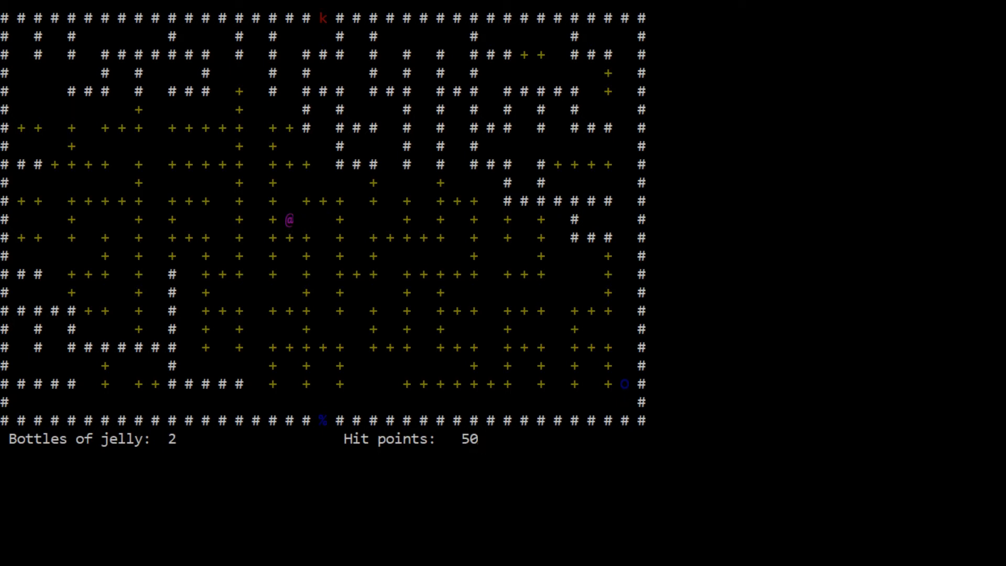
key(Left)
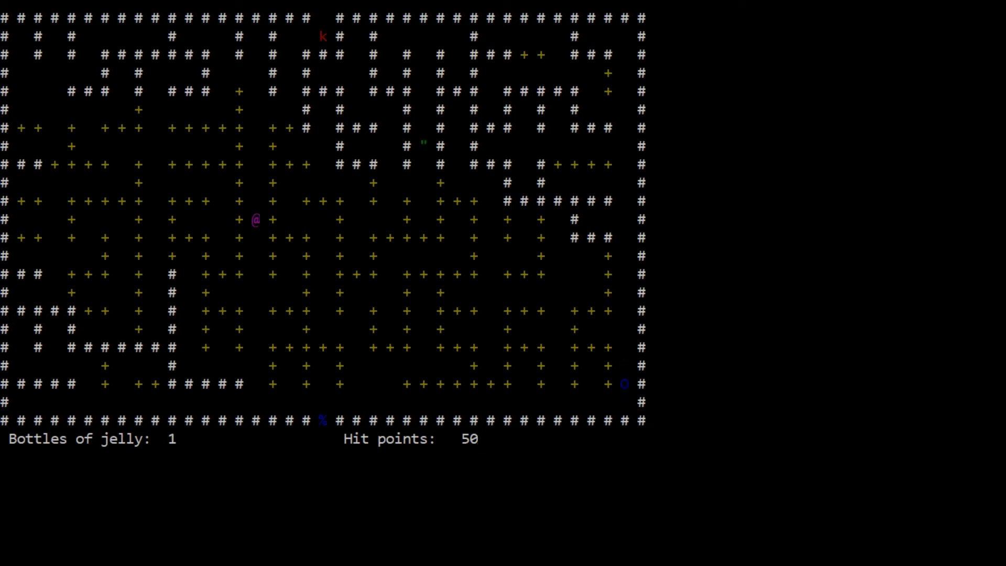
key(Right)
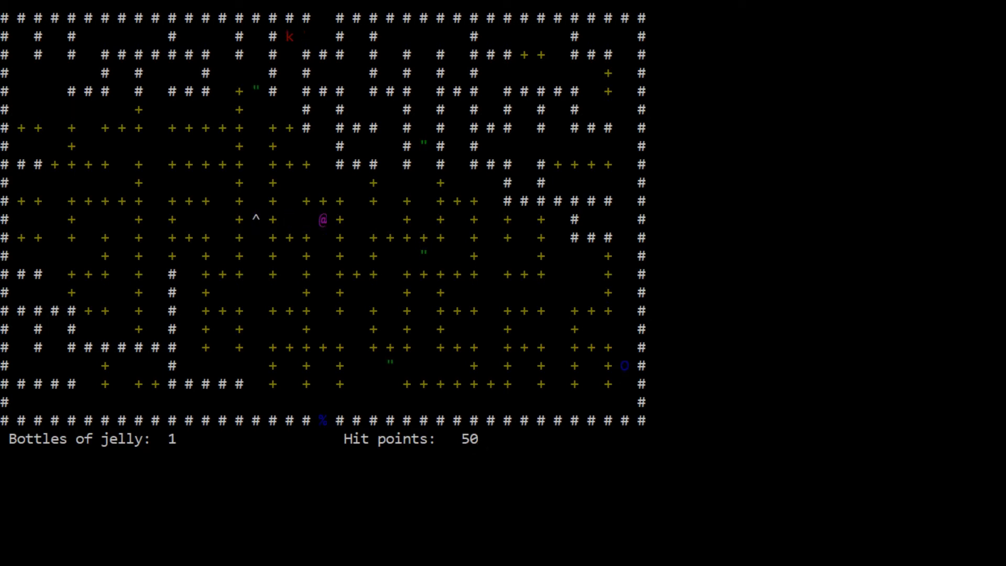
key(down)
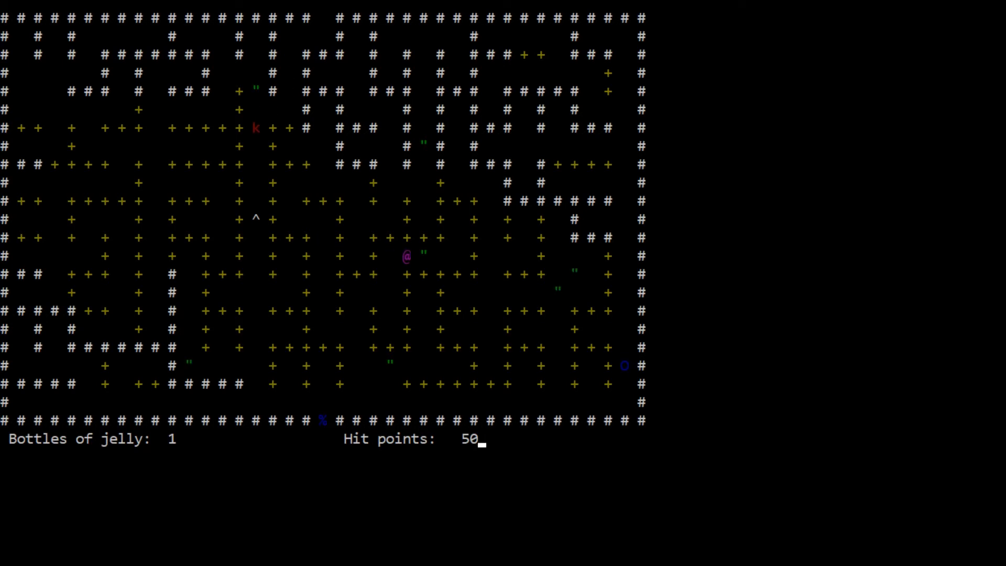
key(Right)
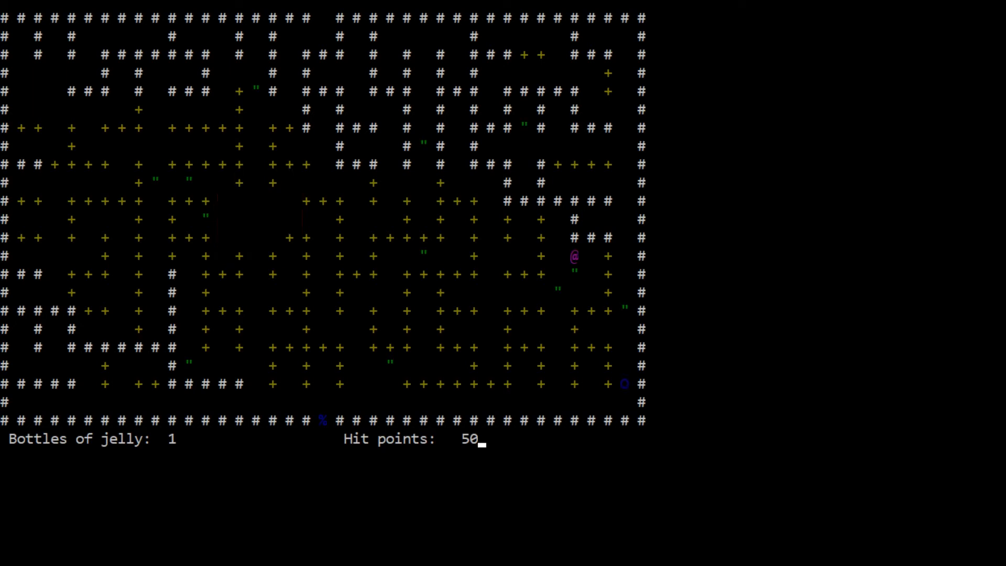
key(Right)
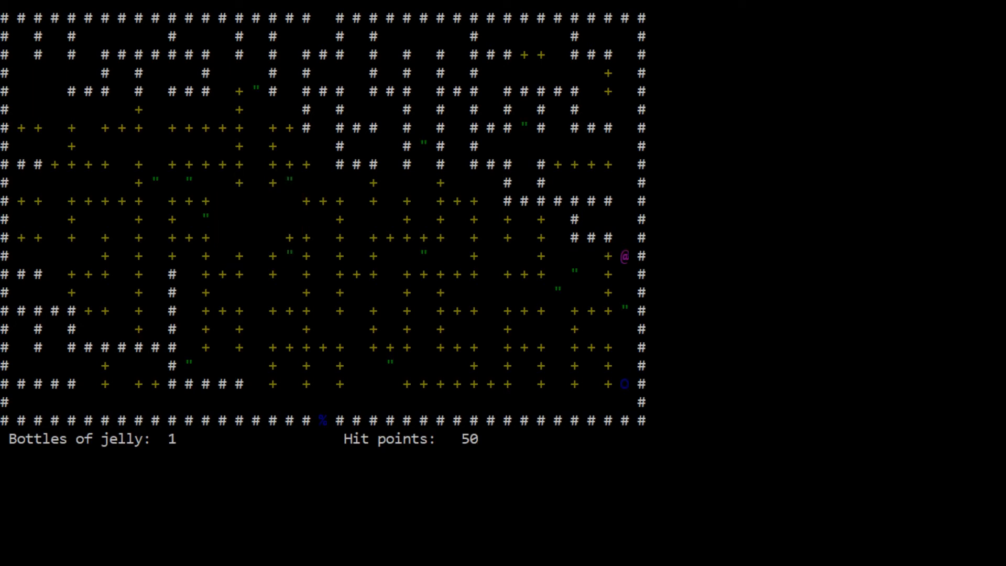
key(Down)
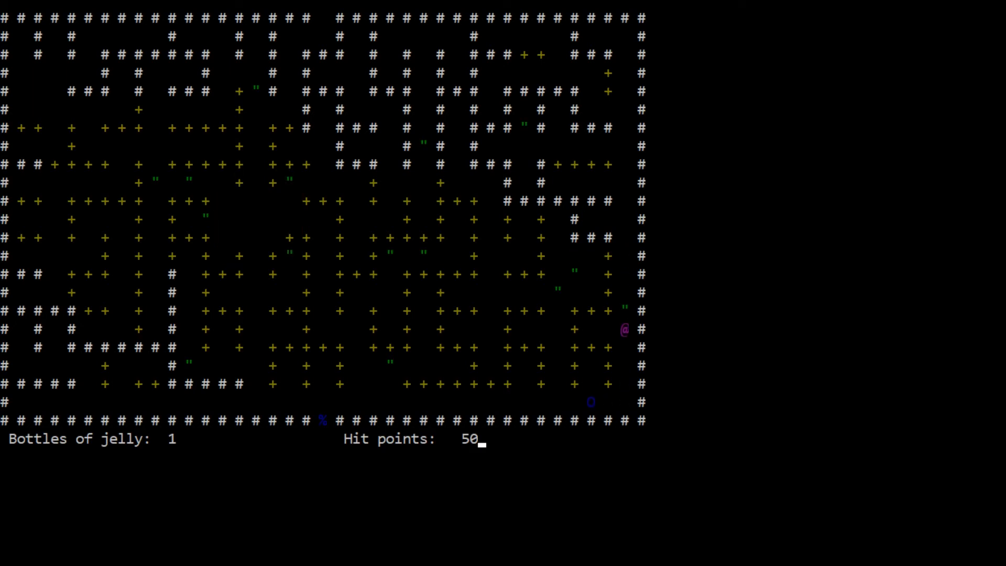
key(Down)
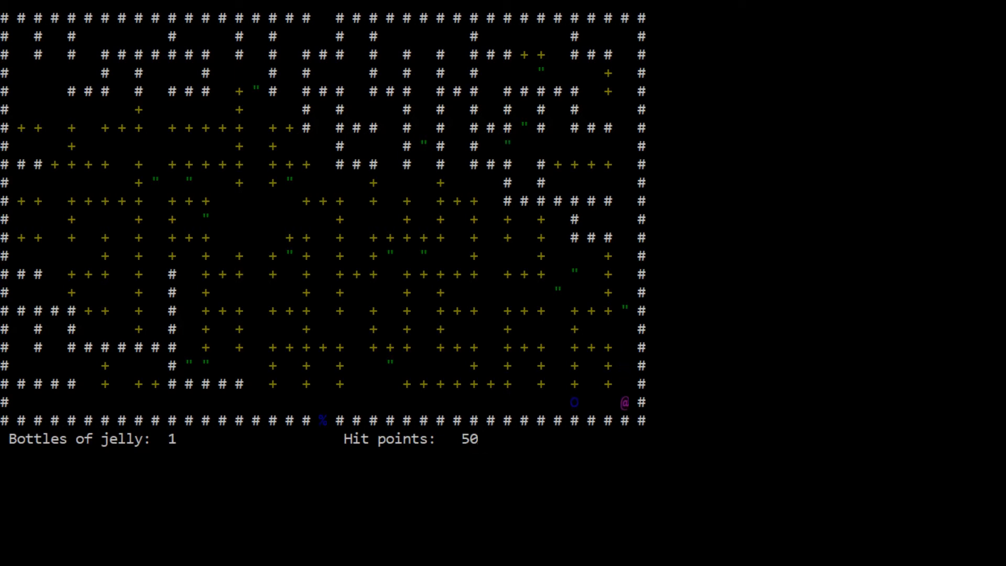
Push the jelly left along the bottom row into the intake, raising bottles to 4.
key(Left)
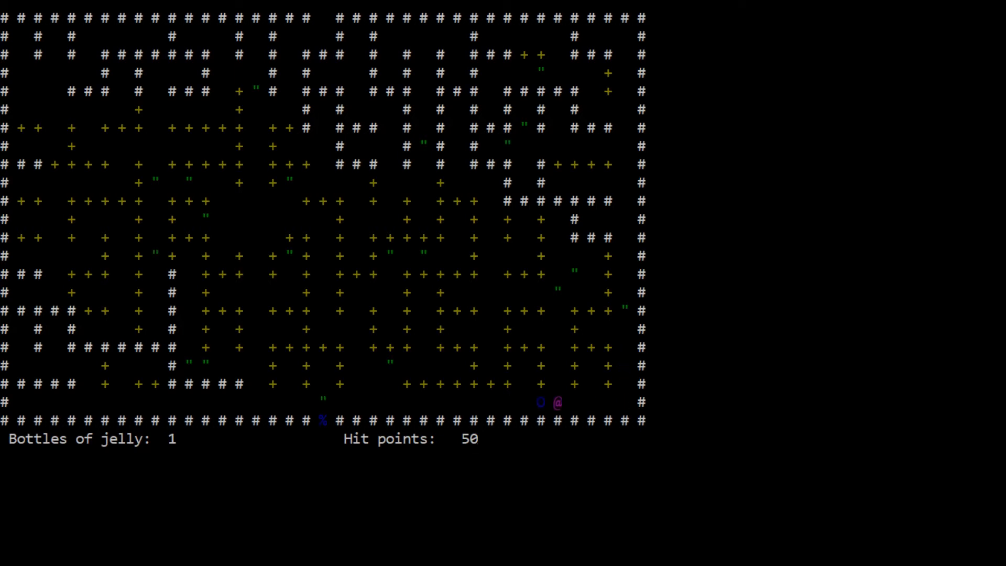
key(Left)
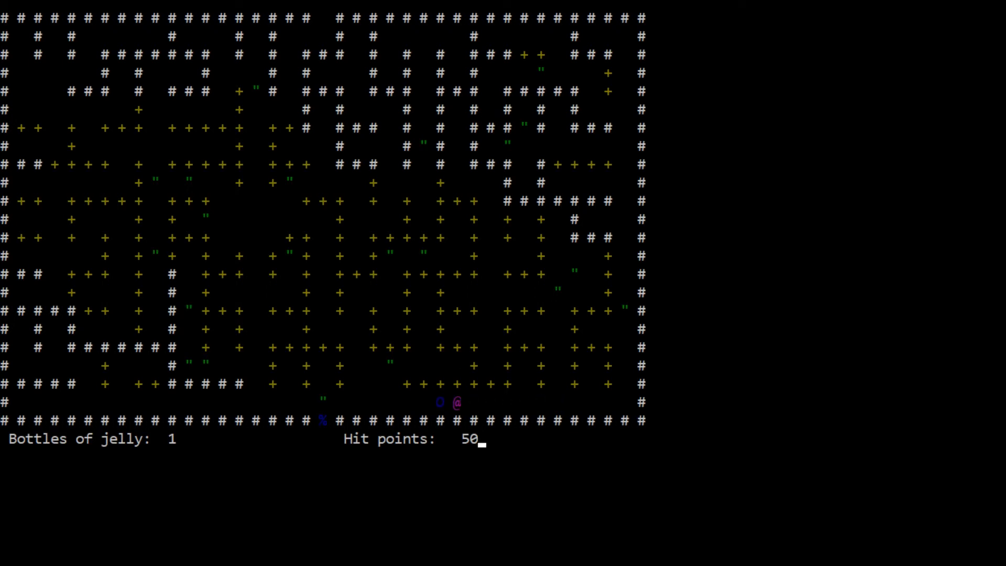
key(Left)
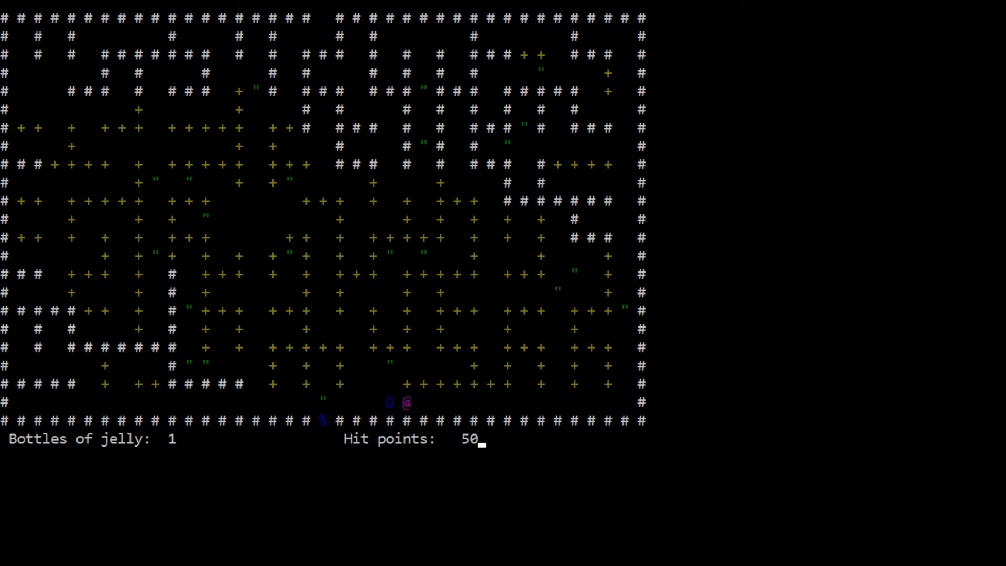
key(Left)
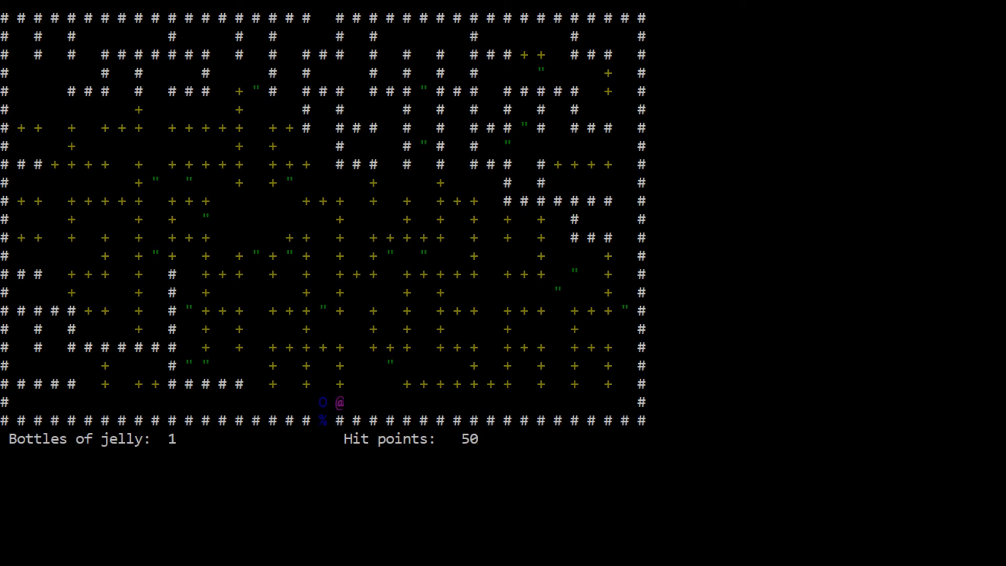
key(Right)
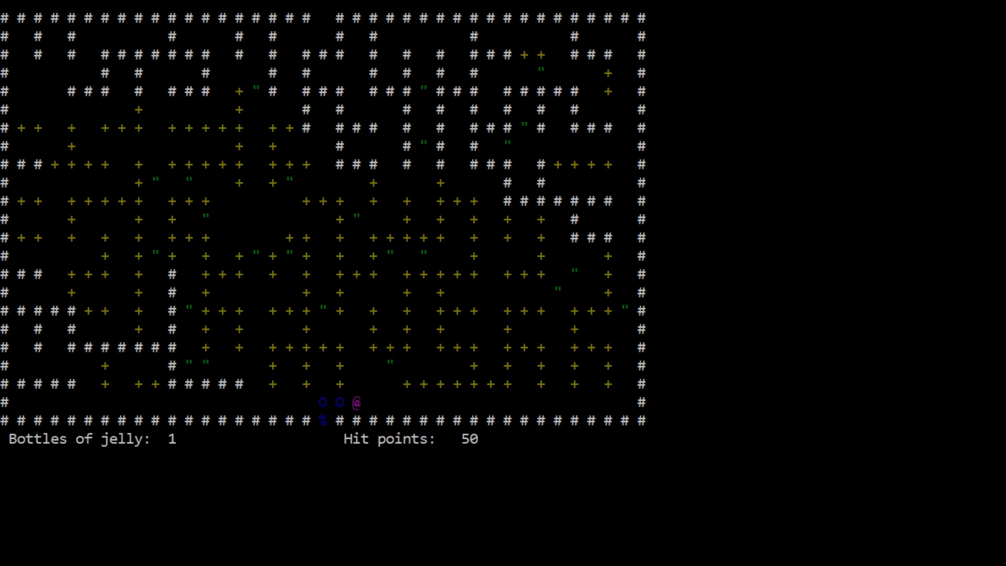
key(up)
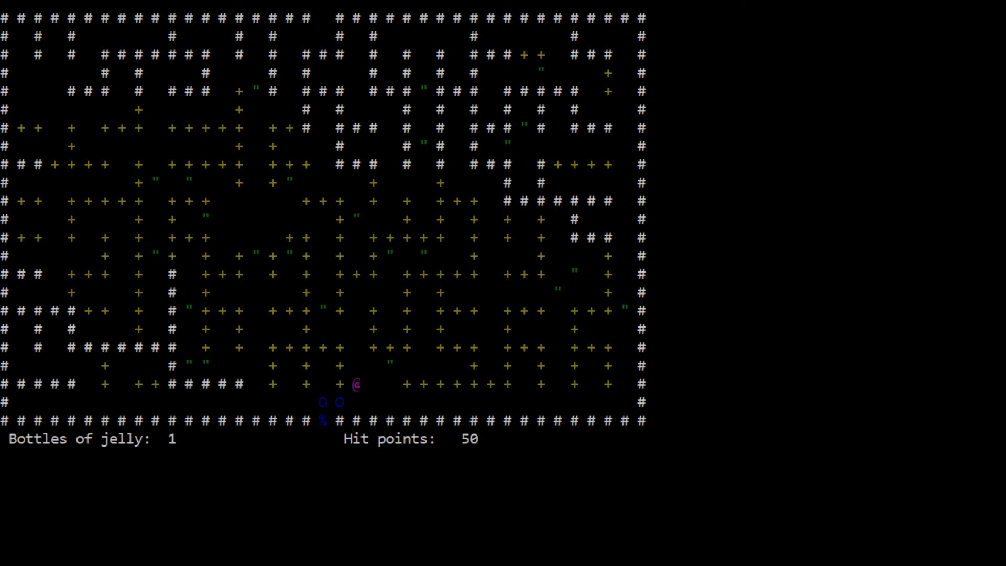
key(Down)
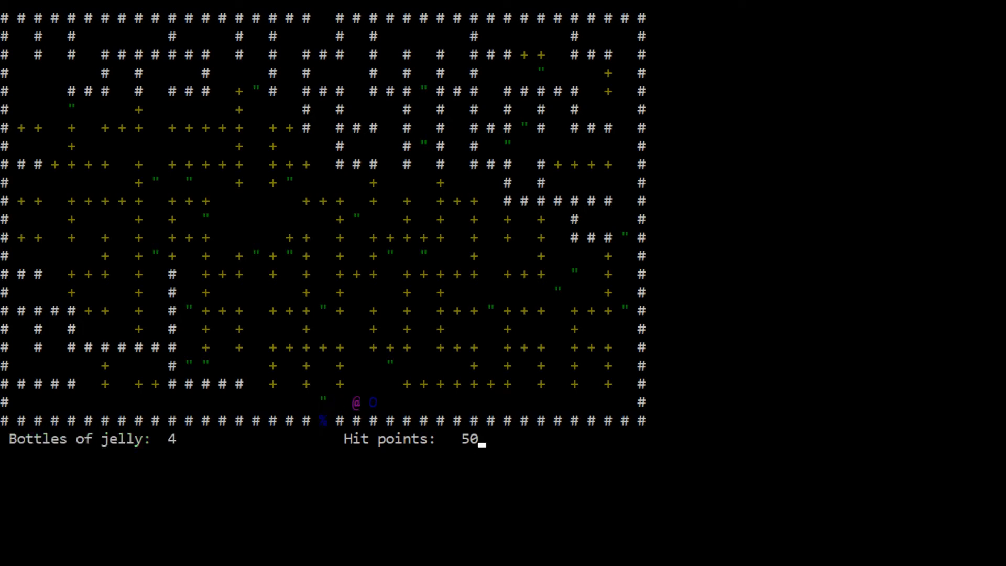
Circle around the upper row and push the next jelly up to the intake from the right.
key(up)
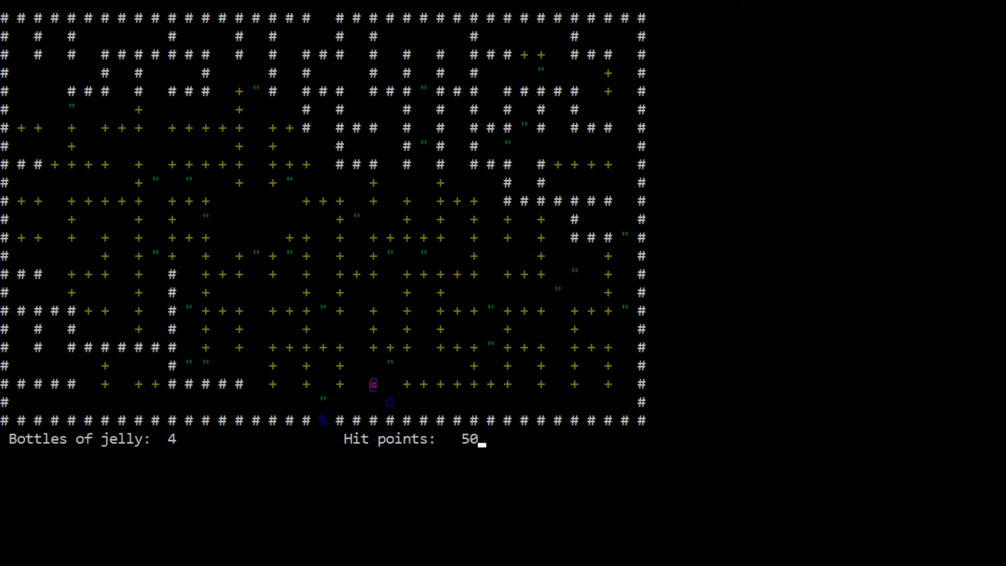
key(Right)
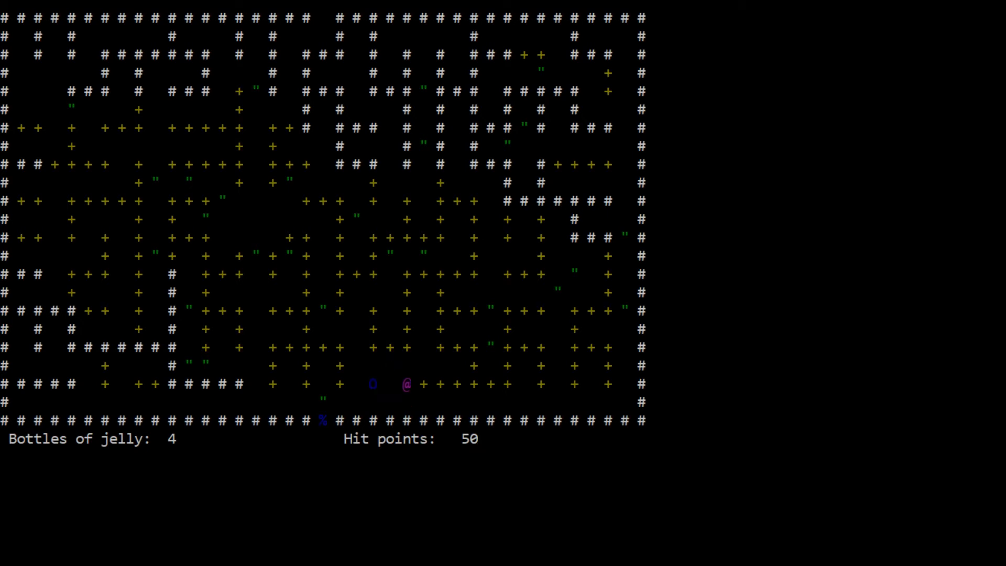
key(Up)
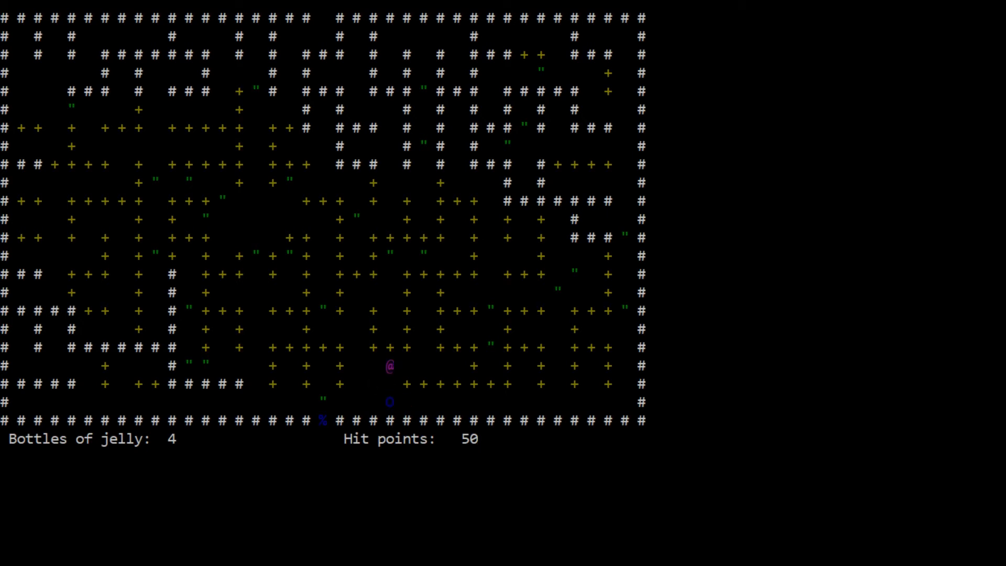
key(Right)
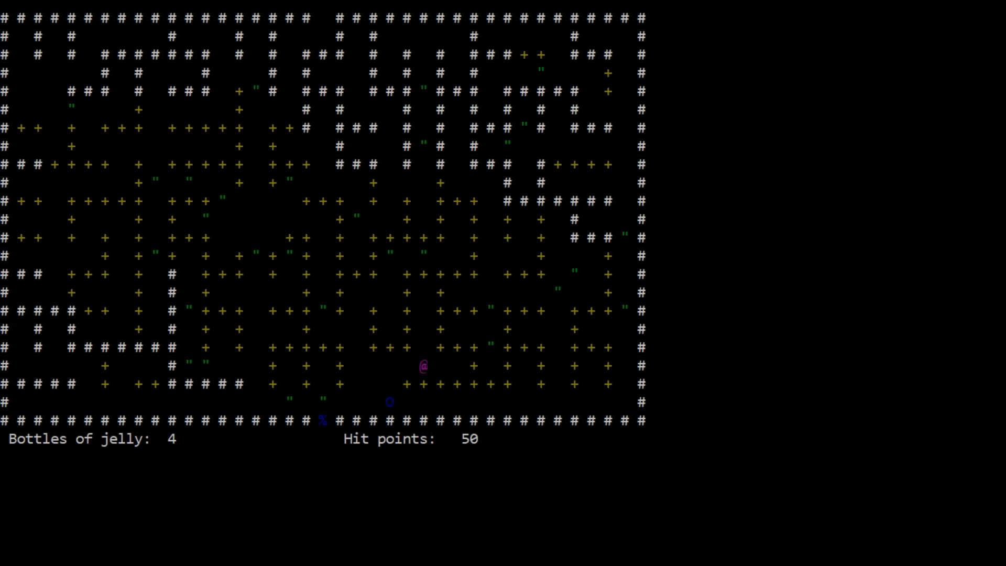
key(Down)
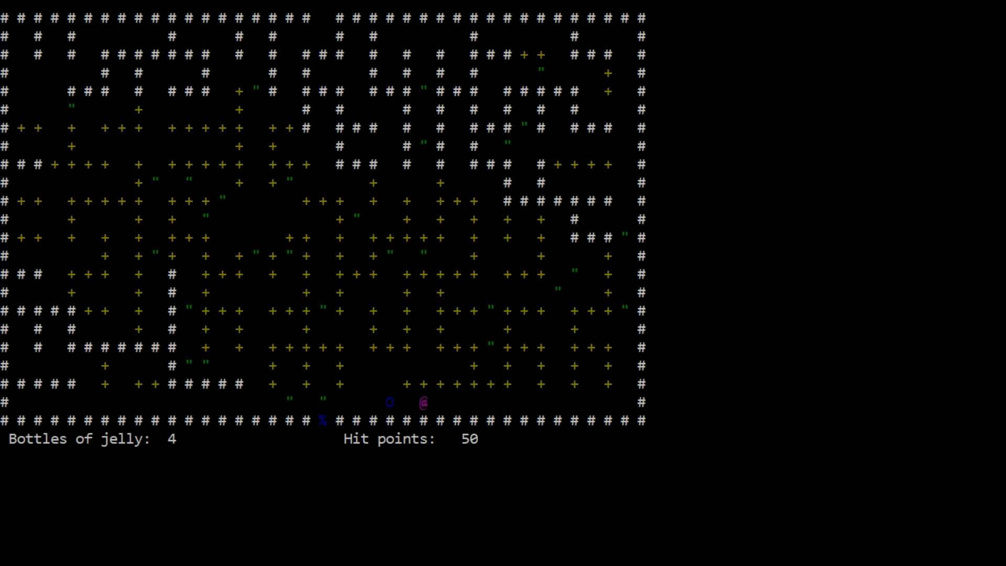
key(Left)
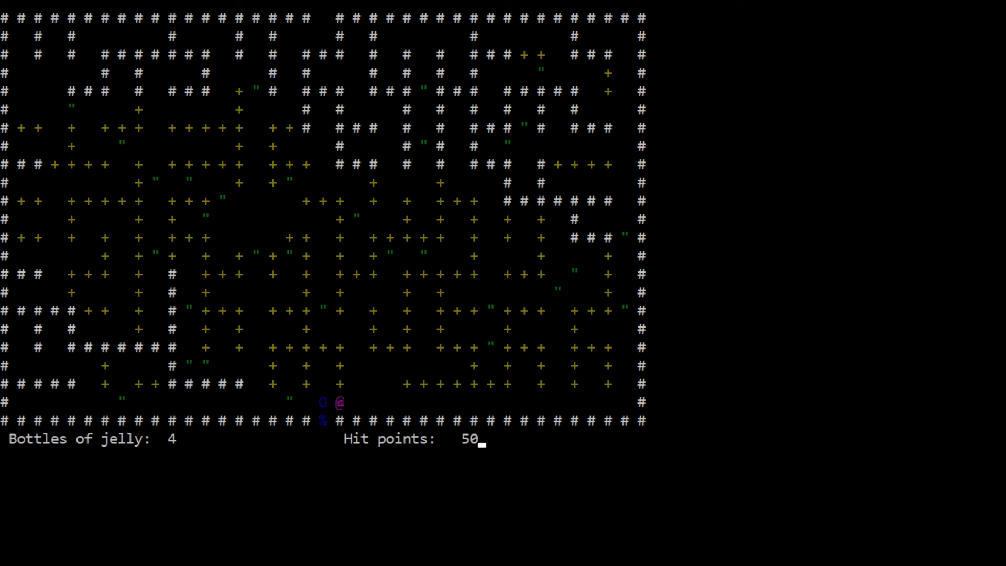
key(Right)
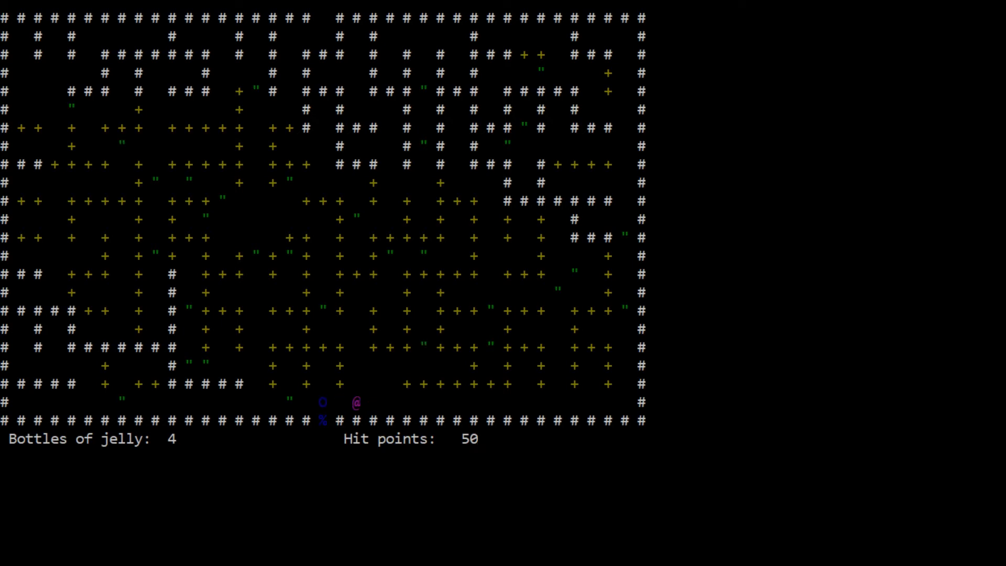
key(Left)
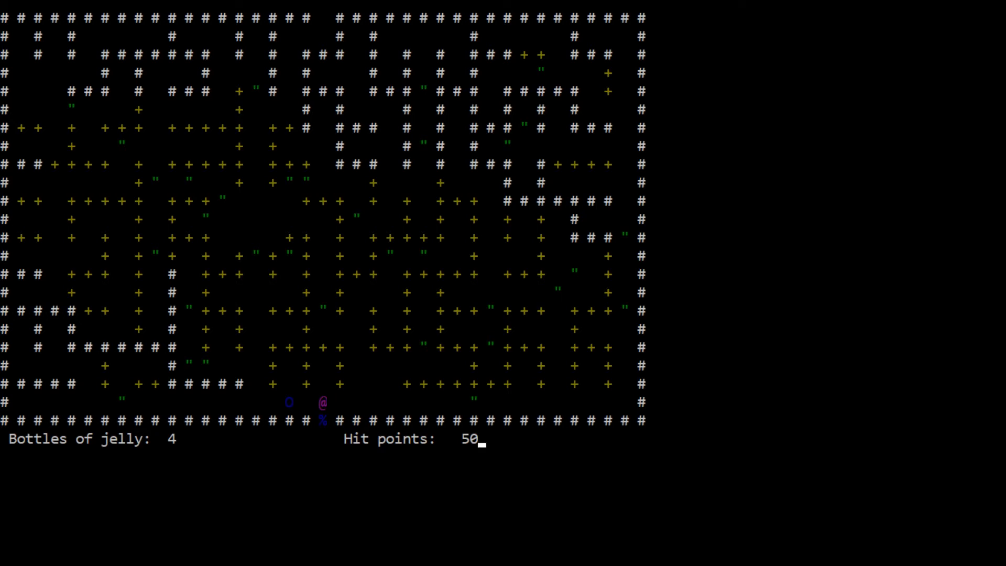
Get left of the jellies and shove them right into the intake, raising bottles to 7.
key(Left)
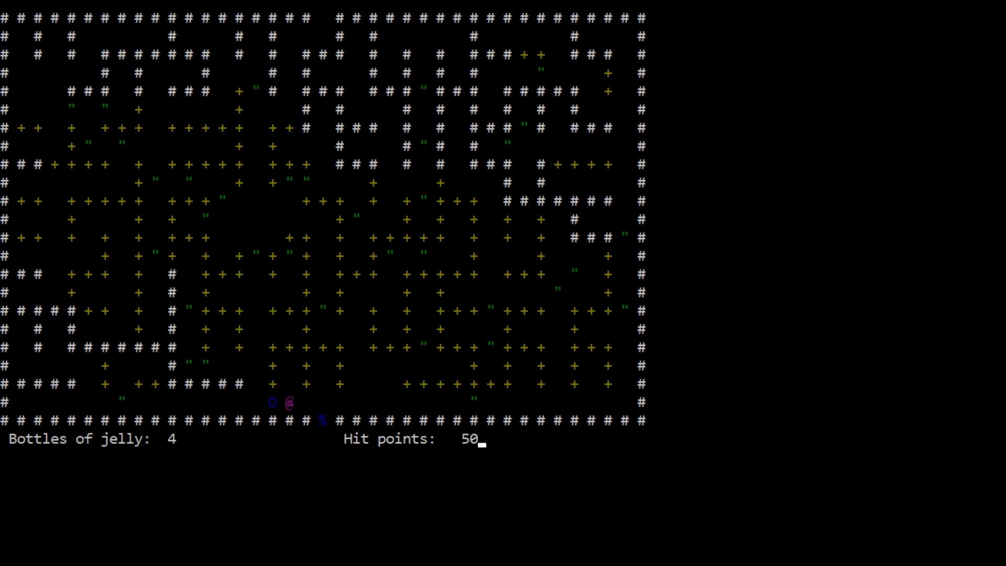
key(Left)
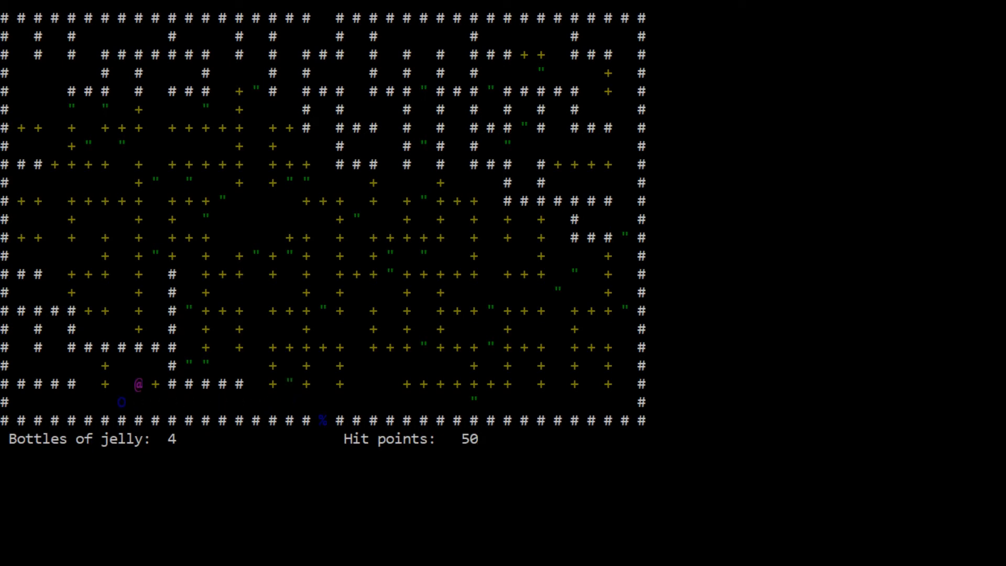
key(Left)
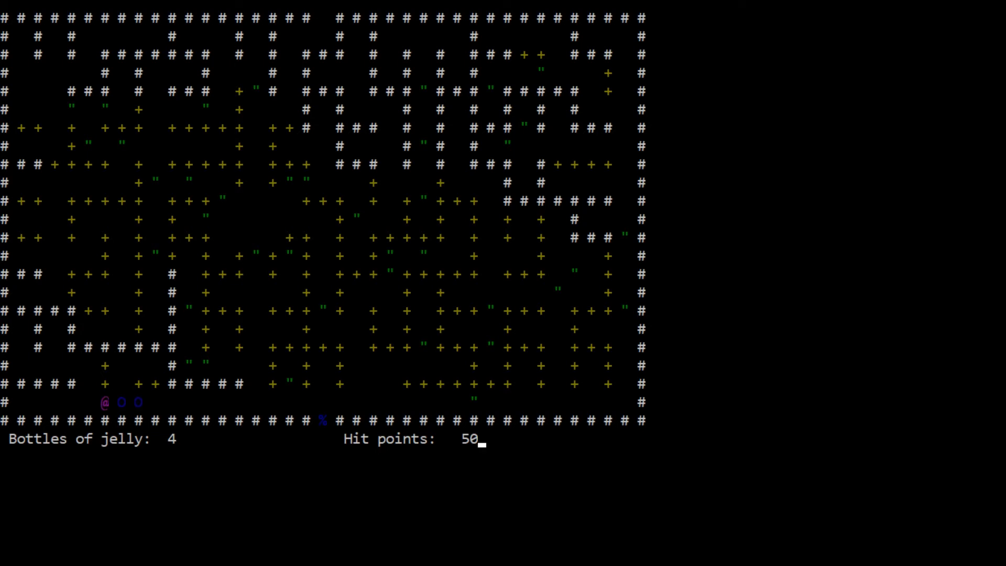
key(Right)
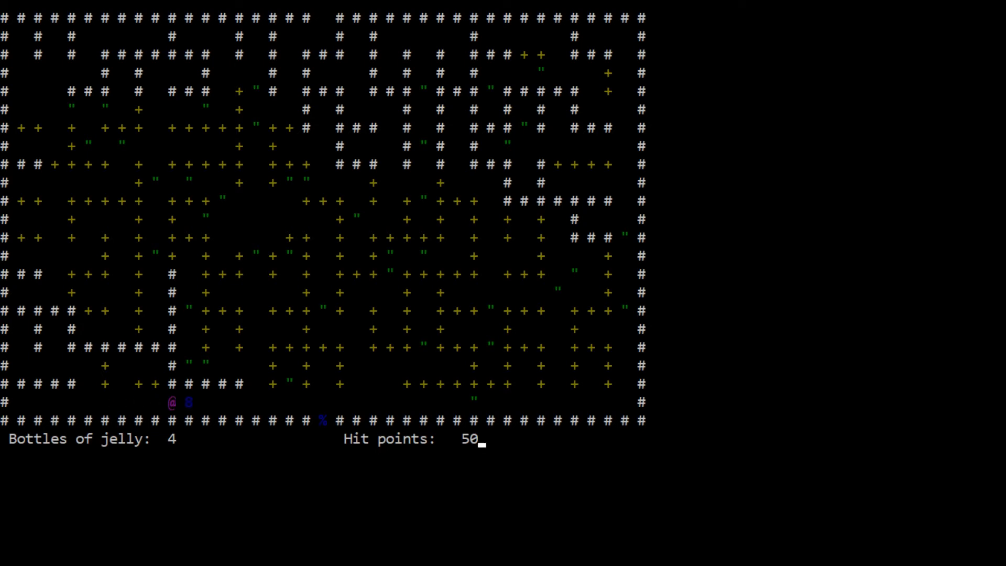
key(Right)
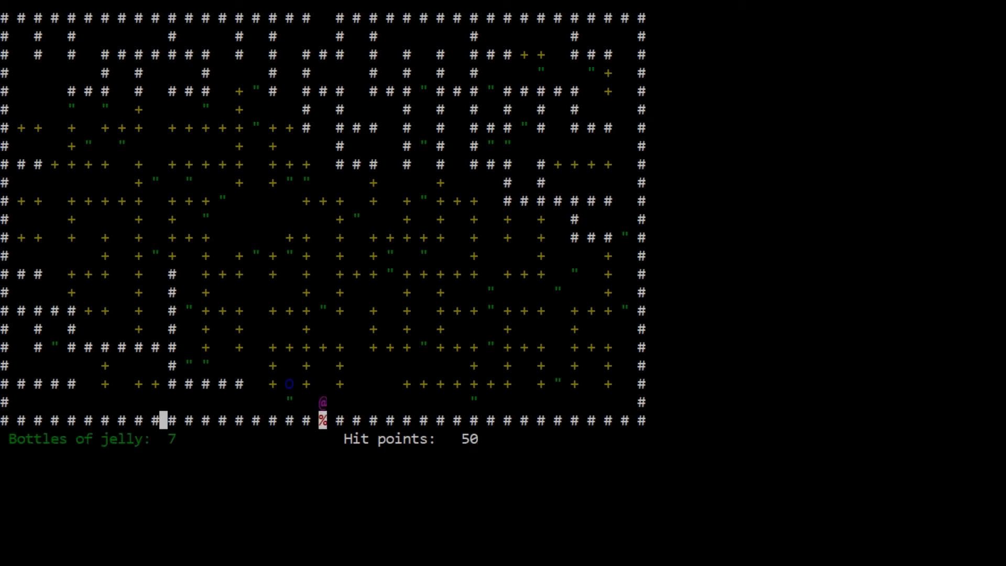
Get above the jelly over the intake and push it down, ending the run at 13 bottles.
key(Up)
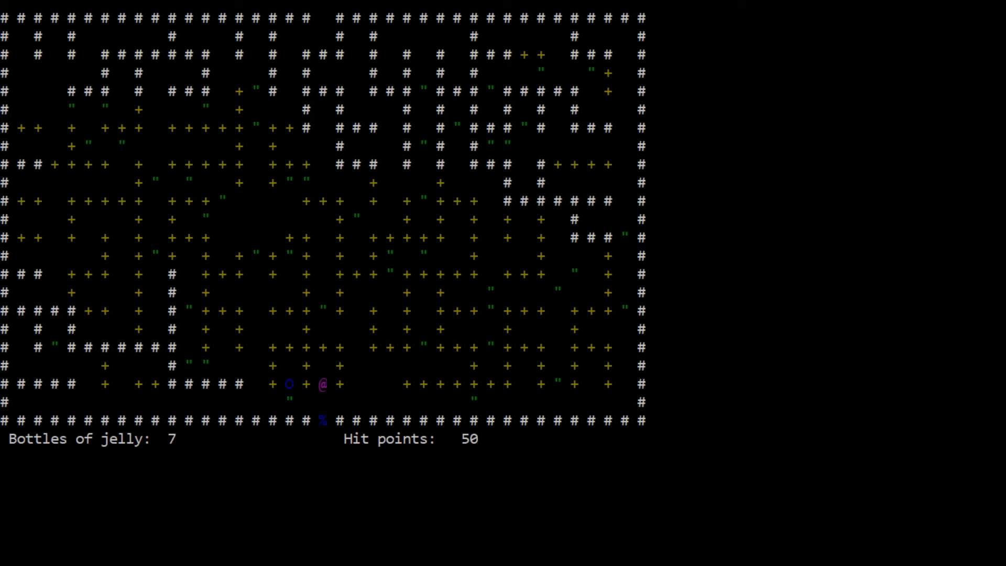
key(up)
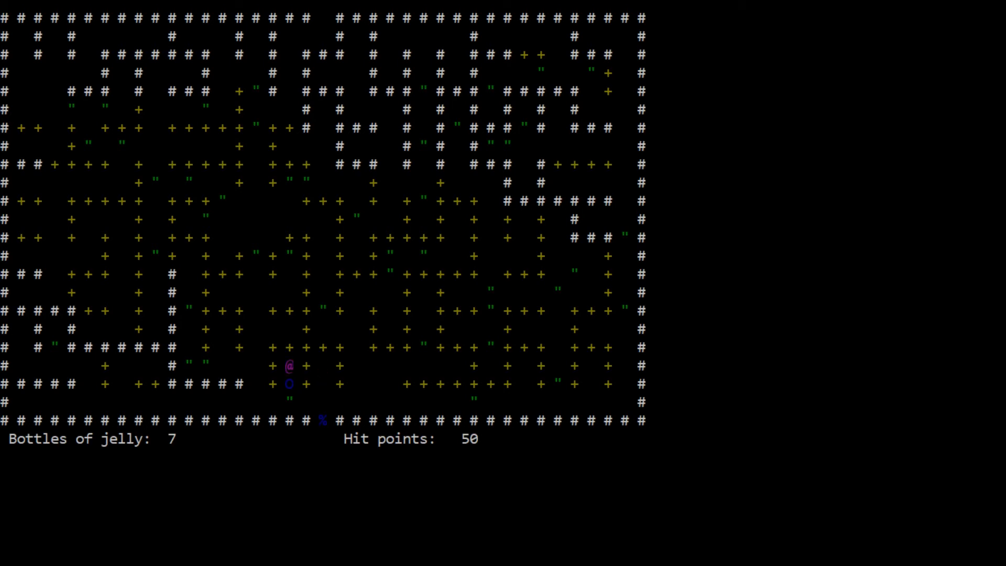
key(Down)
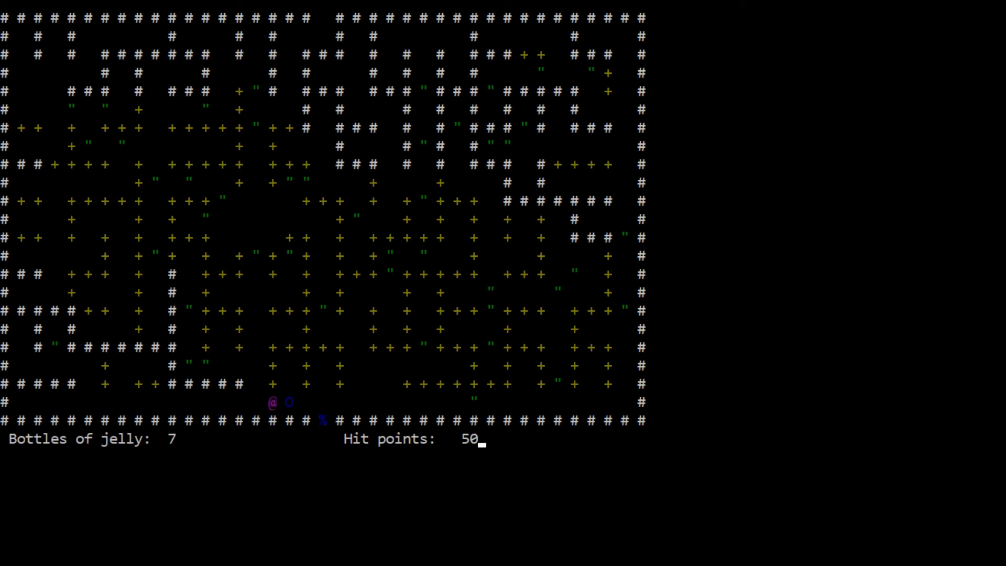
key(up)
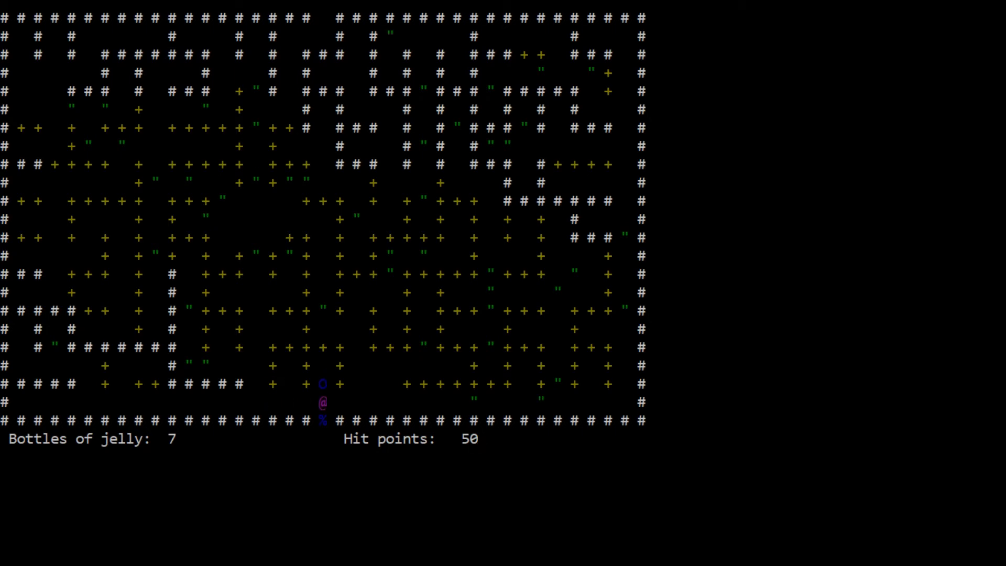
key(Up)
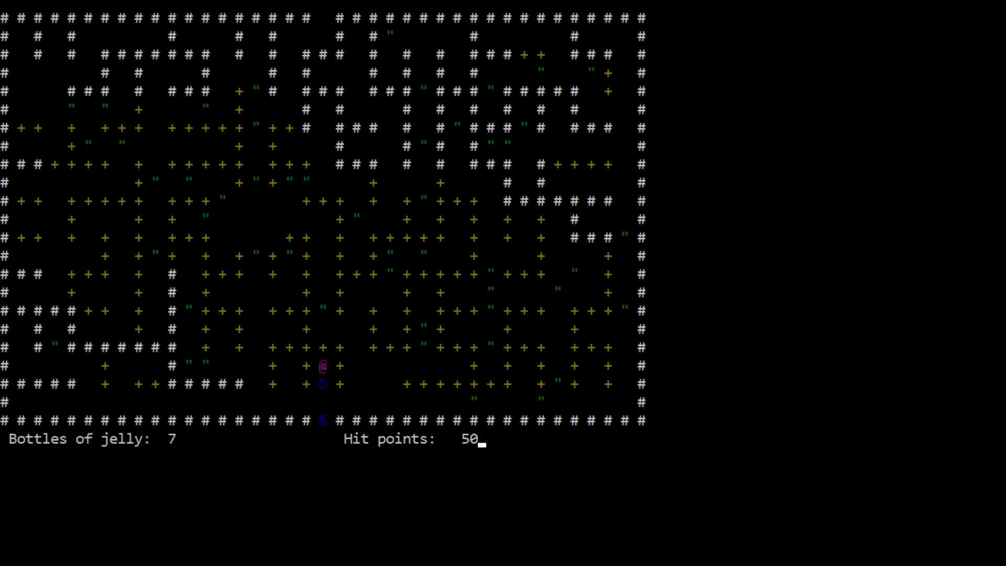
key(up)
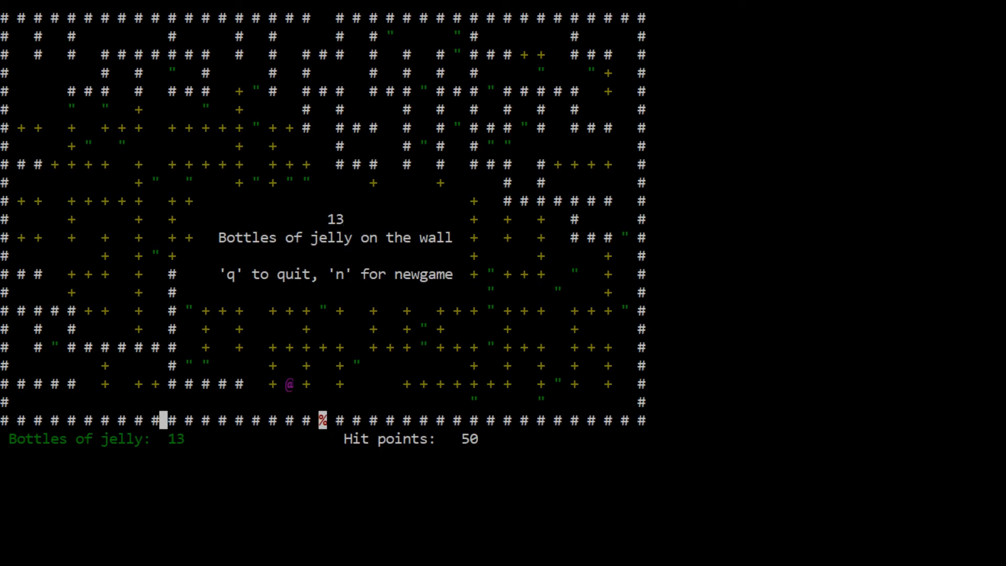
key(n)
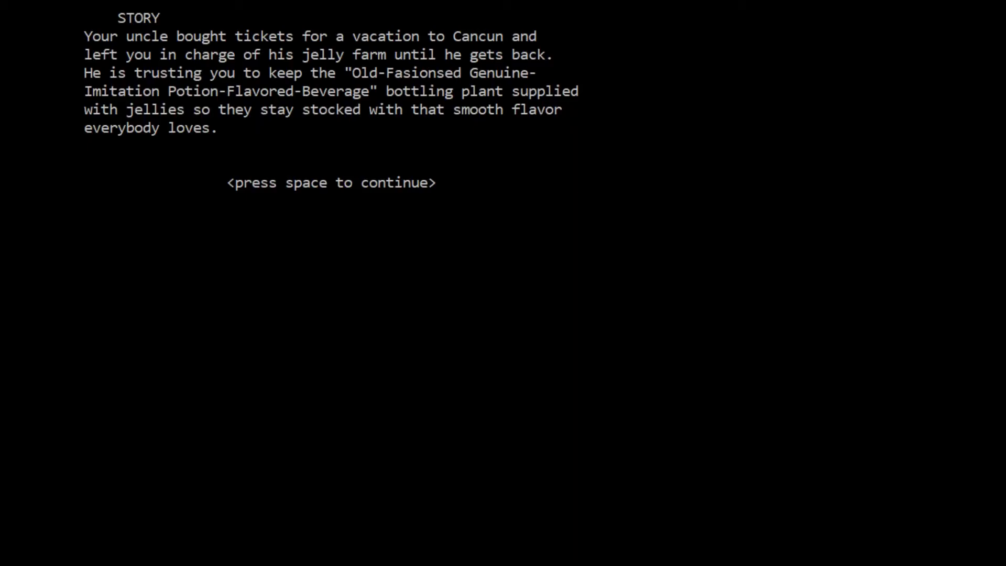
mouse_move(582, 188)
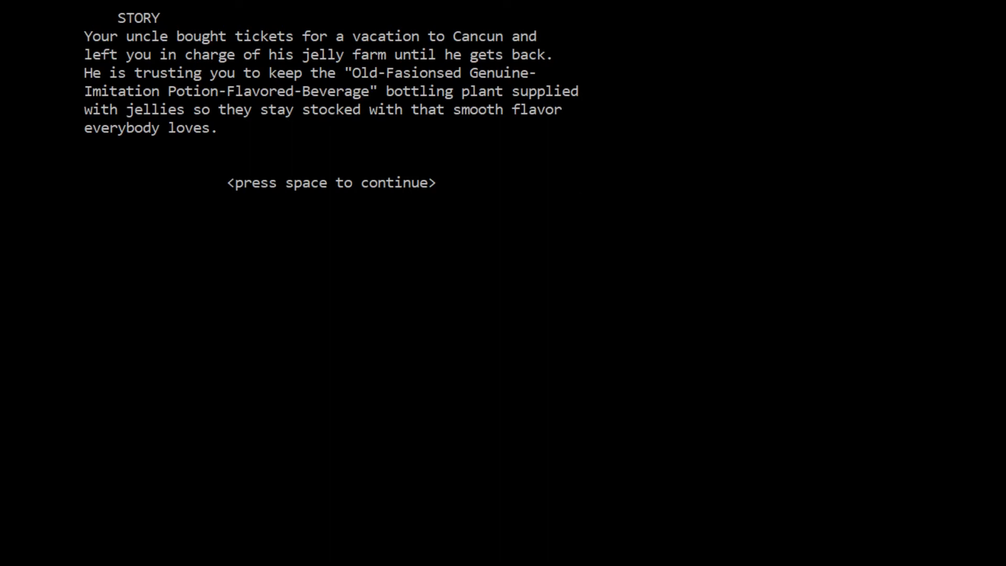
Skip the story, instructions and controls screens to a new maze at 2 bottles.
key(space)
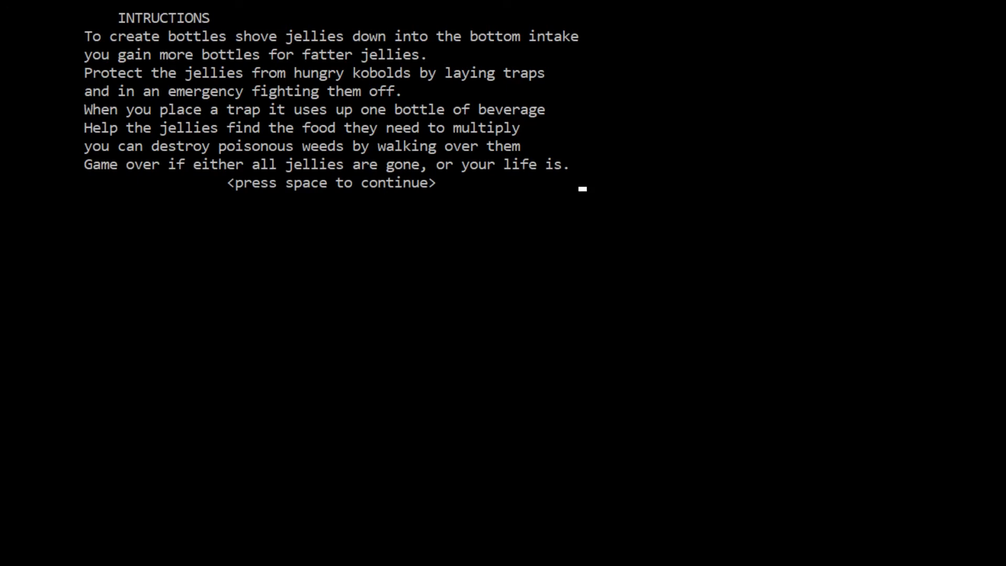
key(space)
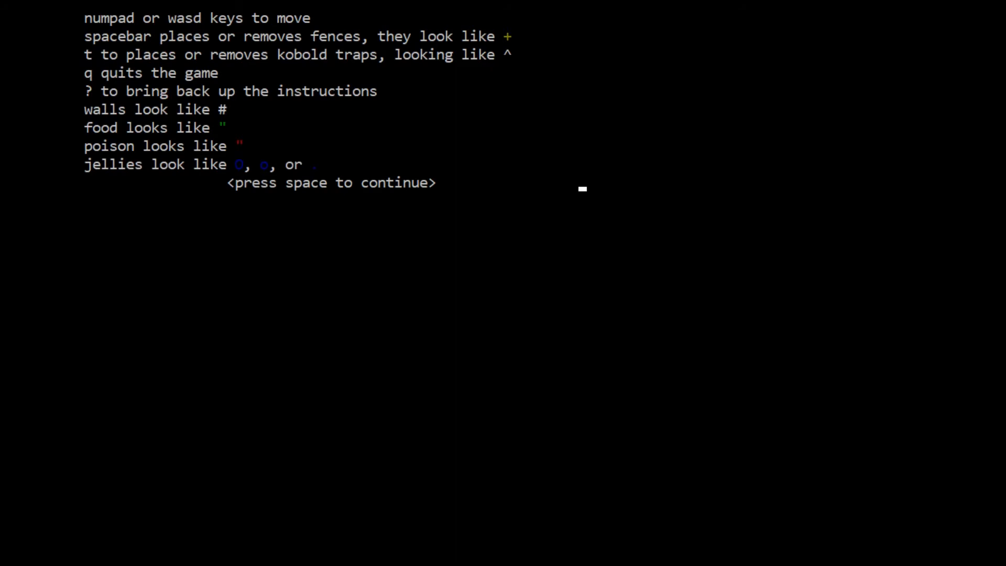
key(space)
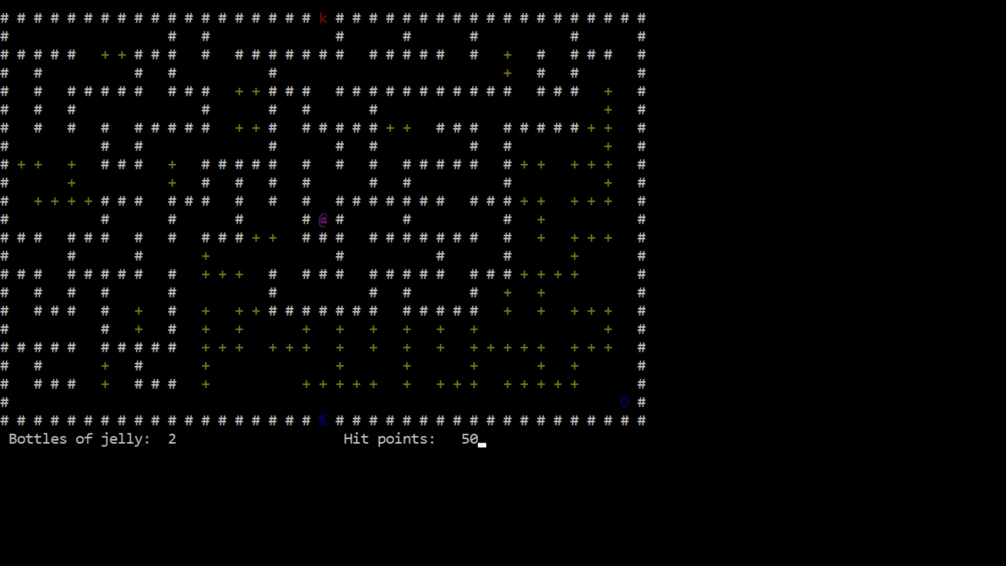
Cross the west side of the maze to reach the jelly in the bottom-right corner.
key(up)
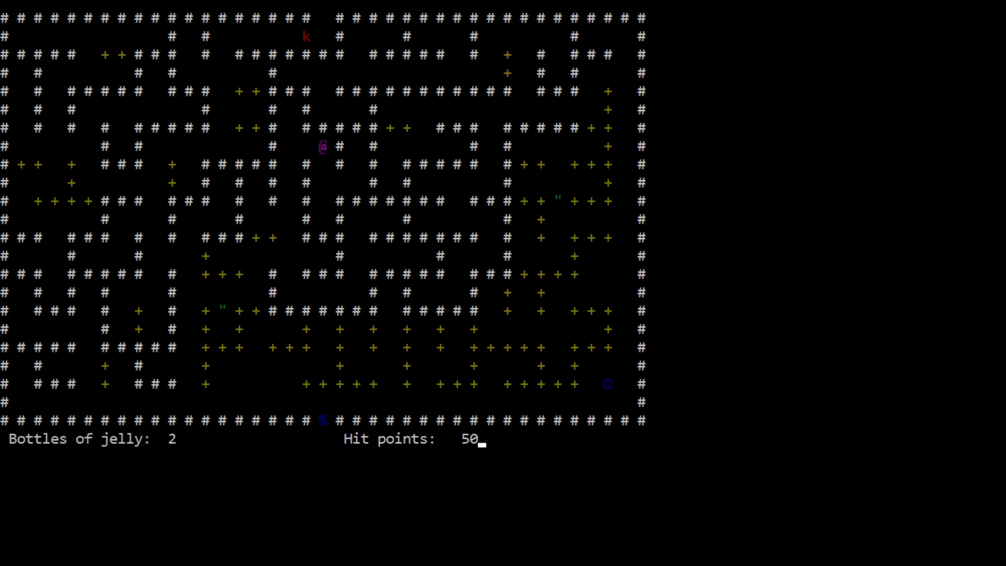
key(Left)
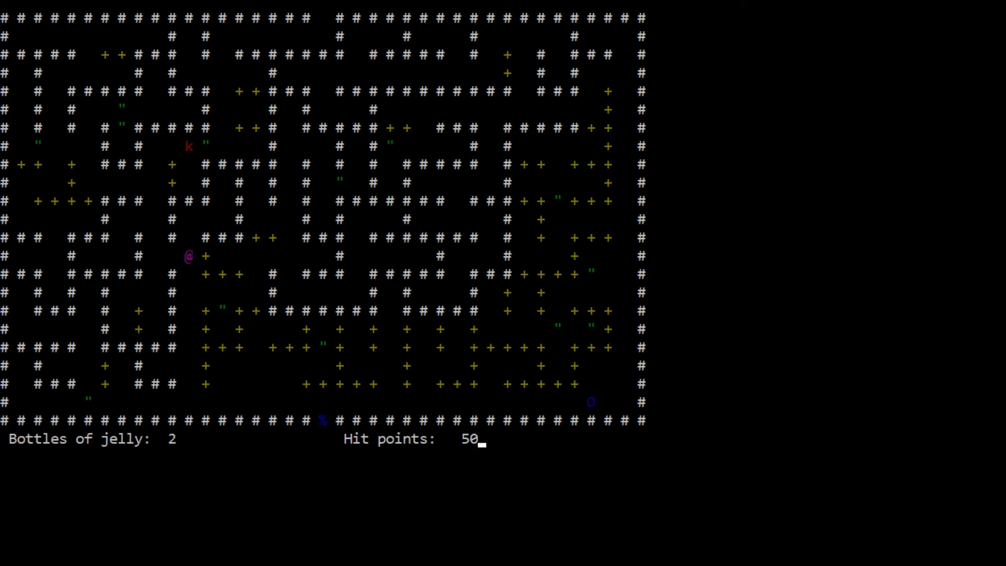
key(Left)
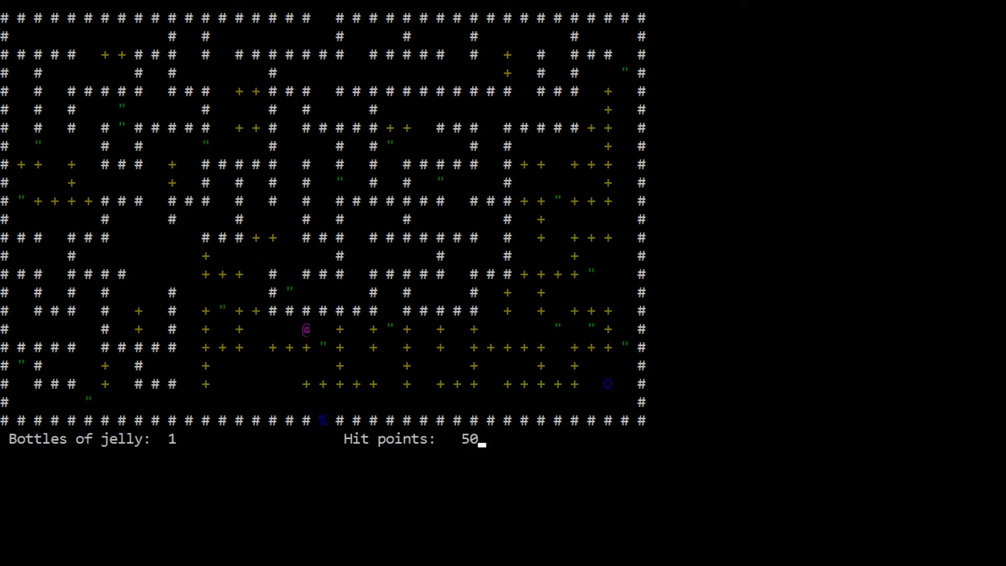
key(Right)
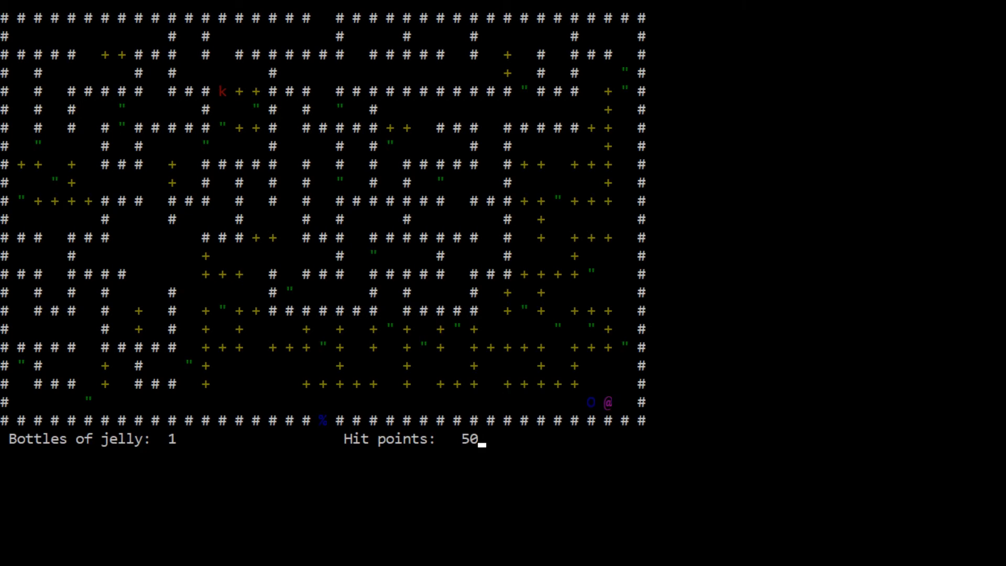
Chase the jellies along the right edge and bring one into the bottom corridor.
key(up)
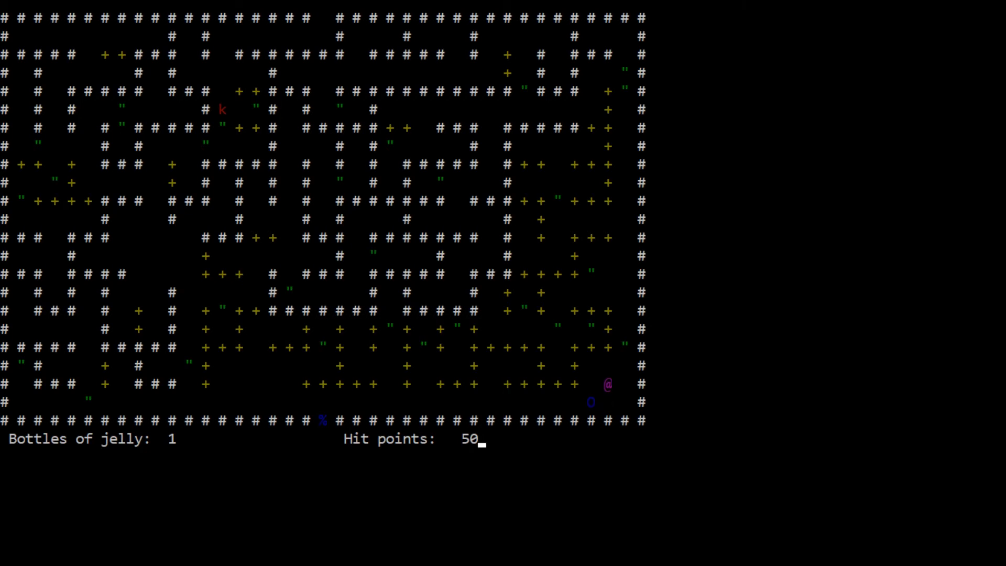
key(Down)
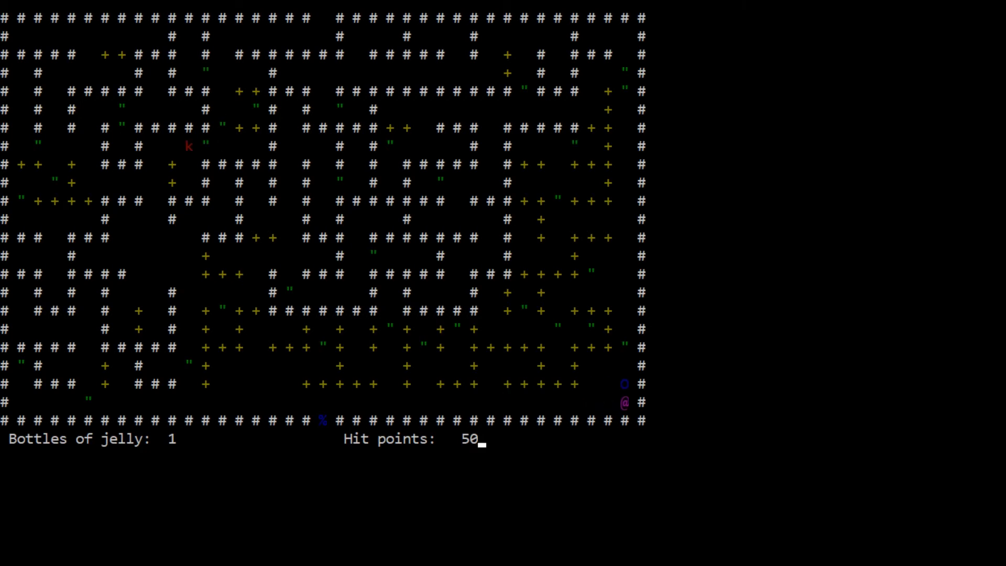
key(Up)
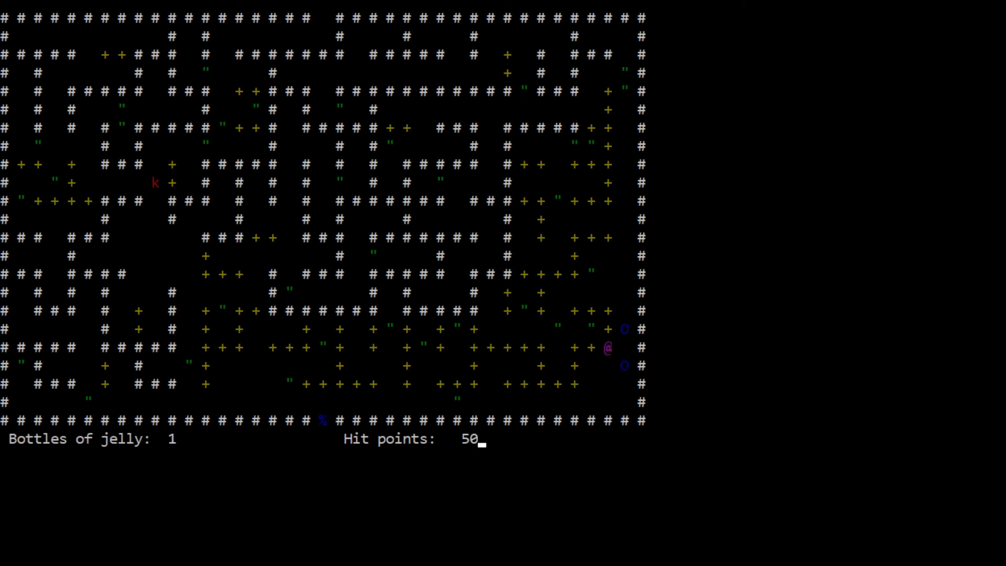
key(Down)
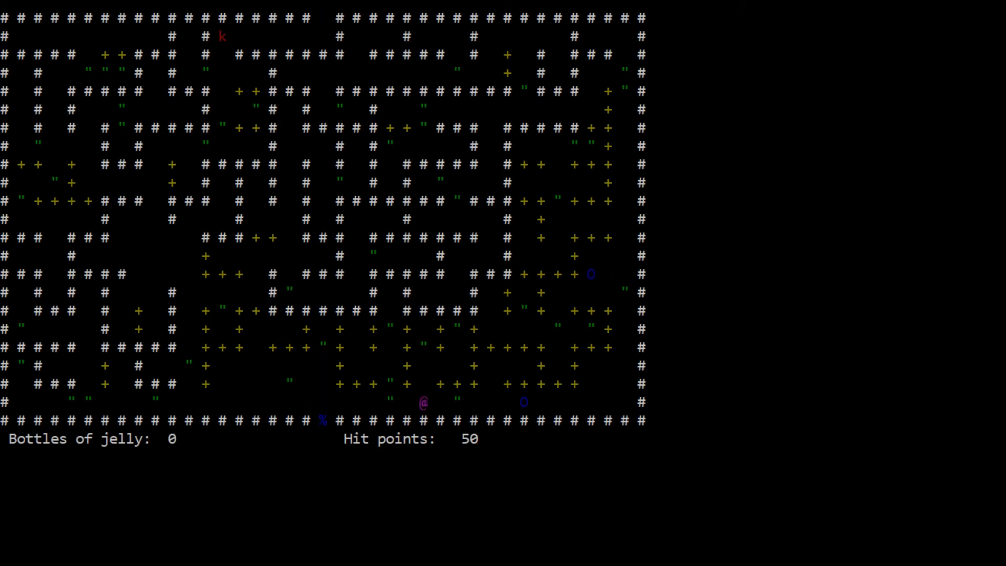
Push the jelly west along the bottom corridor into the % intake, raising bottles to 4.
key(Right)
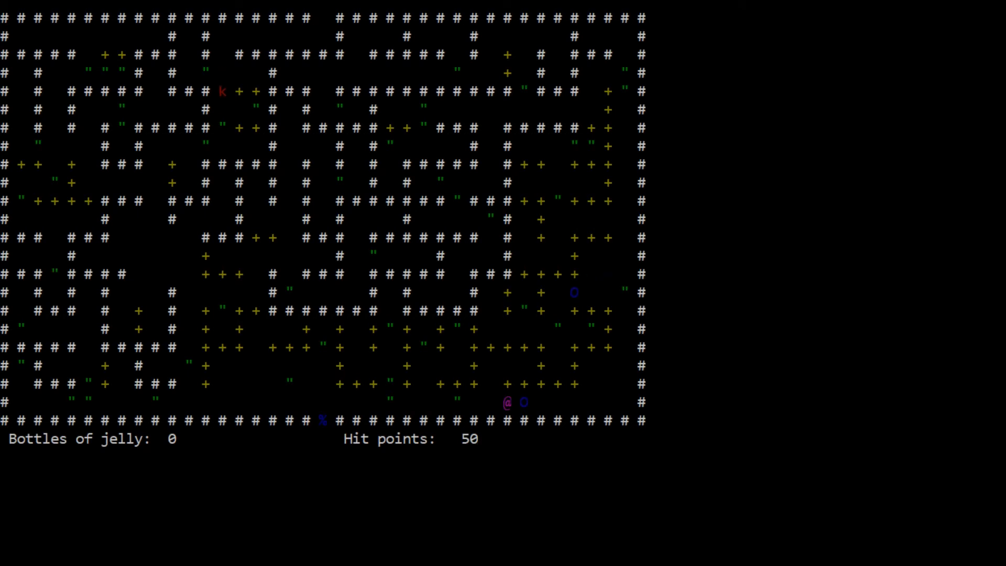
key(Up)
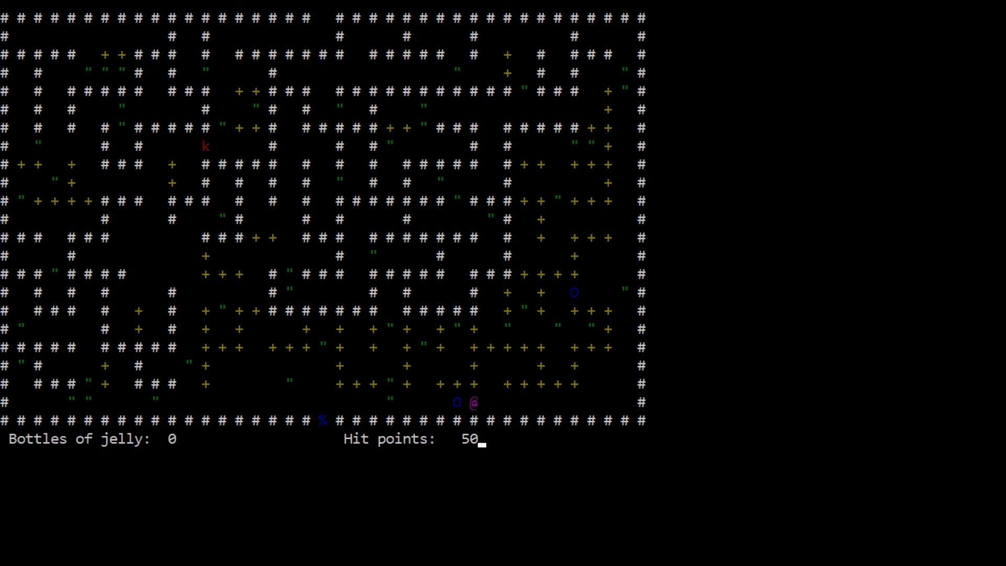
key(Left)
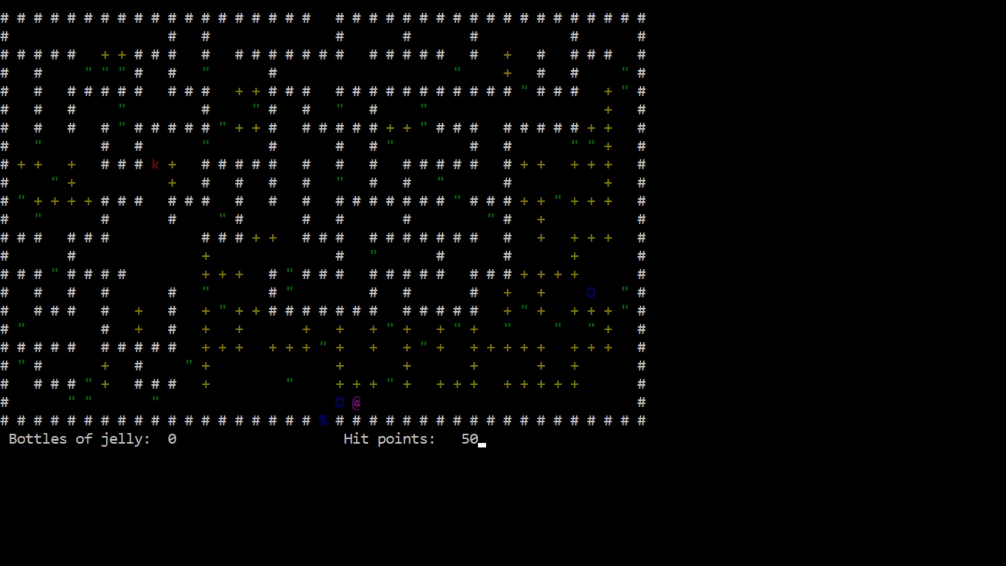
key(up)
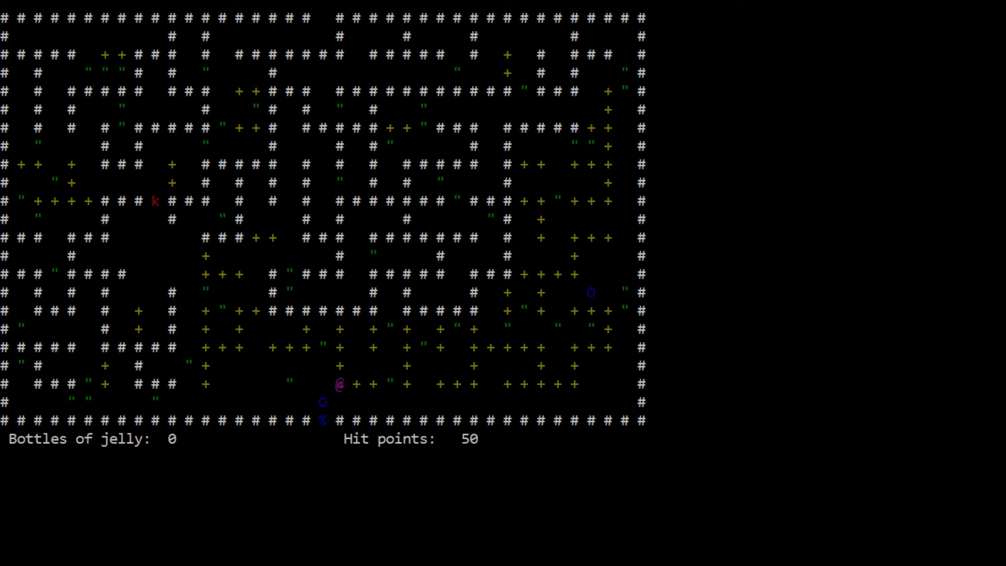
key(Down)
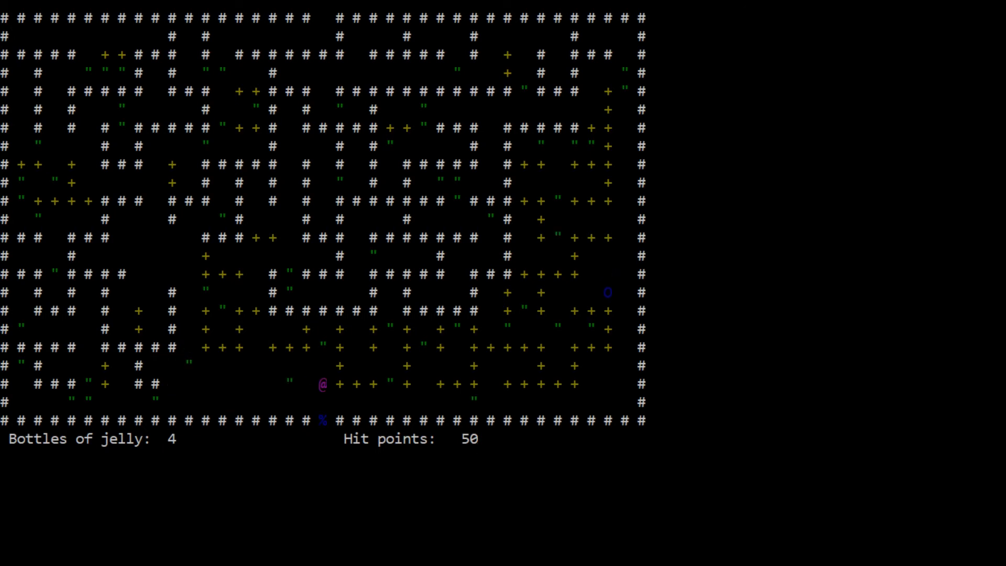
Herd the jelly in the right middle area leftward and chase it into the lower right maze.
key(Right)
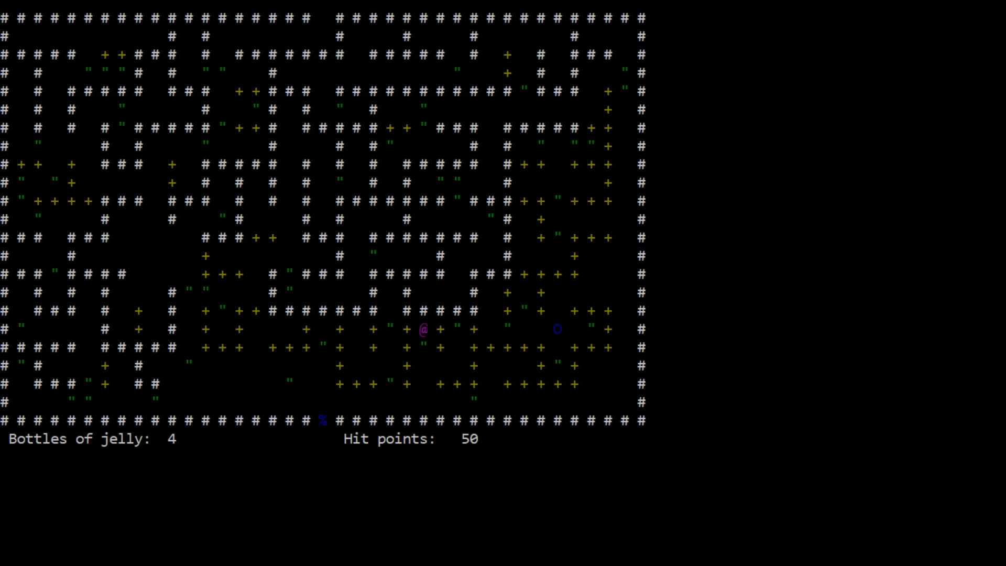
key(Right)
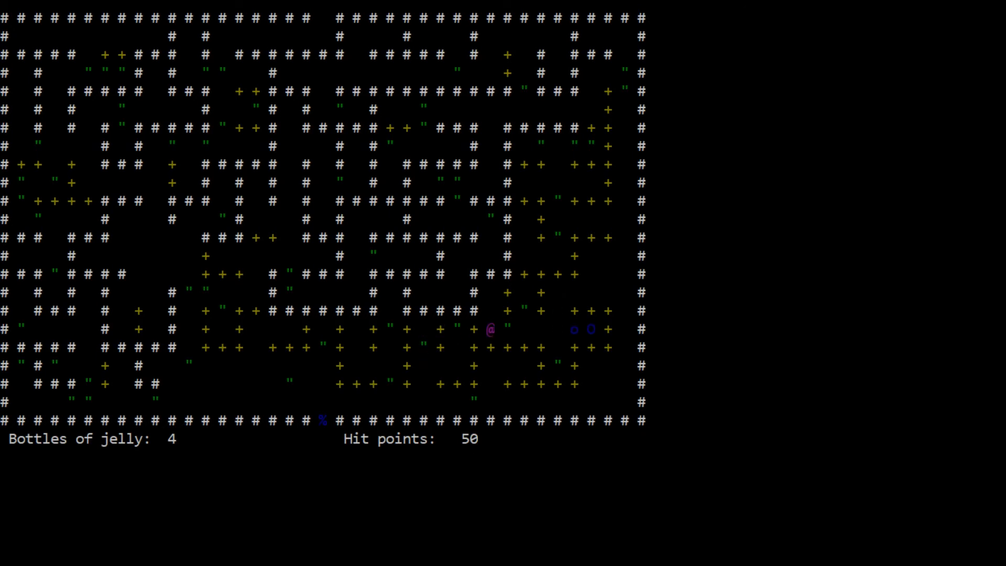
key(Right)
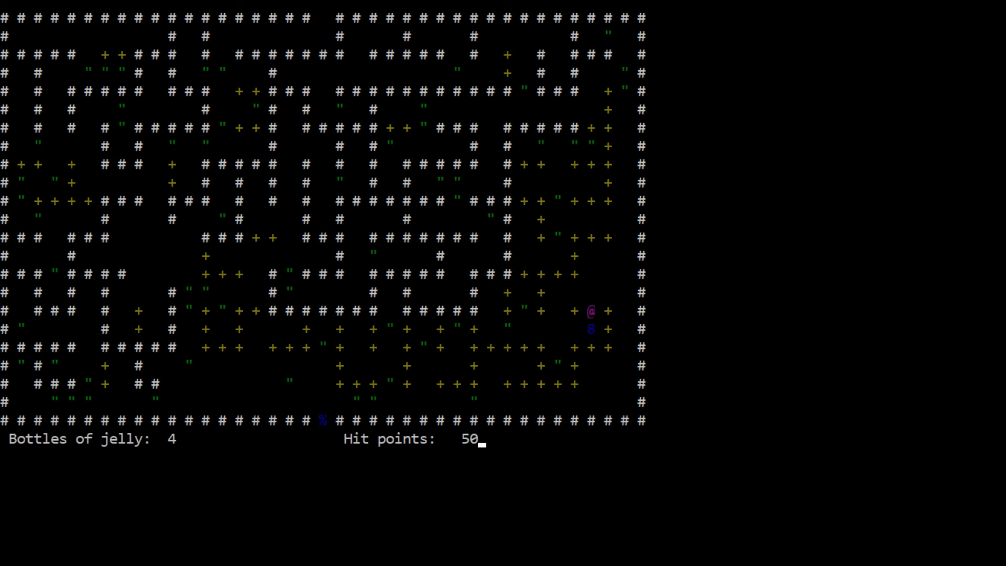
key(Left)
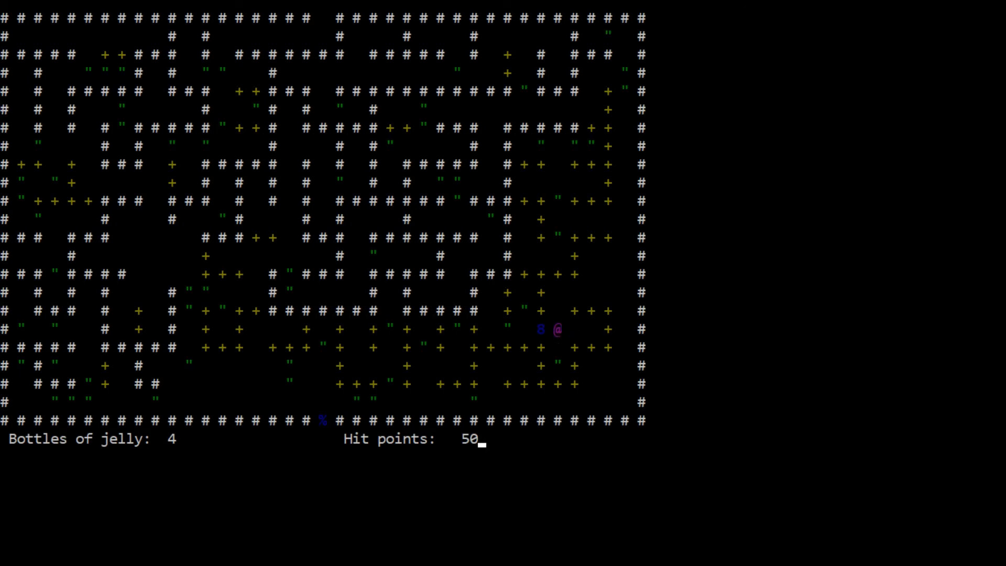
key(Left)
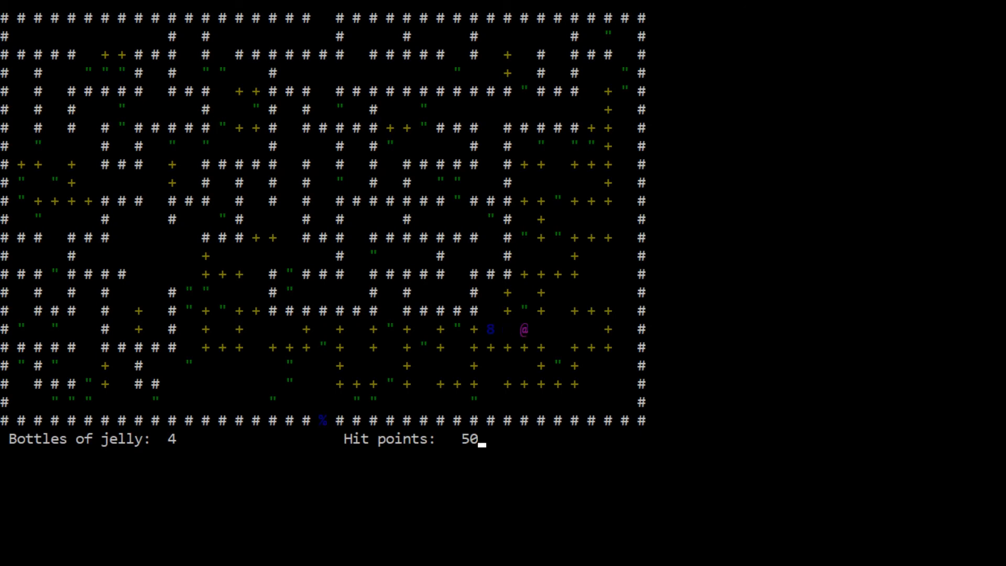
key(up)
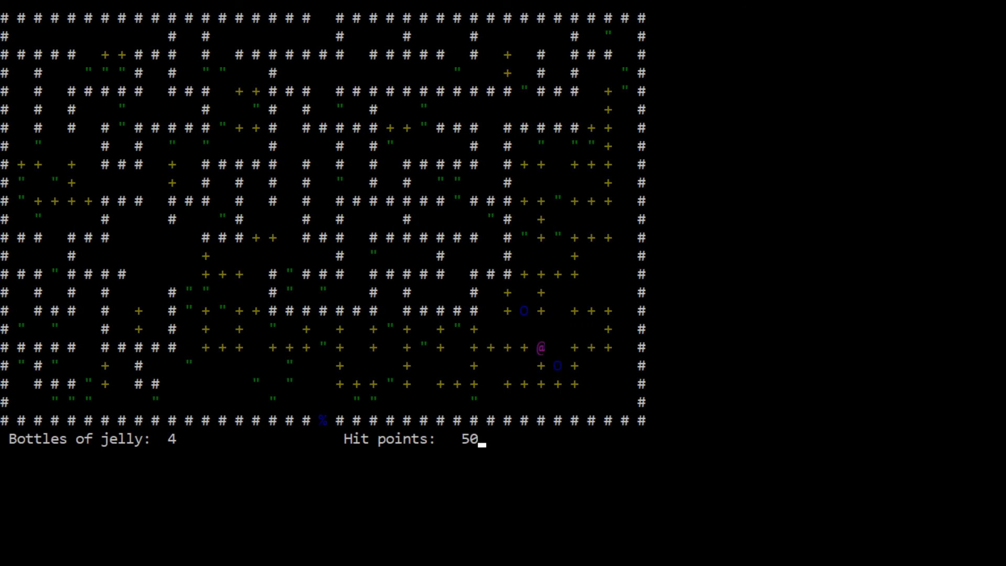
Drive the jelly down the right edge into the bottom corridor and left into the intake.
key(Right)
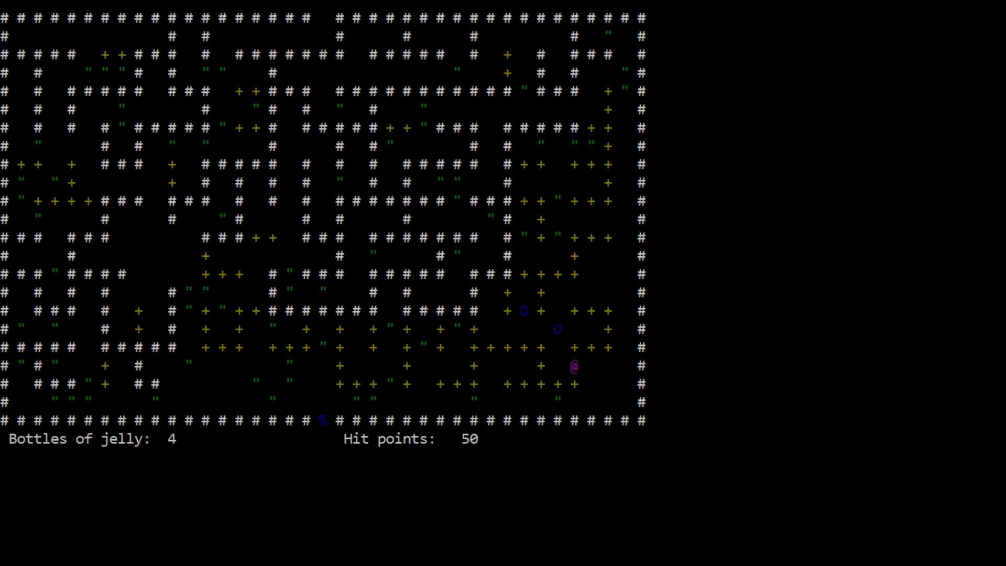
key(Up)
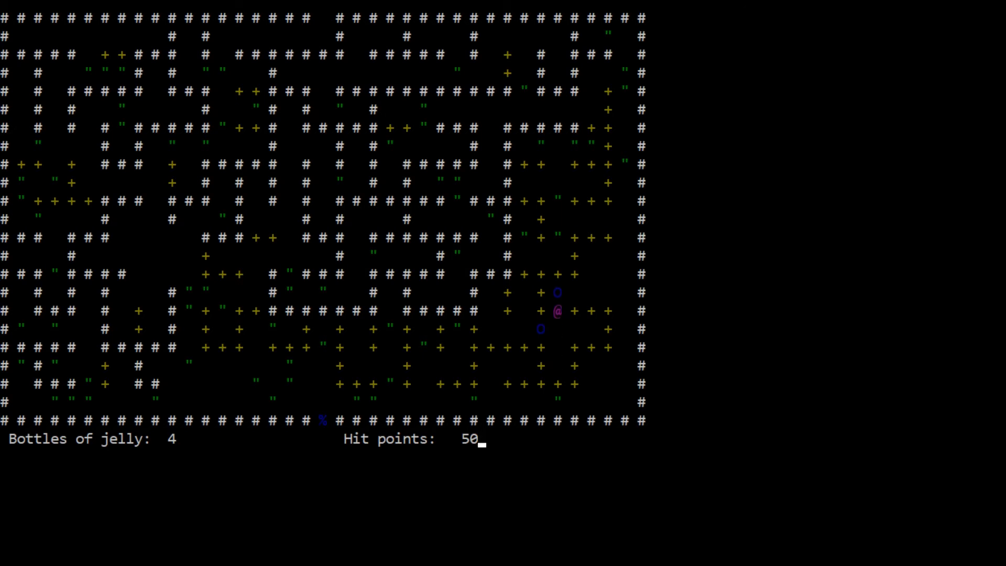
key(up)
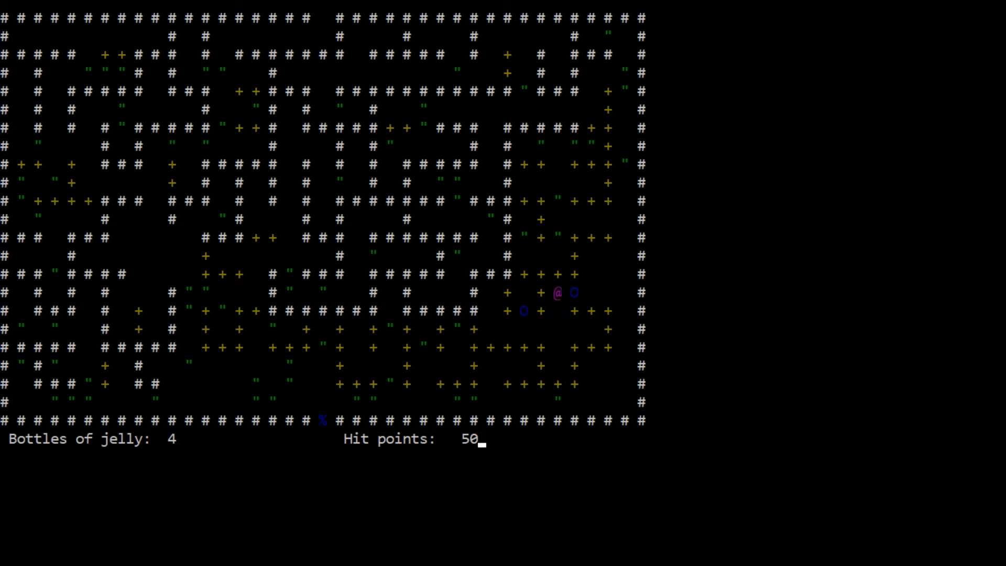
key(Right)
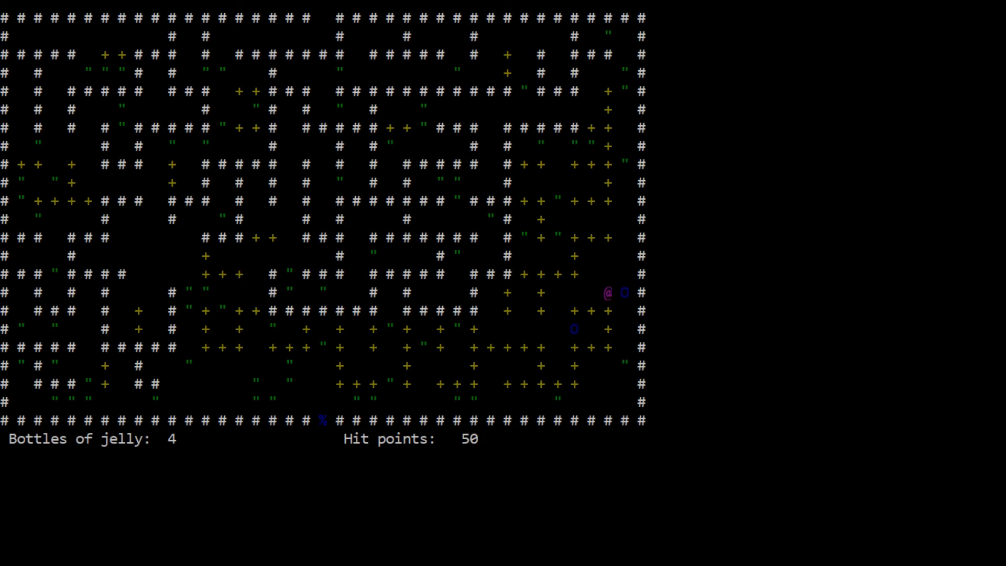
key(up)
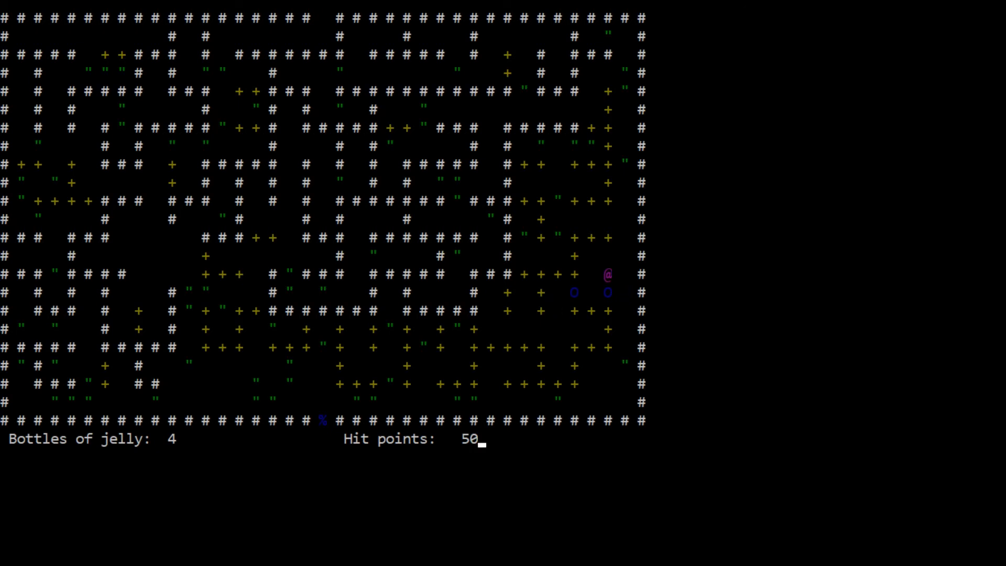
key(Down)
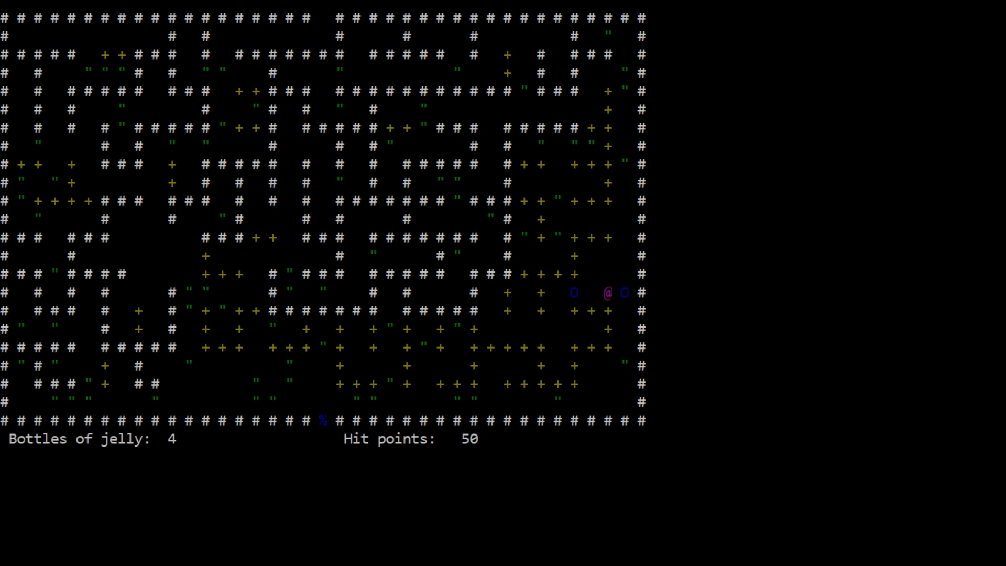
key(Down)
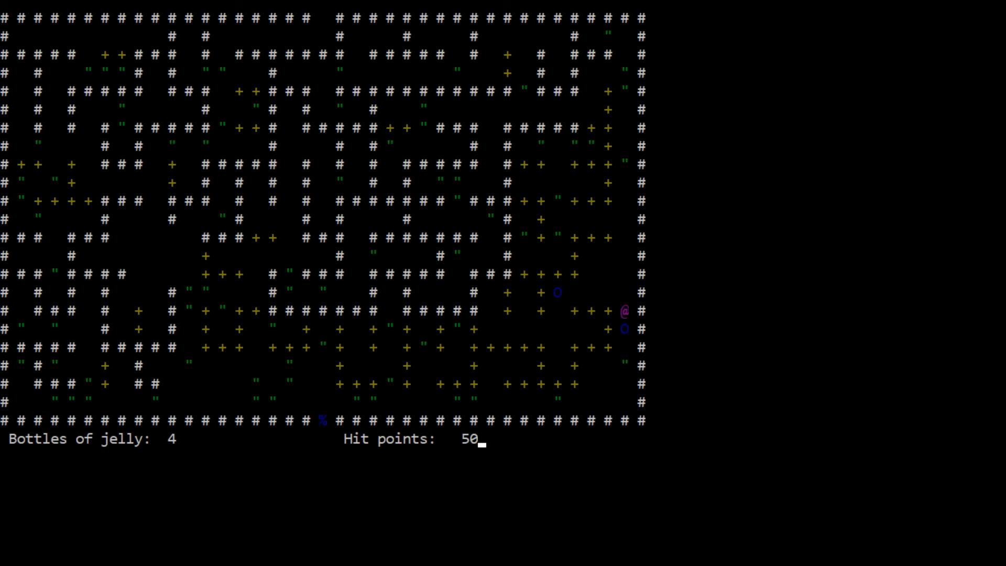
key(Down)
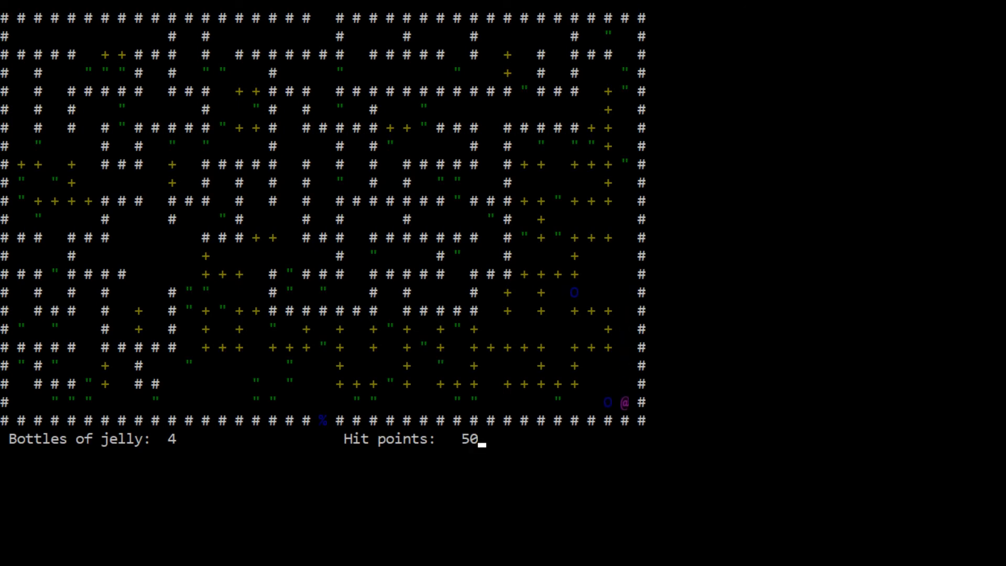
key(Left)
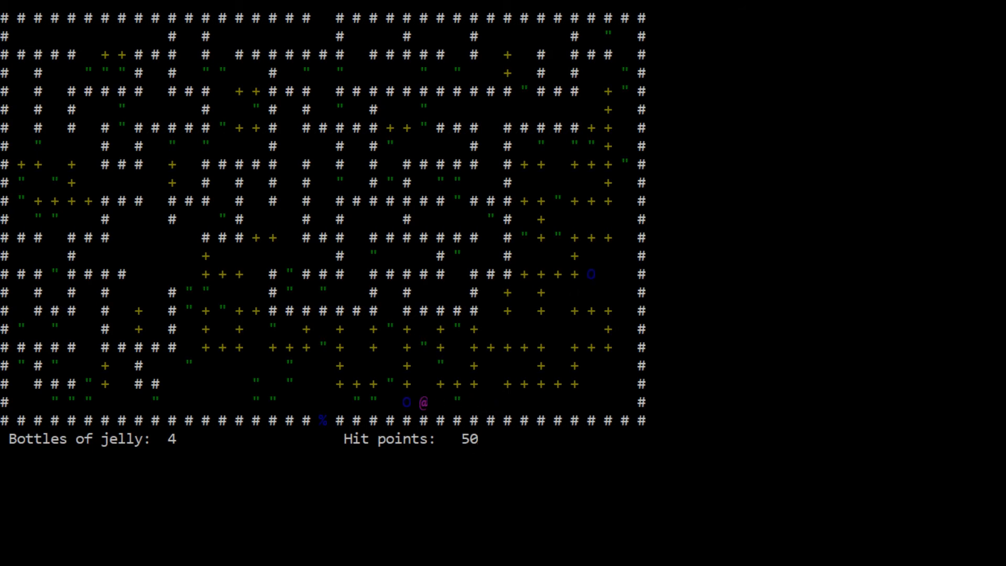
key(Left)
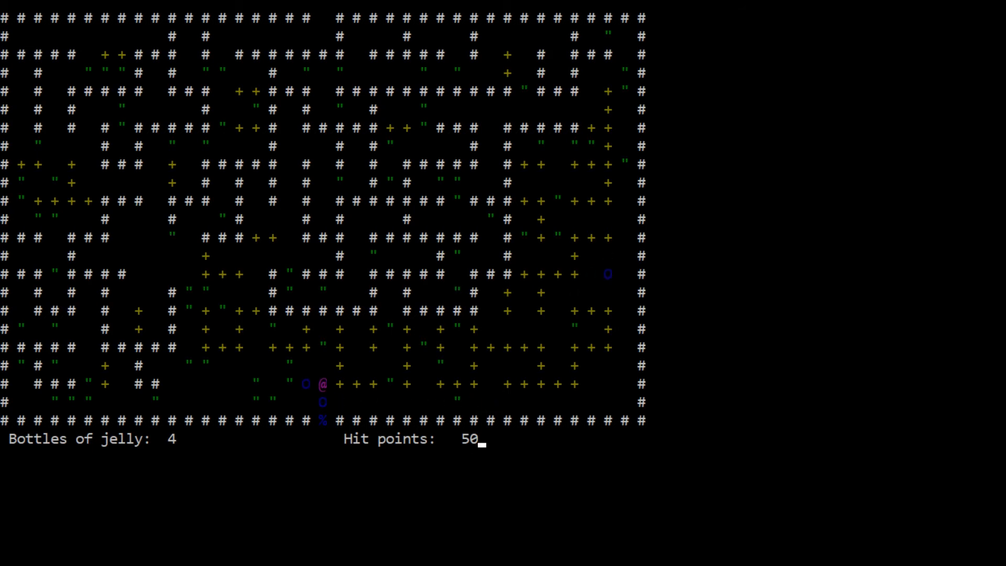
Get west of the stray jelly and push it east into the intake.
key(Down)
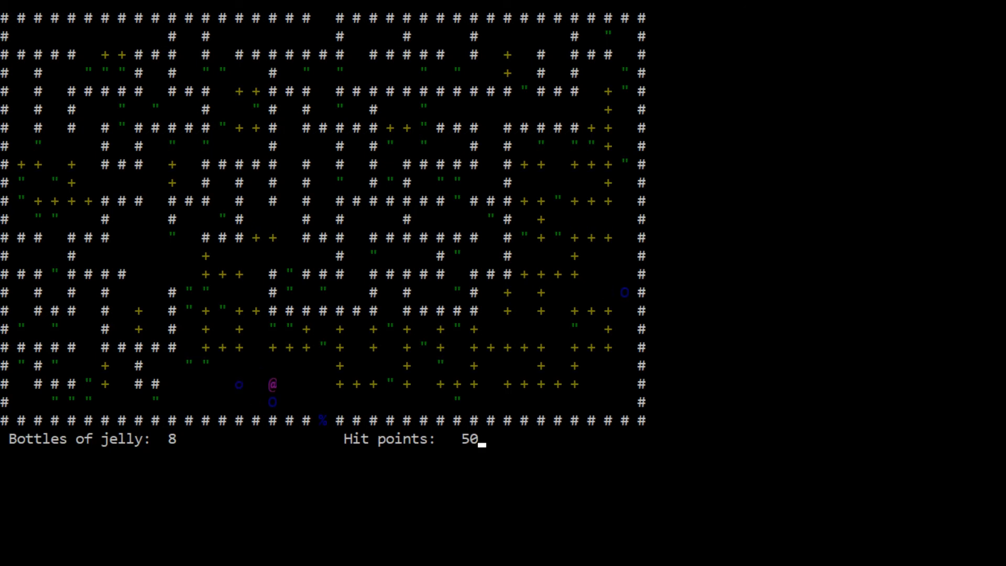
key(Left)
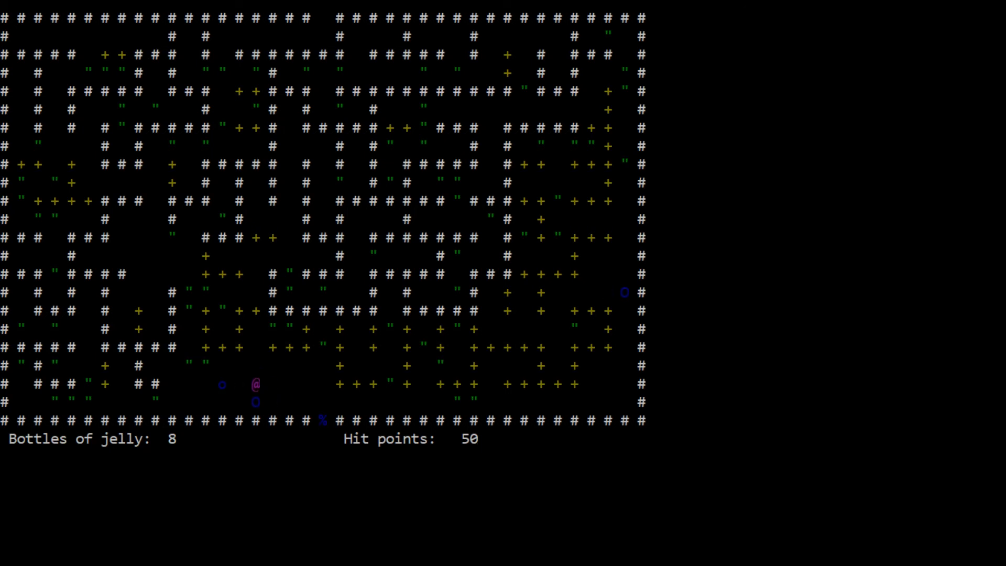
key(Down)
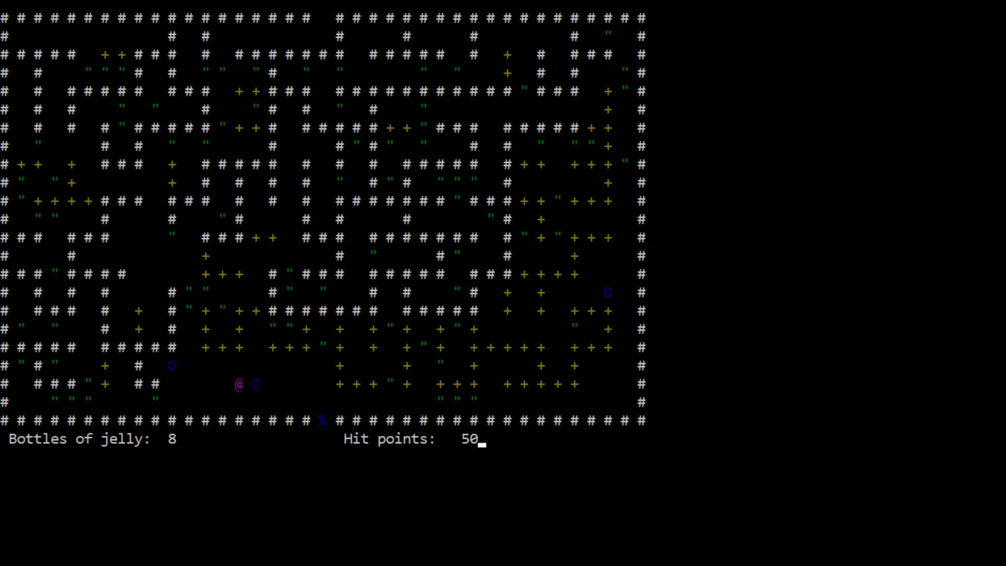
key(Right)
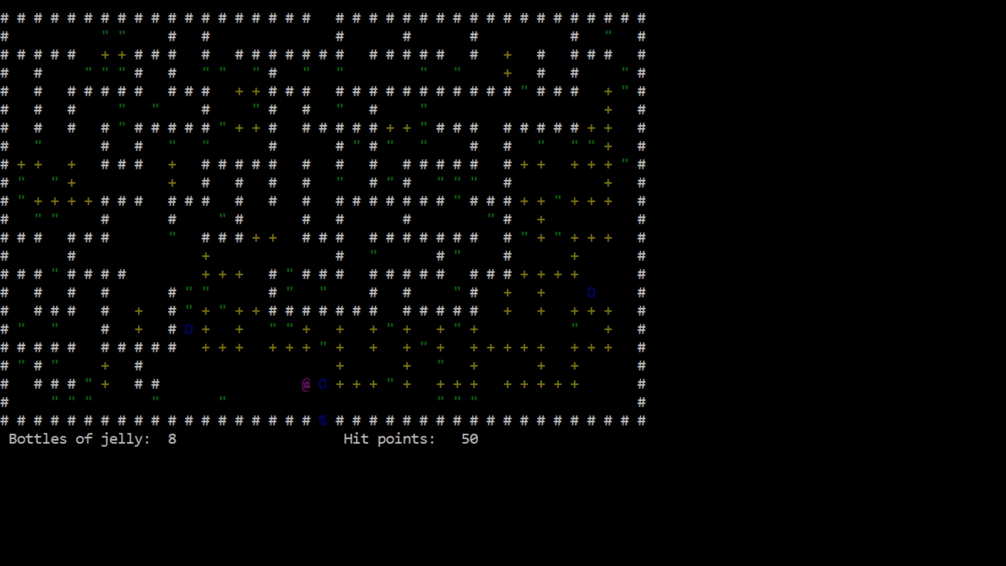
key(Down)
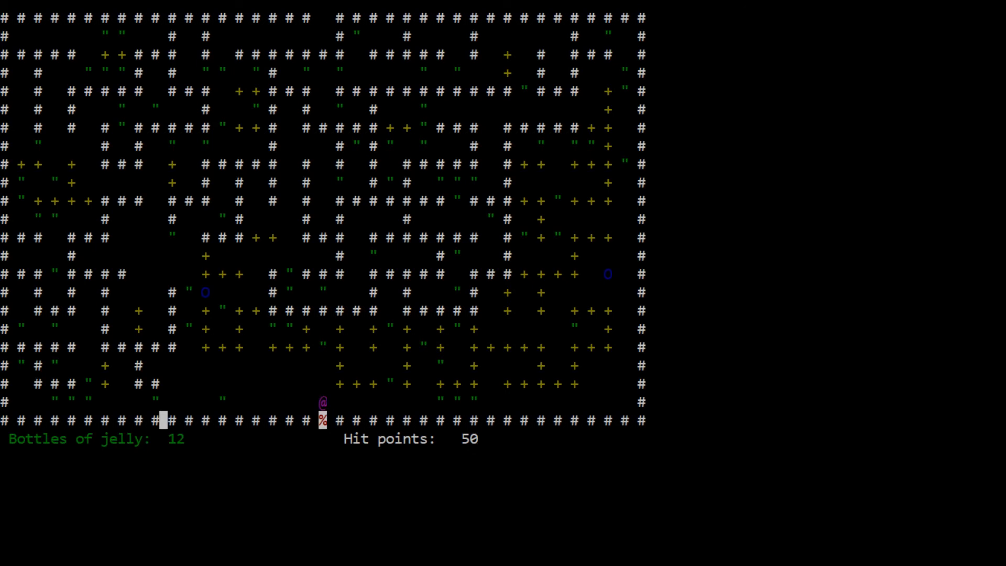
Get above the west-side jelly and herd it south to the intake, reaching 16 bottles.
key(Left)
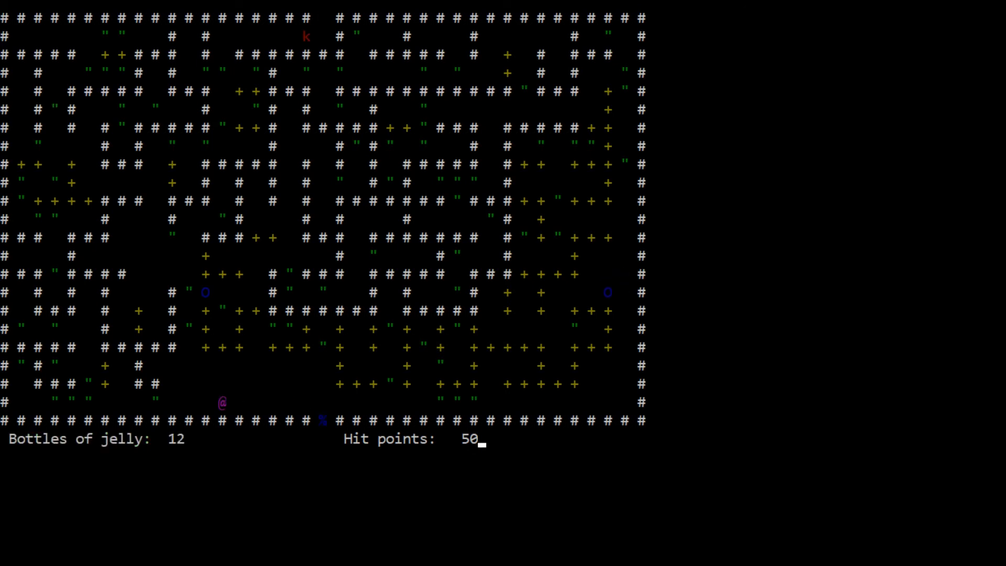
key(Up)
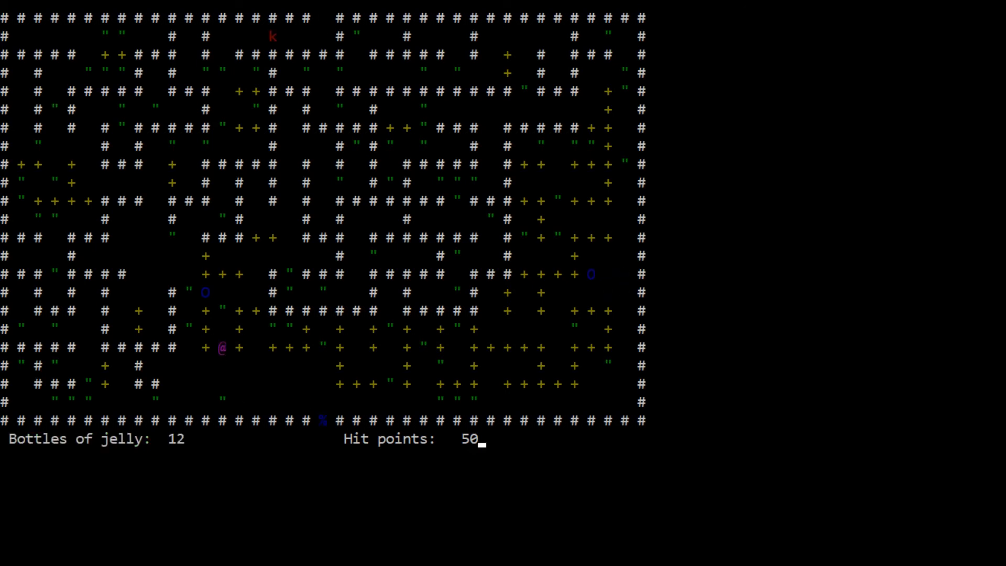
key(up)
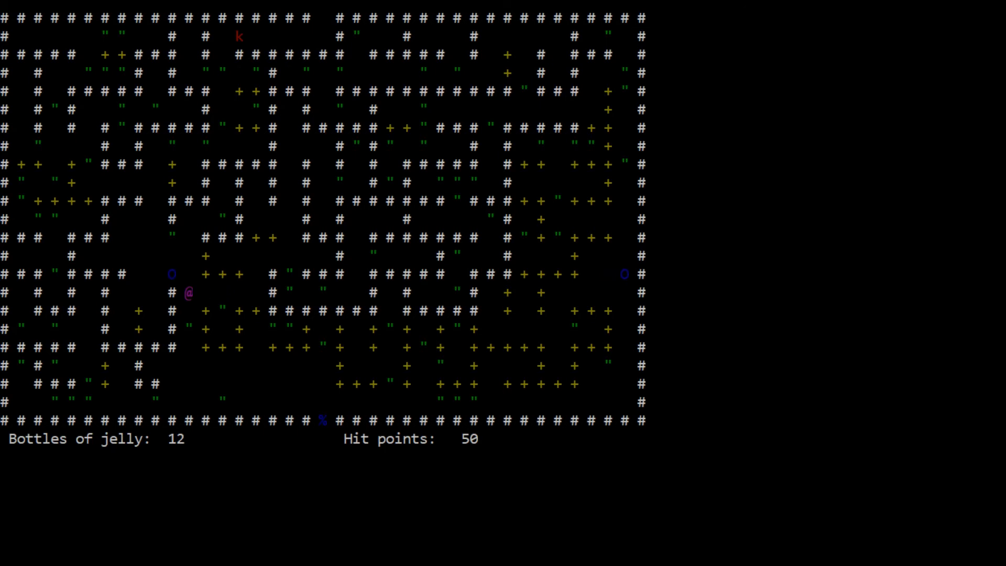
key(Up)
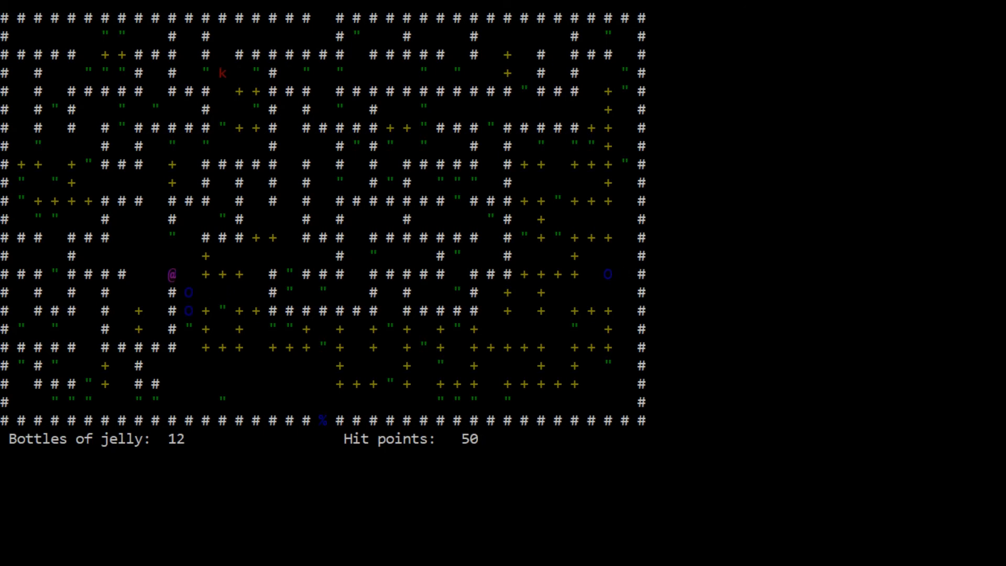
key(Down)
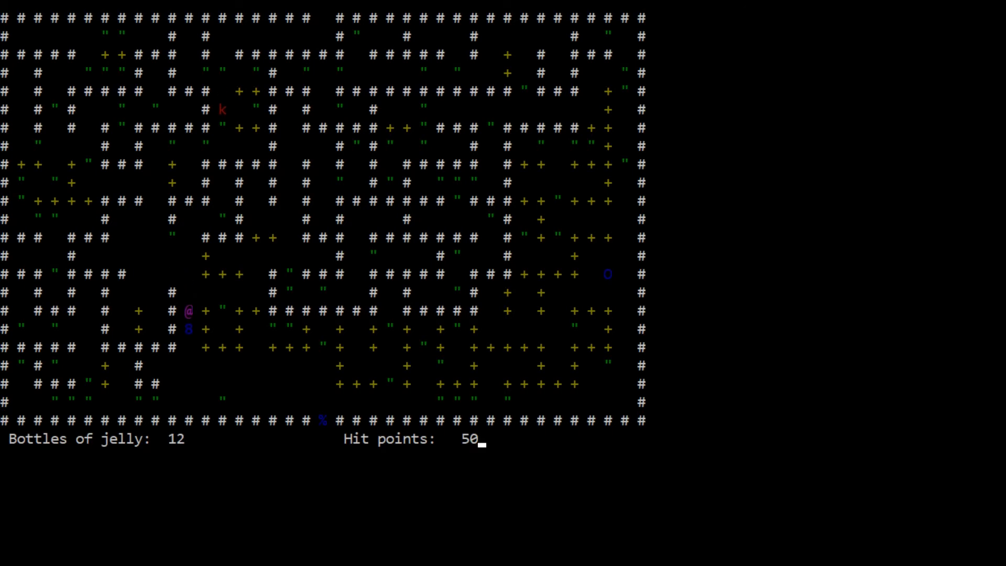
key(Down)
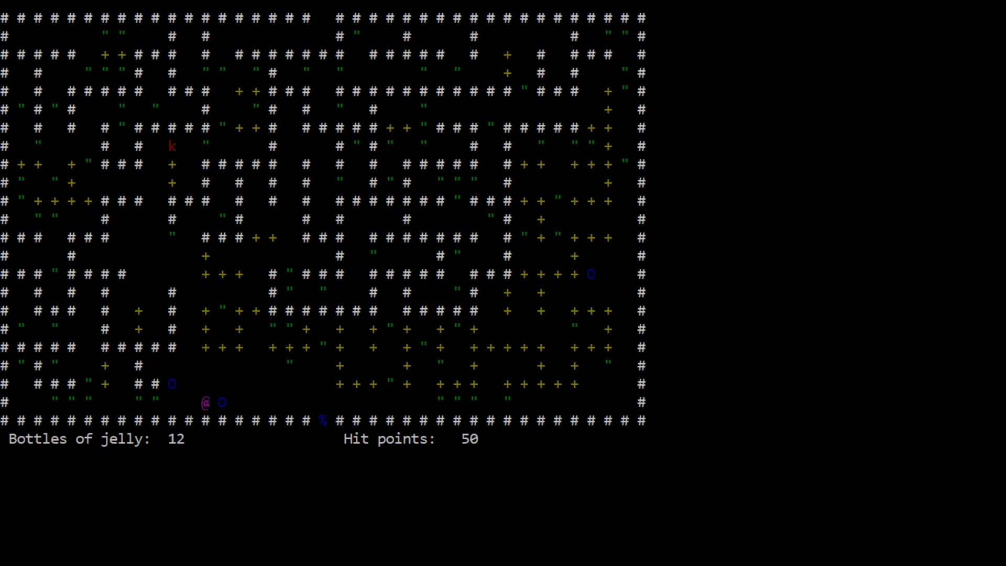
key(Right)
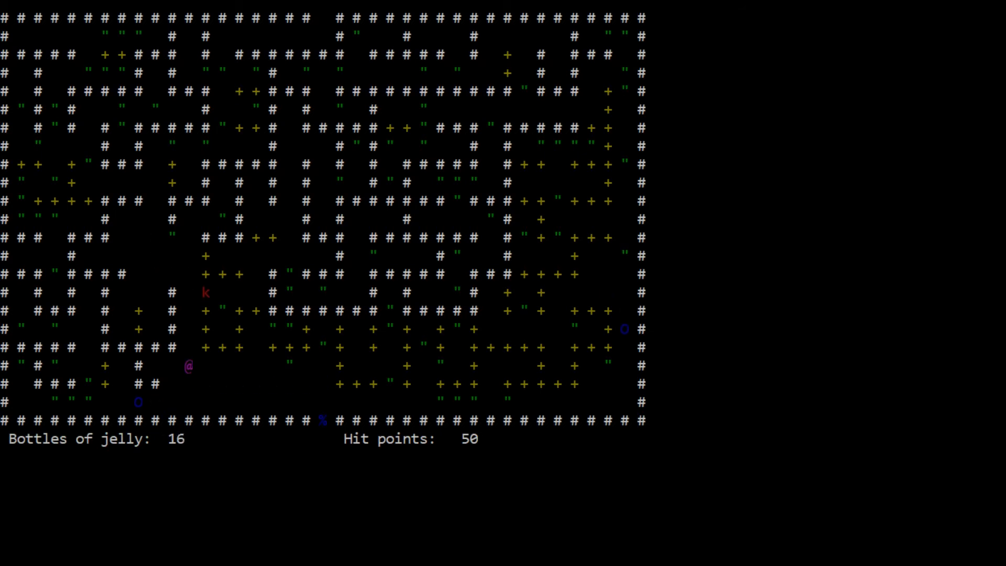
Shove the bottom-row jelly east, then round up jellies from the east into the intake, reaching 25 bottles.
key(Down)
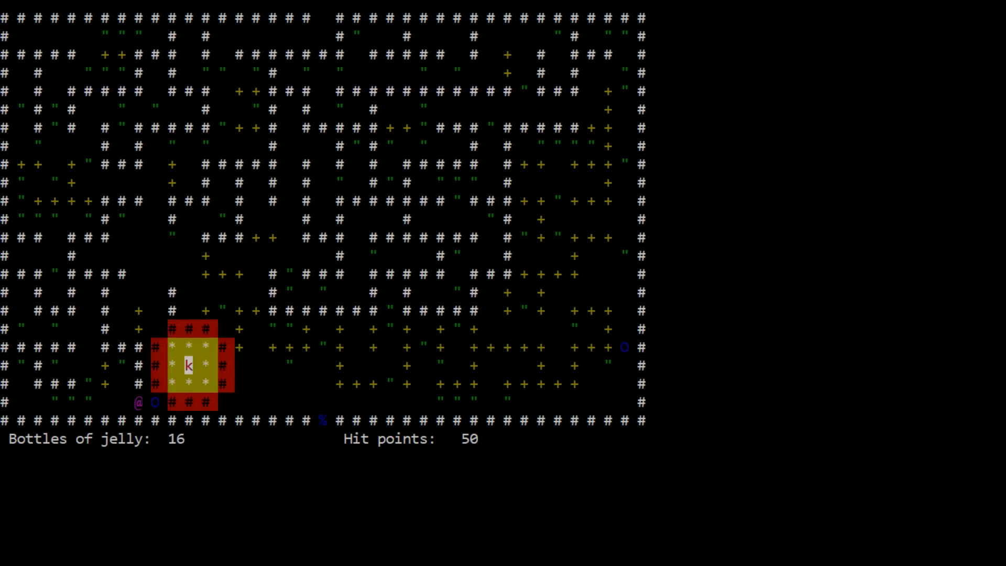
key(Left)
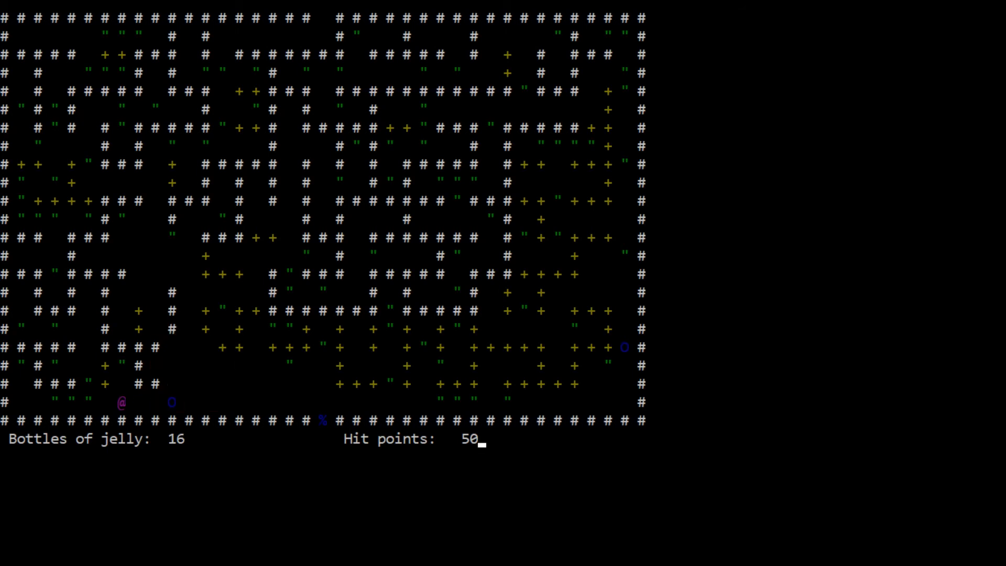
key(Right)
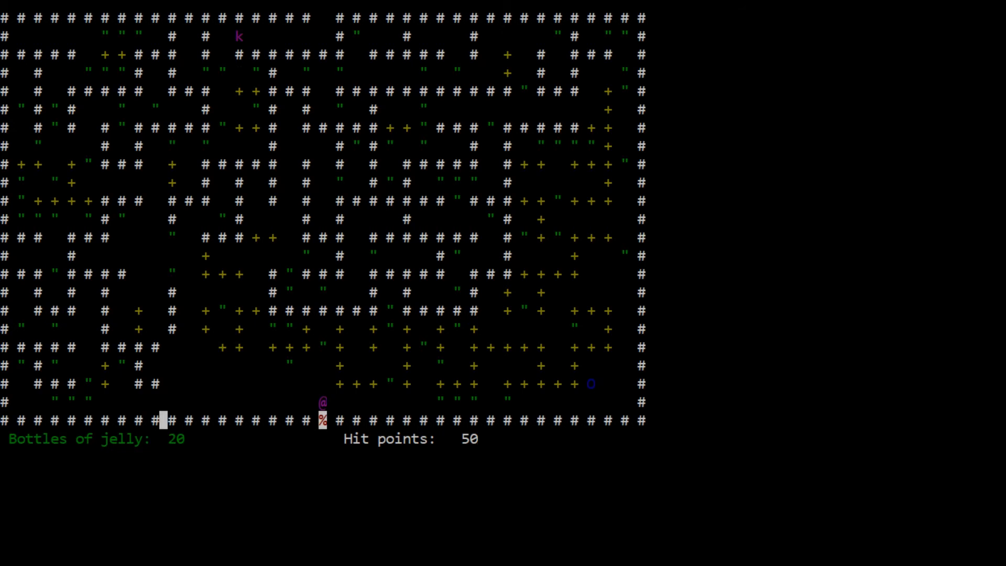
key(up)
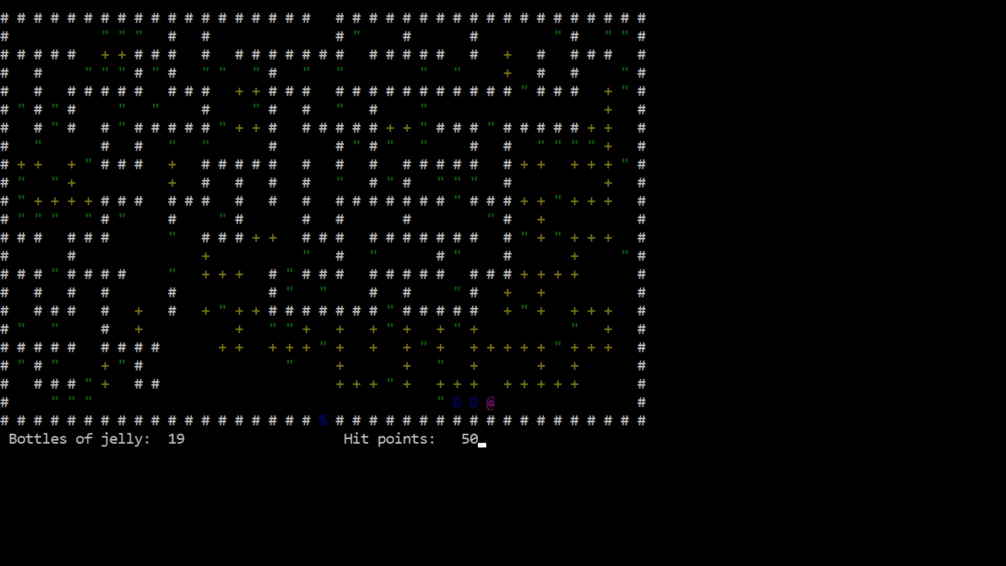
key(Left)
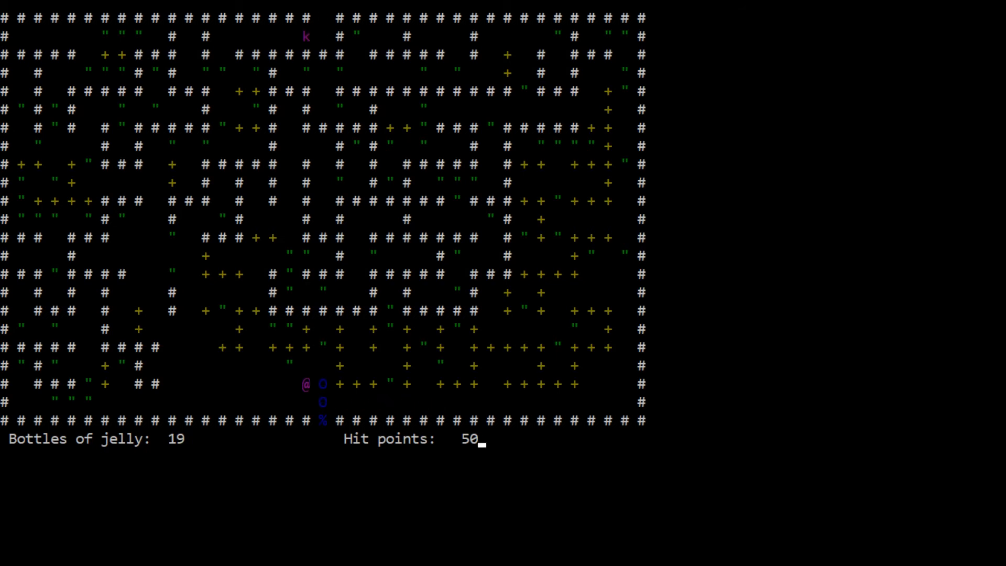
key(Down)
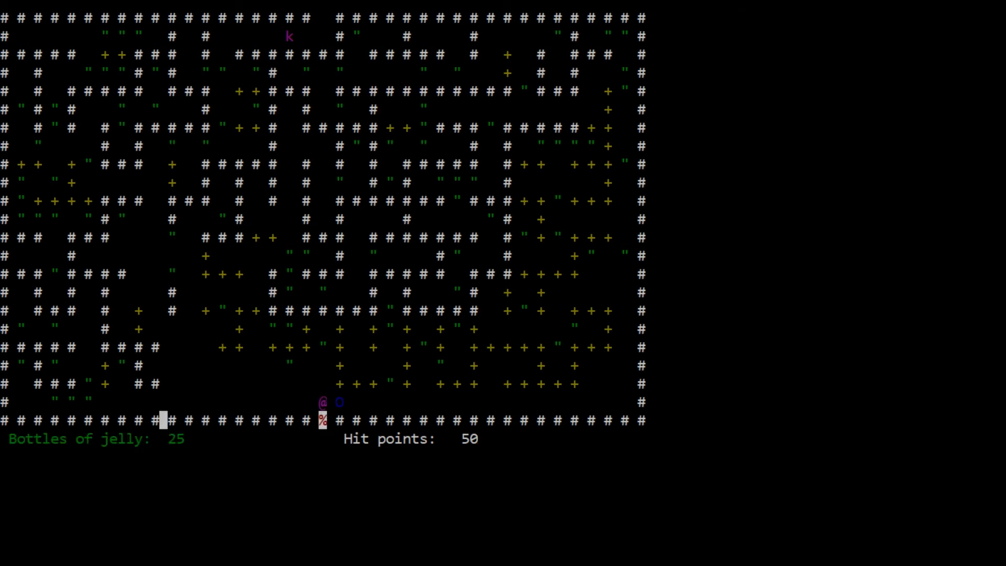
Head out, herd a jelly south and line up on its west side on the bottom row.
key(Right)
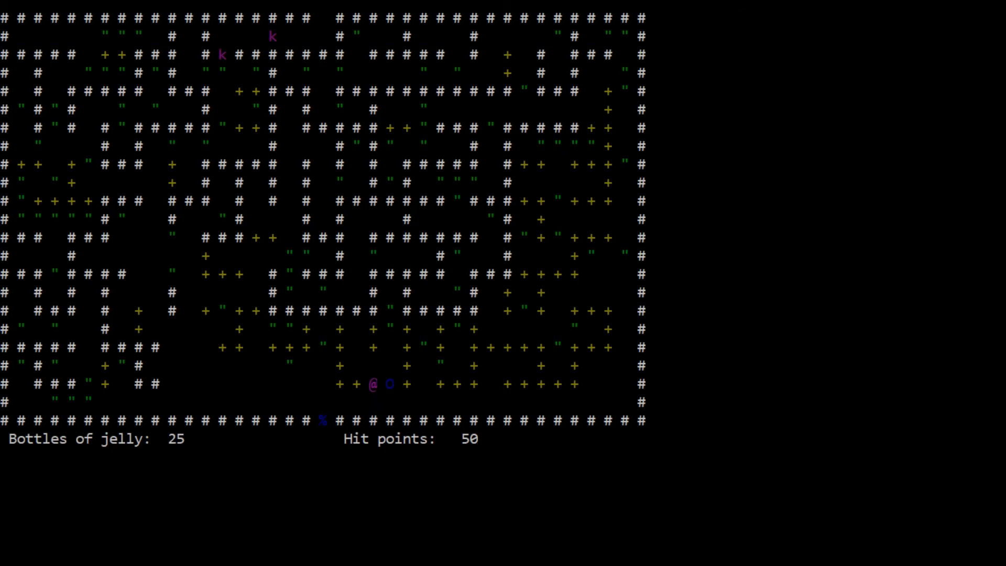
key(up)
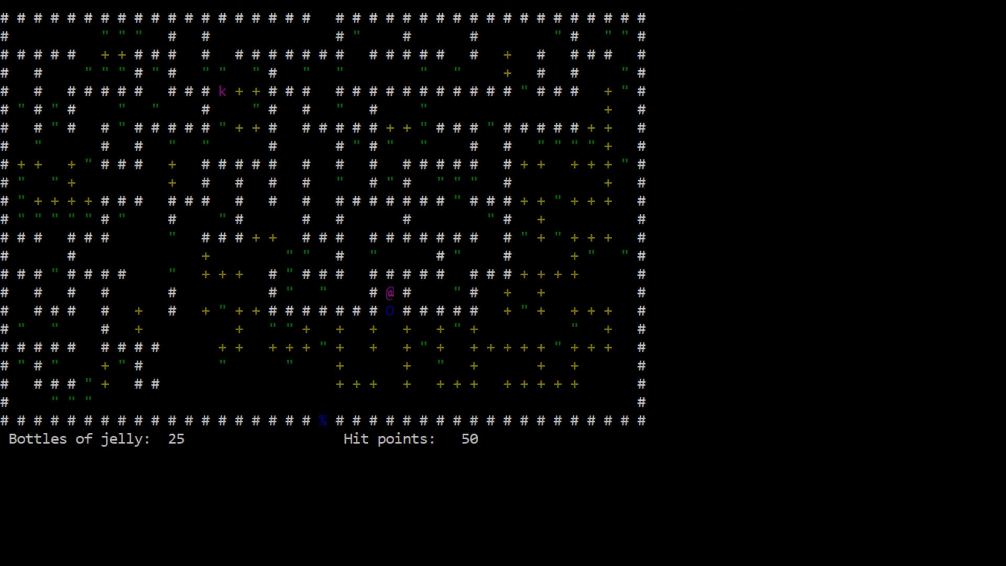
key(Down)
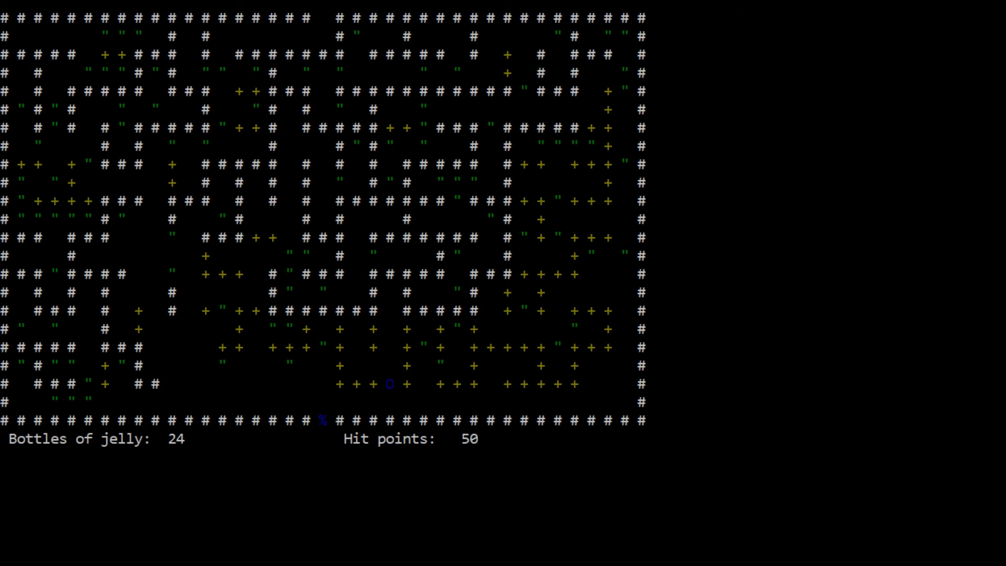
key(Down)
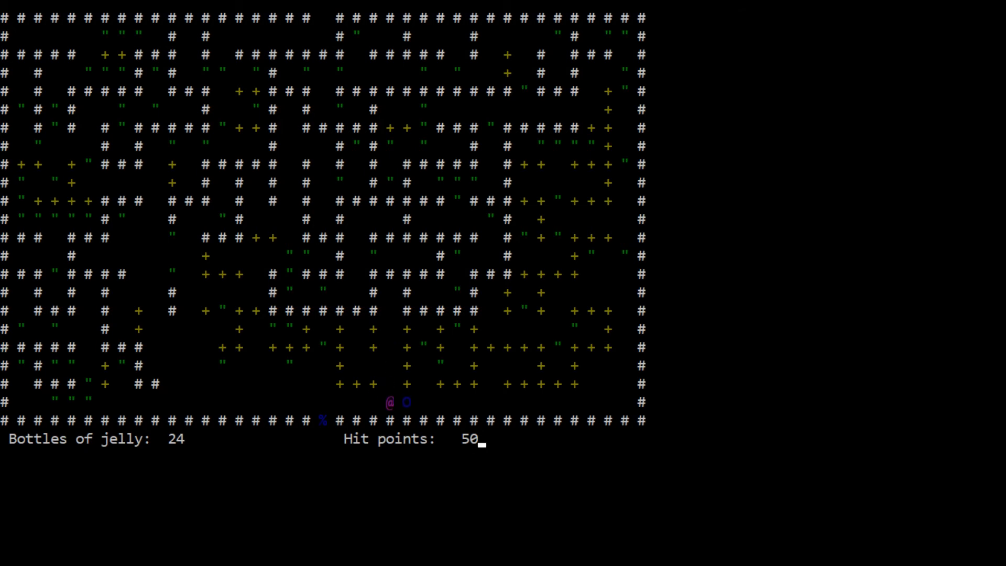
key(Up)
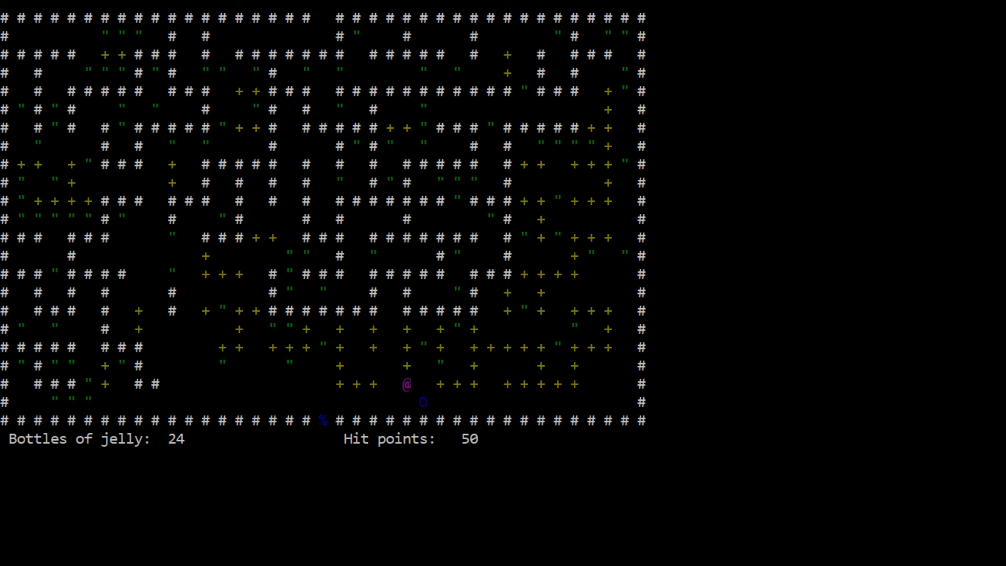
key(Down)
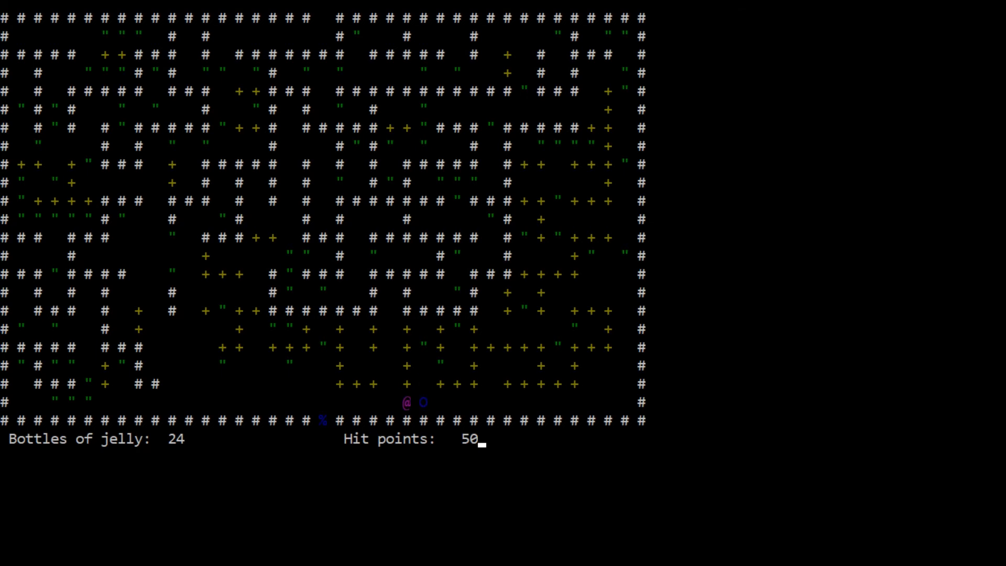
Nudge the jelly, chase it north, then steer back along the bottom row after it.
key(Left)
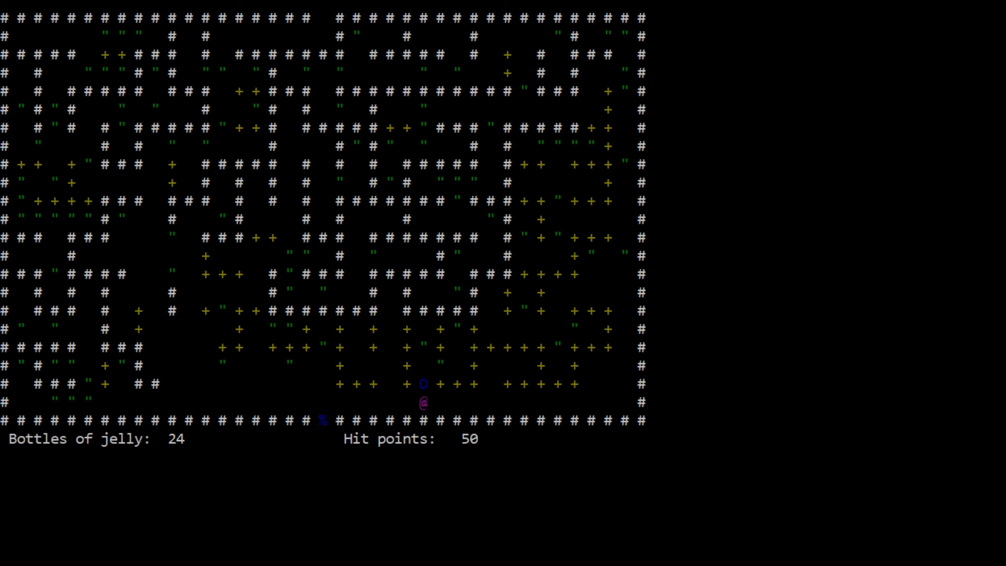
key(up)
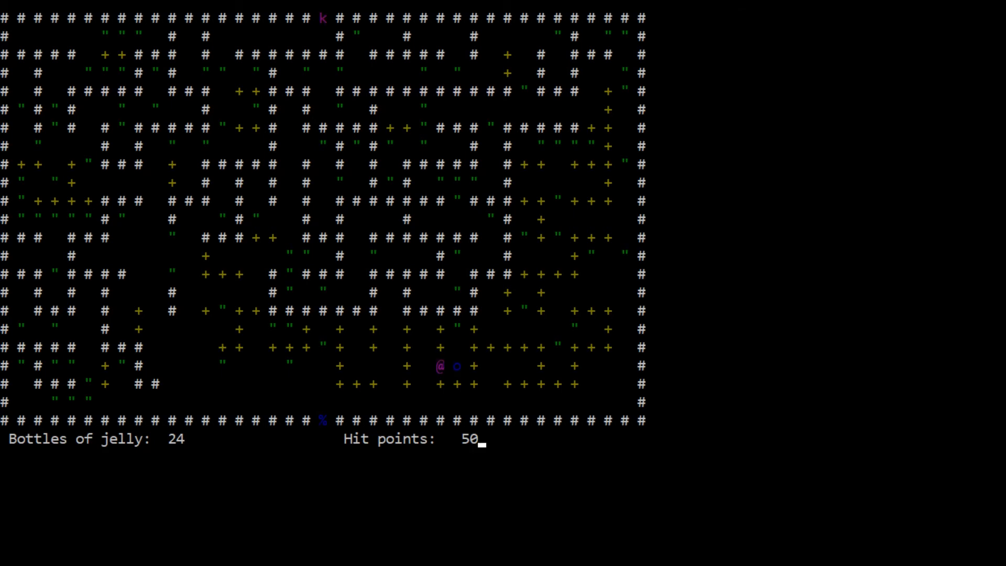
key(up)
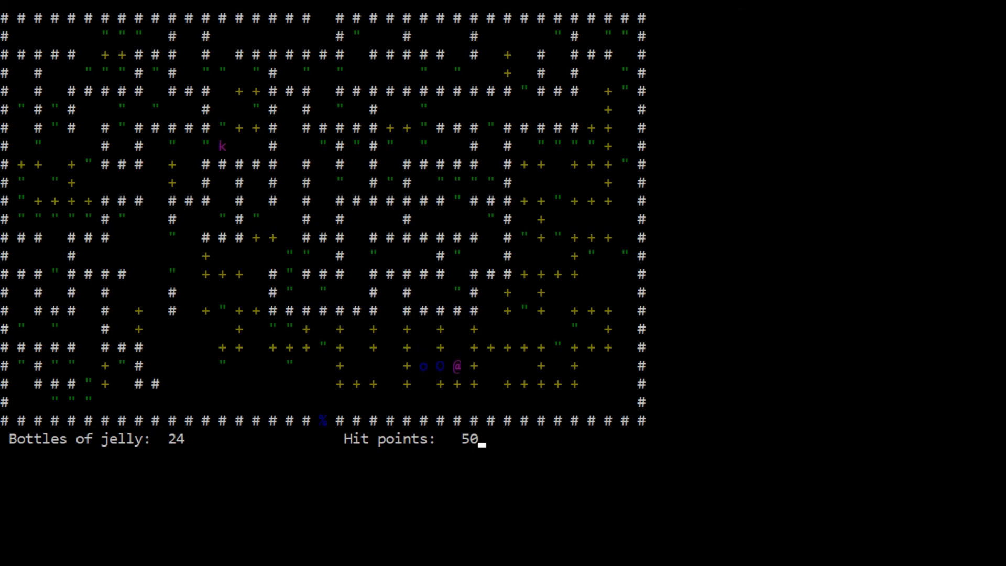
key(Down)
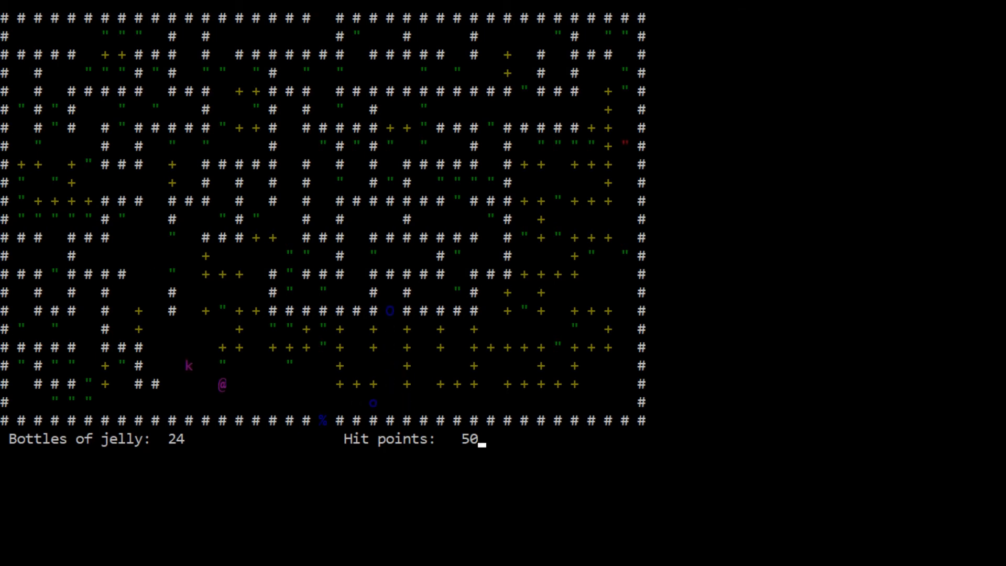
key(Right)
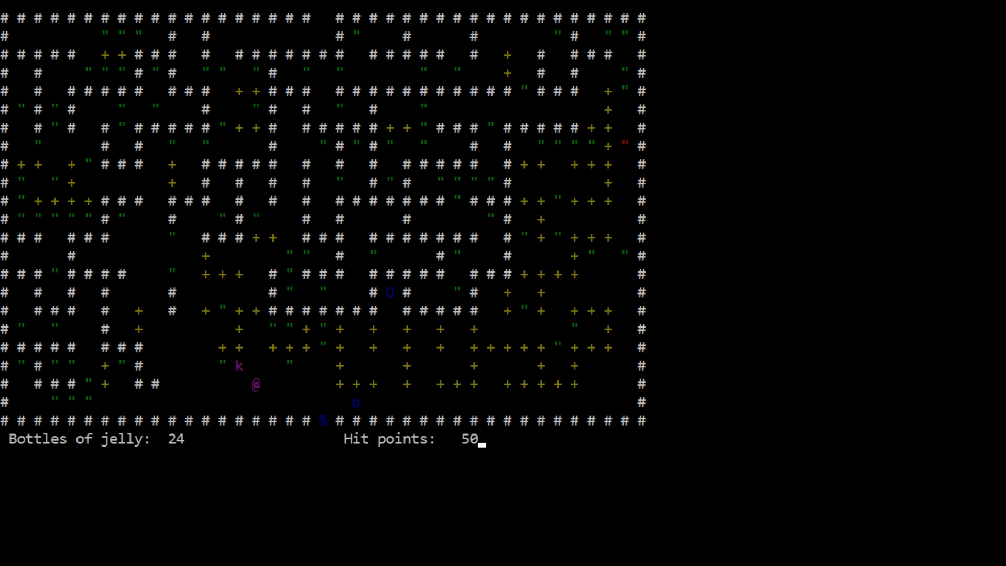
Fetch a jelly from above and guide it left along the bottom corridor toward the intake.
key(Up)
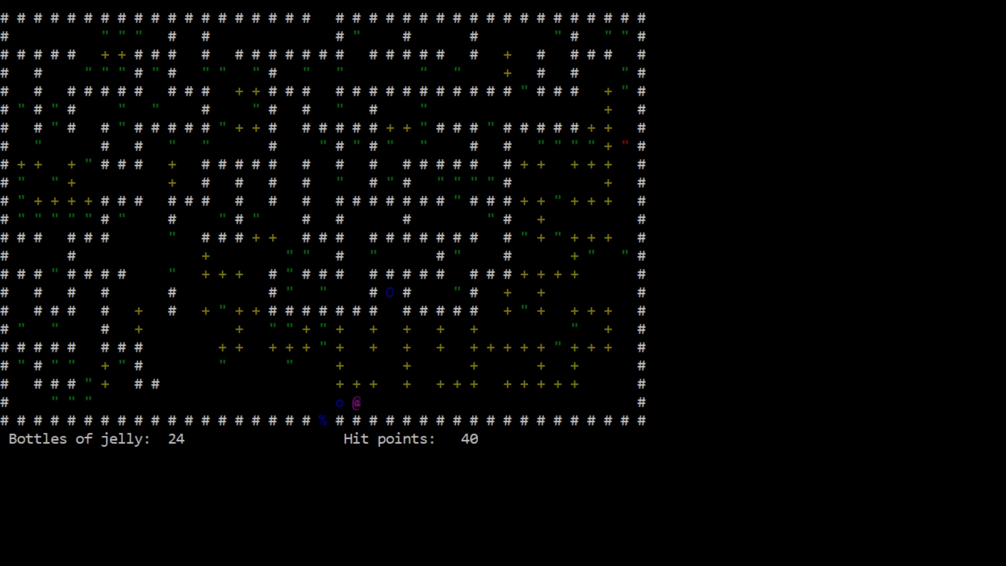
key(Up)
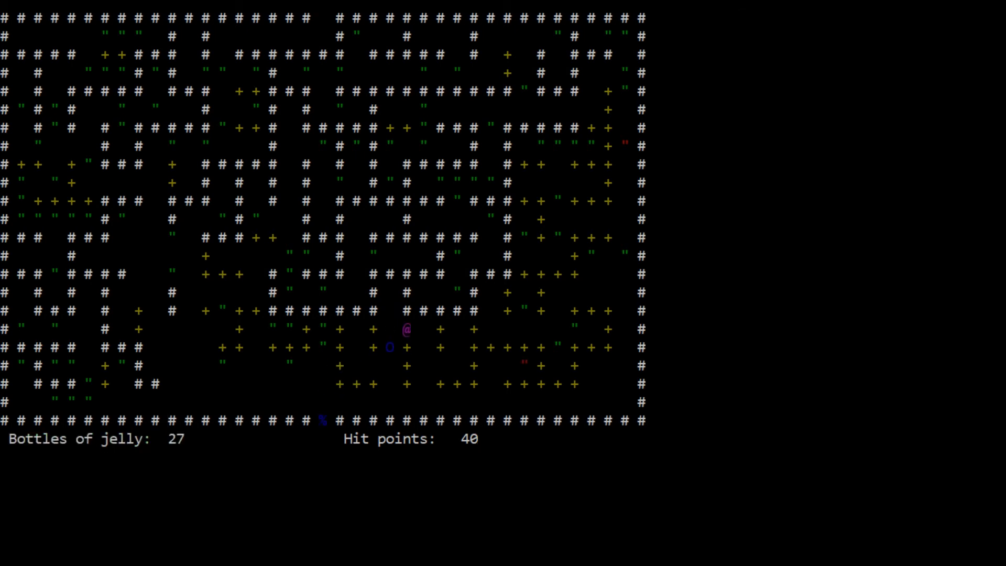
key(Down)
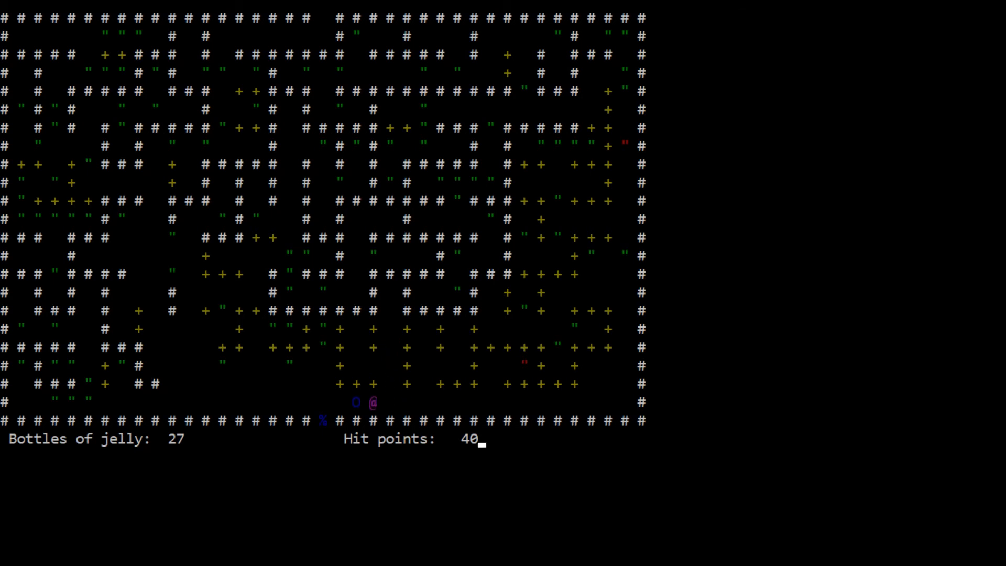
key(Left)
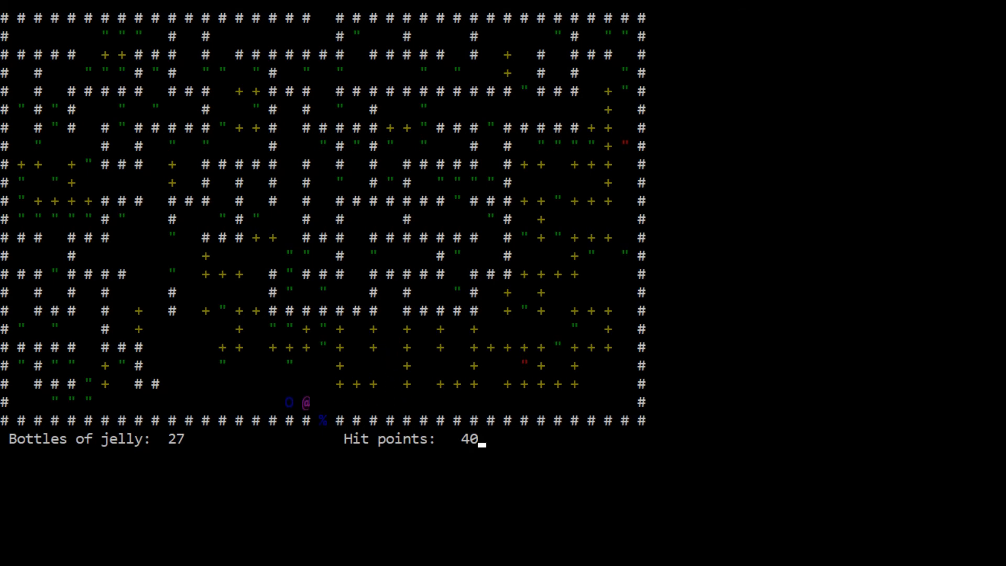
key(Left)
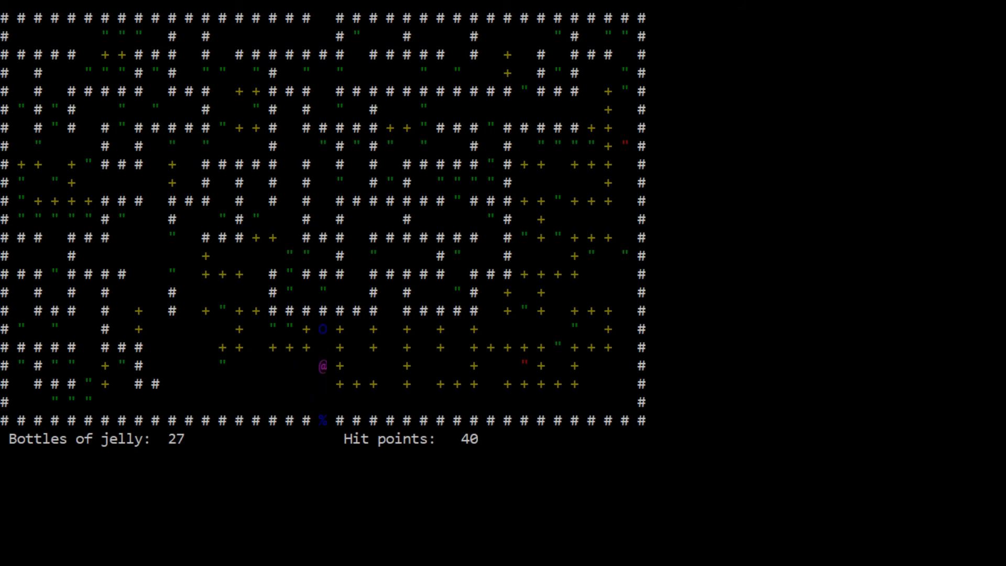
Circle the jelly and drive it beside the intake, bottles rising to 27.
key(Up)
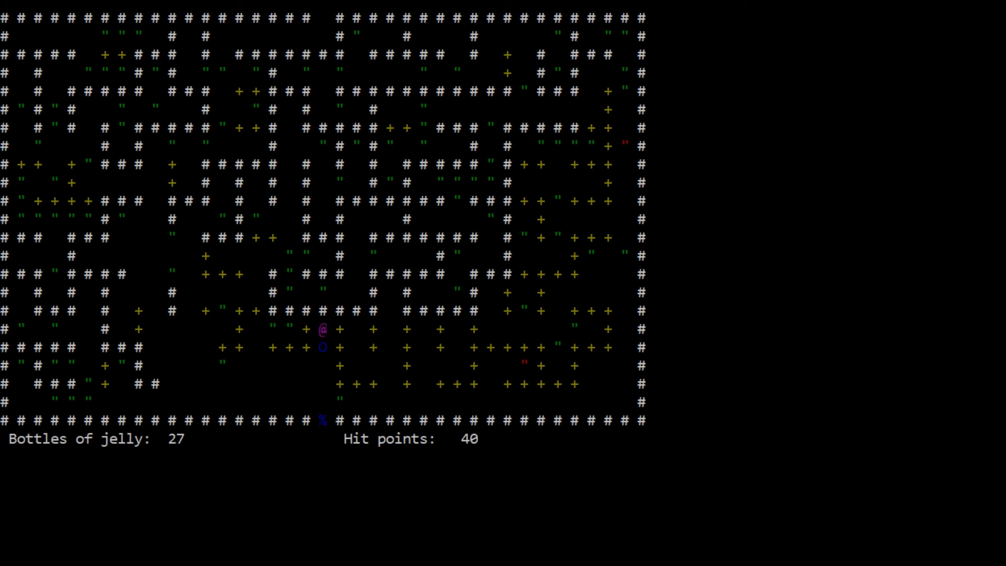
key(Right)
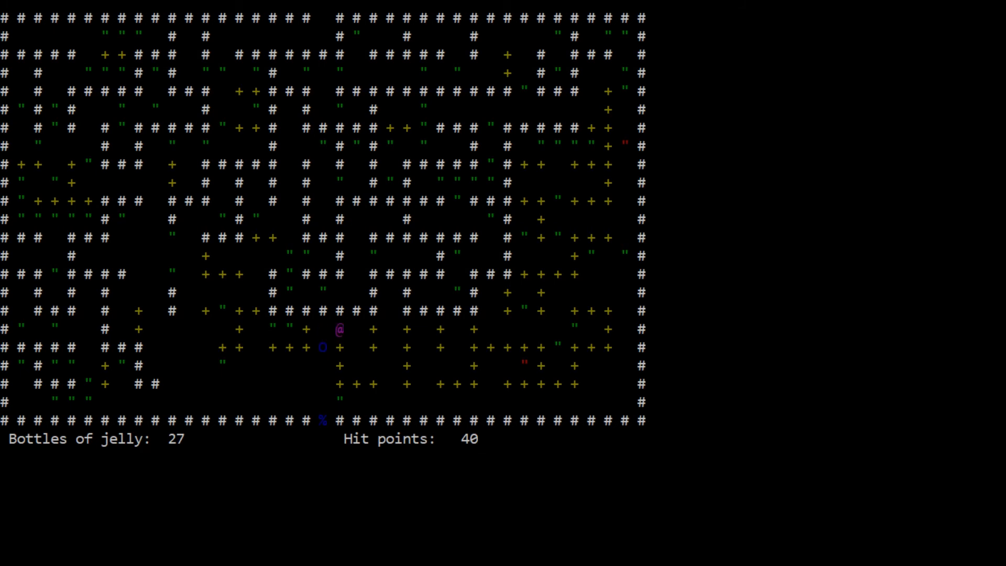
key(Down)
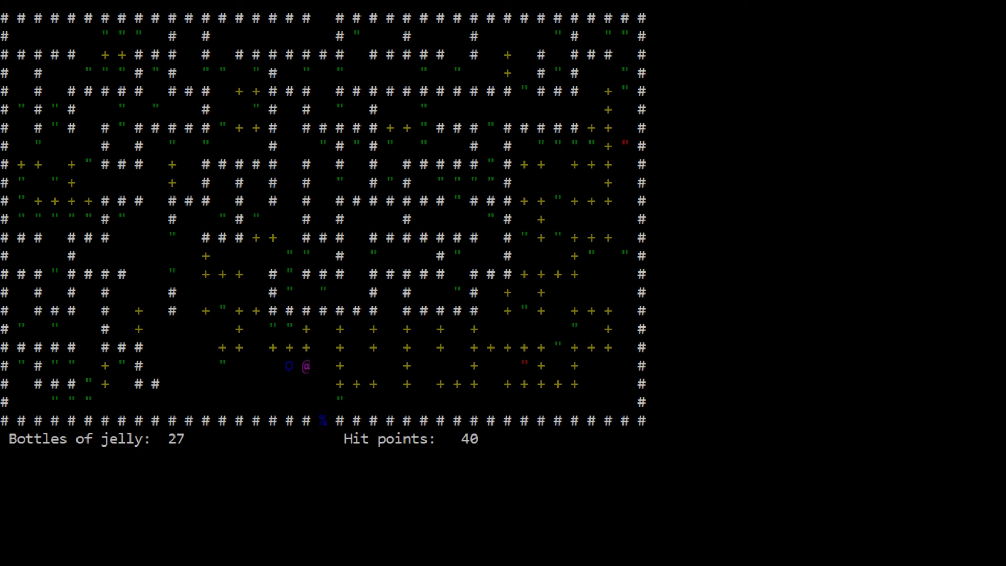
key(up)
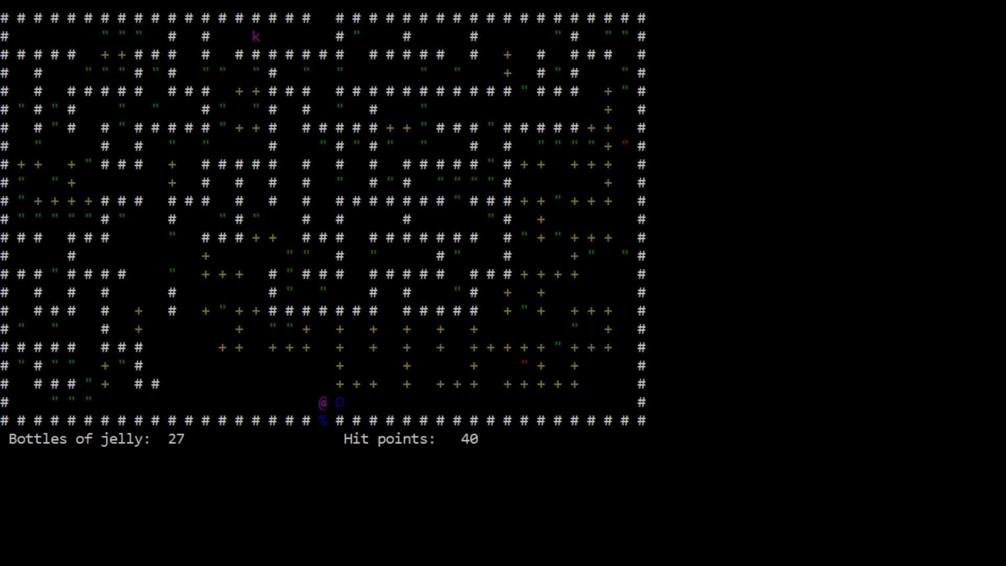
Deliver jellies to the intake and push another one right toward it.
key(up)
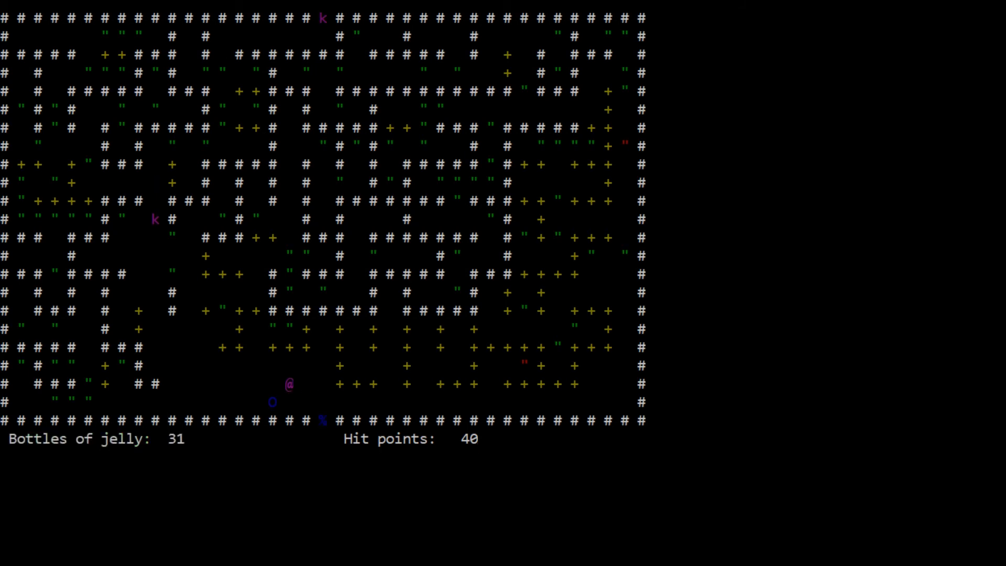
key(Left)
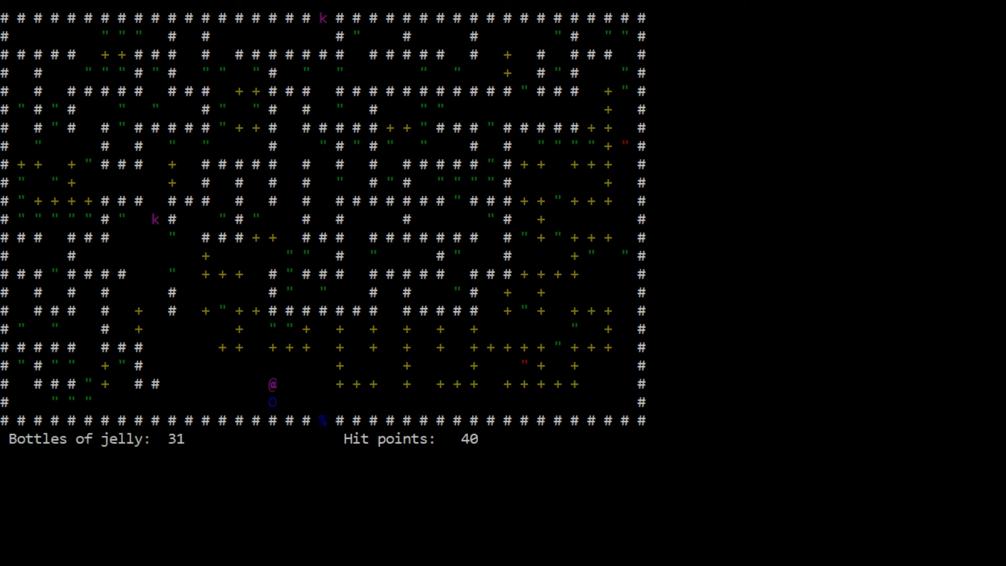
key(down)
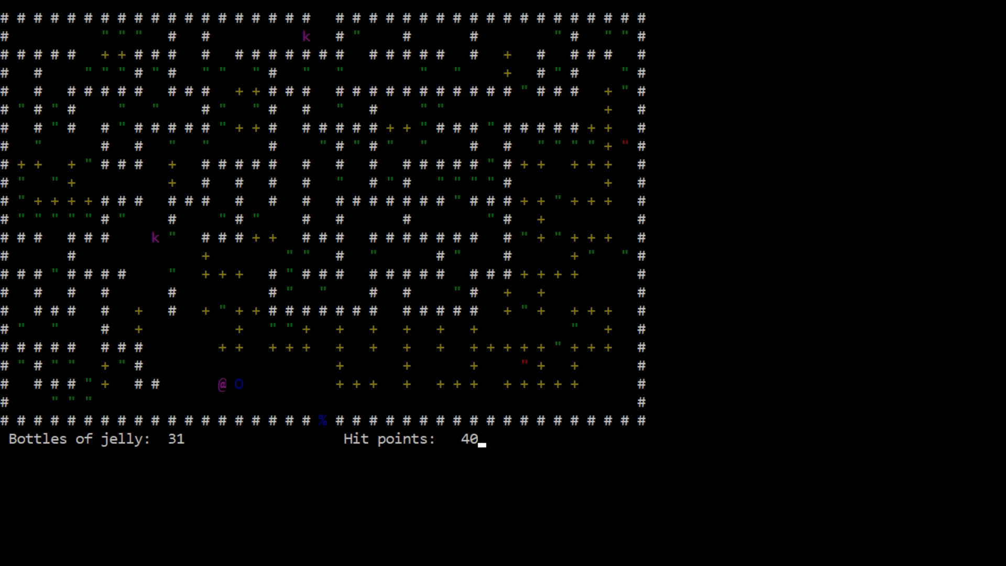
key(Right)
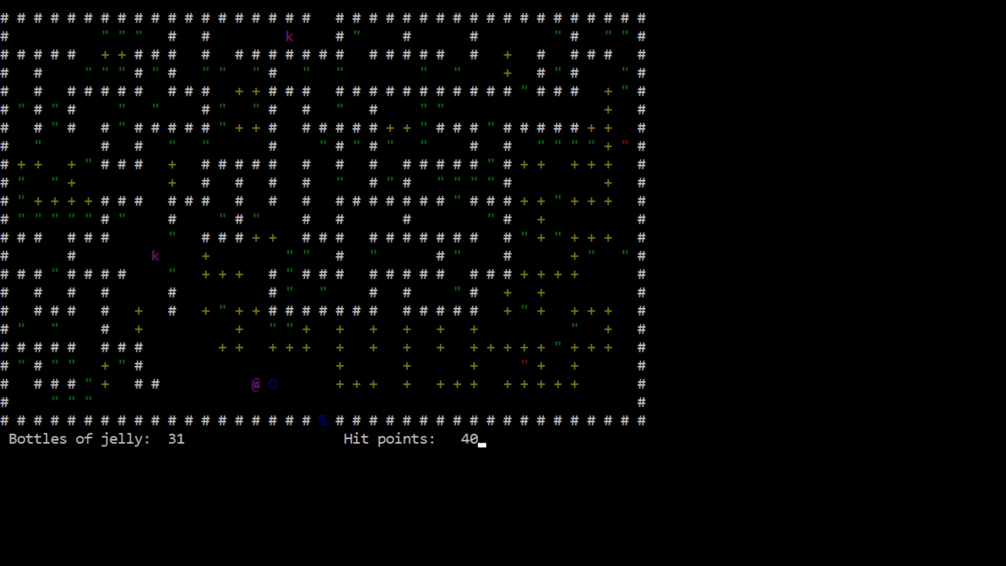
key(Down)
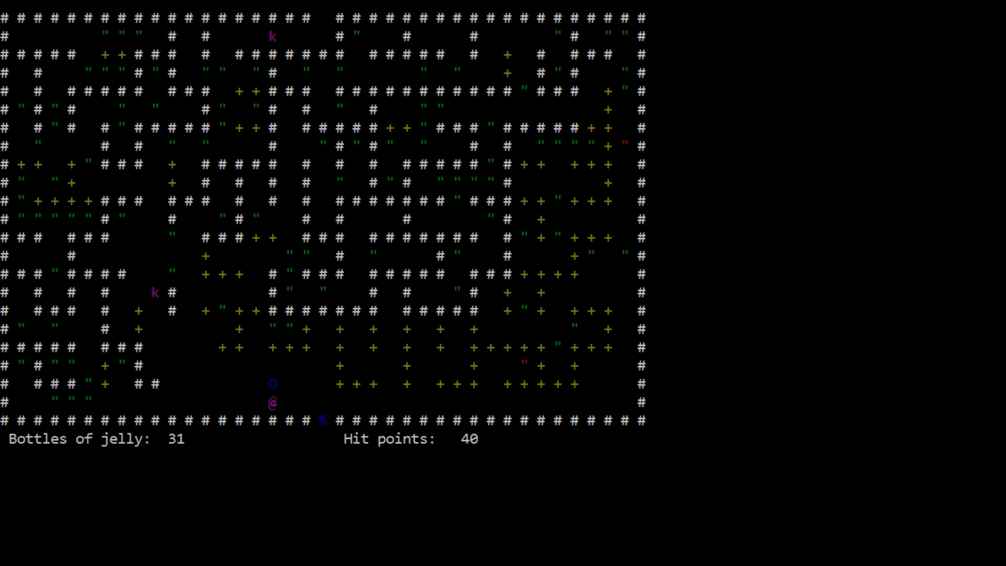
Chase the escaped jelly west, corner it in the lower-left and drive it to the bottom row.
key(Up)
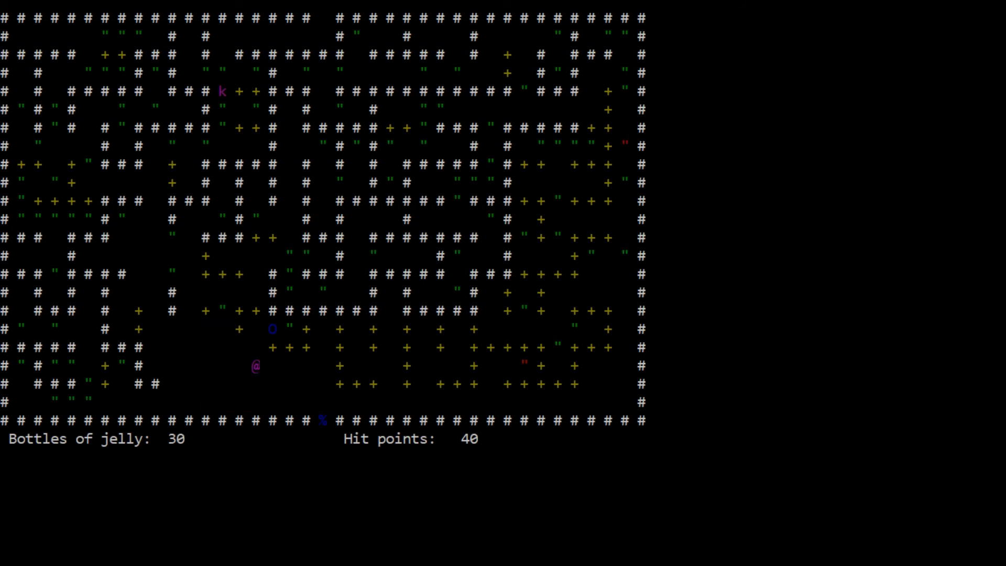
key(up)
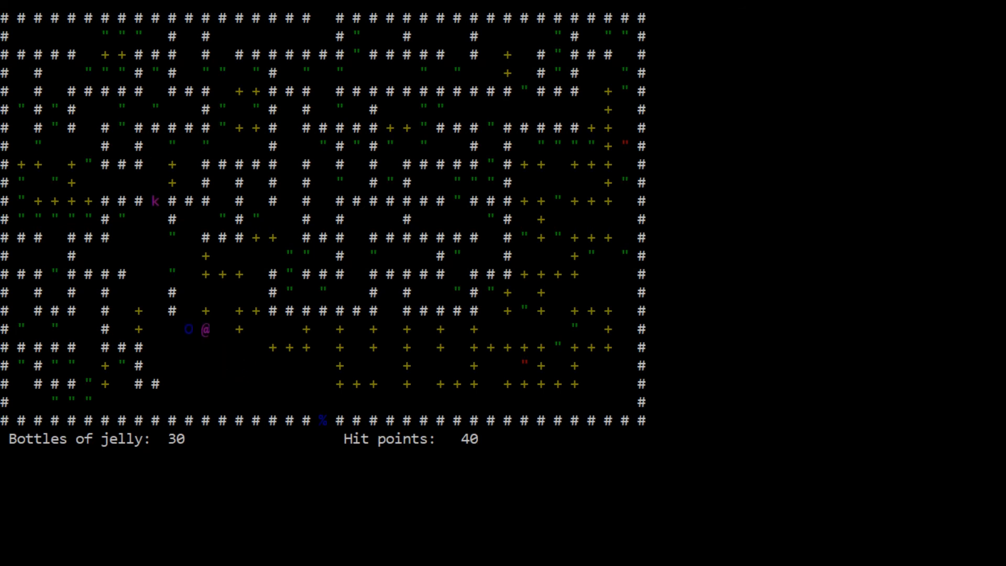
key(up)
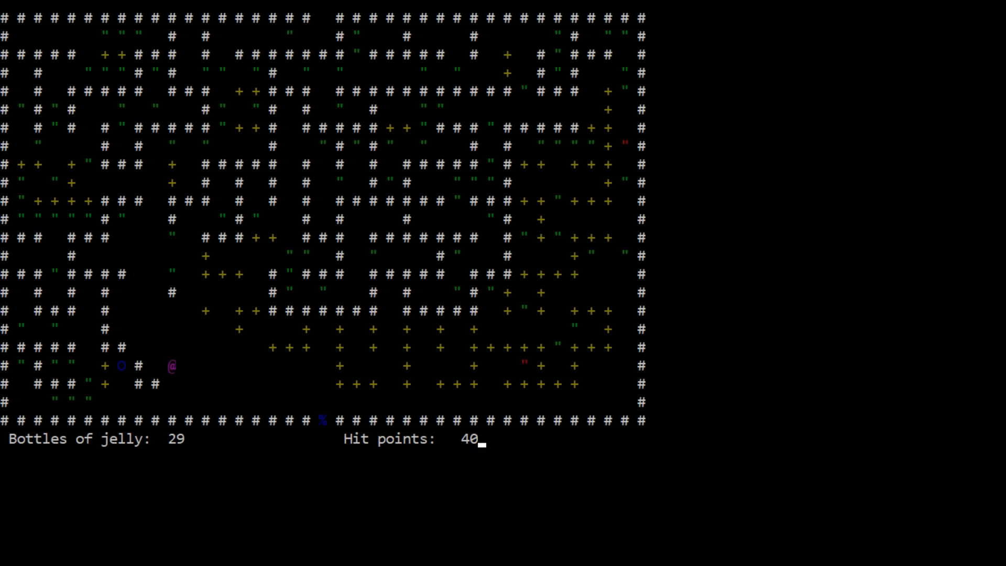
key(Down)
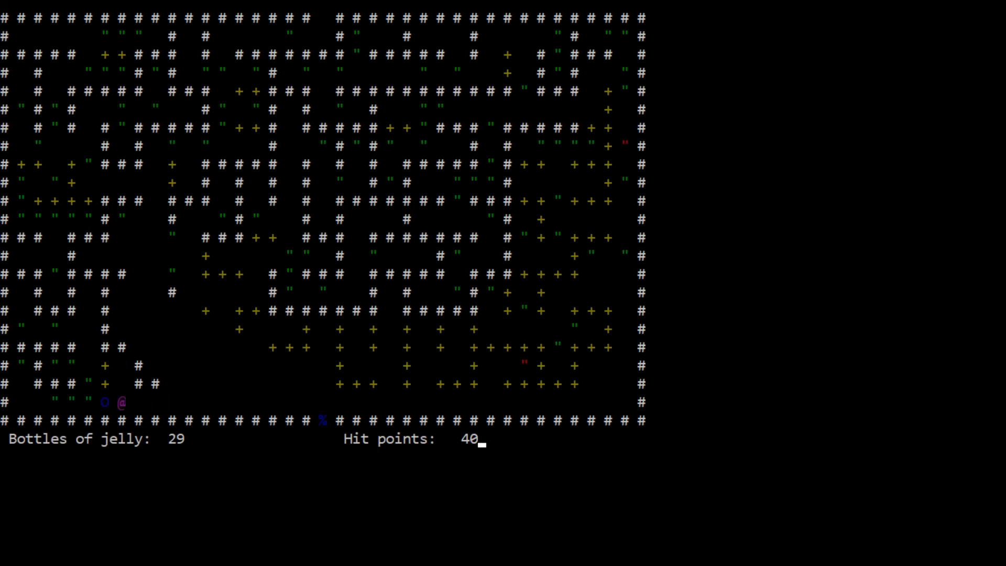
key(Left)
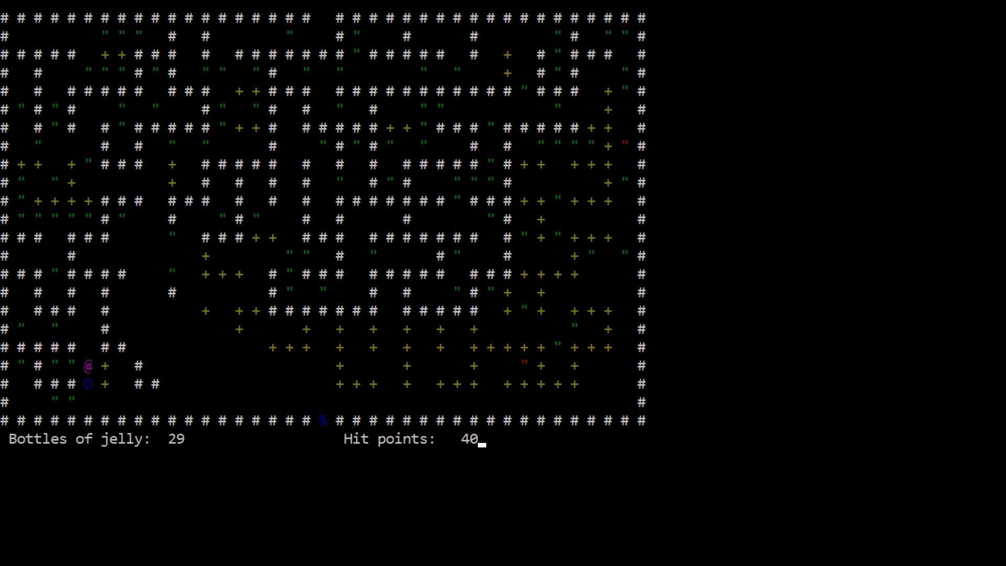
From the far-left edge, push the jelly right along the bottom row to the intake.
key(Down)
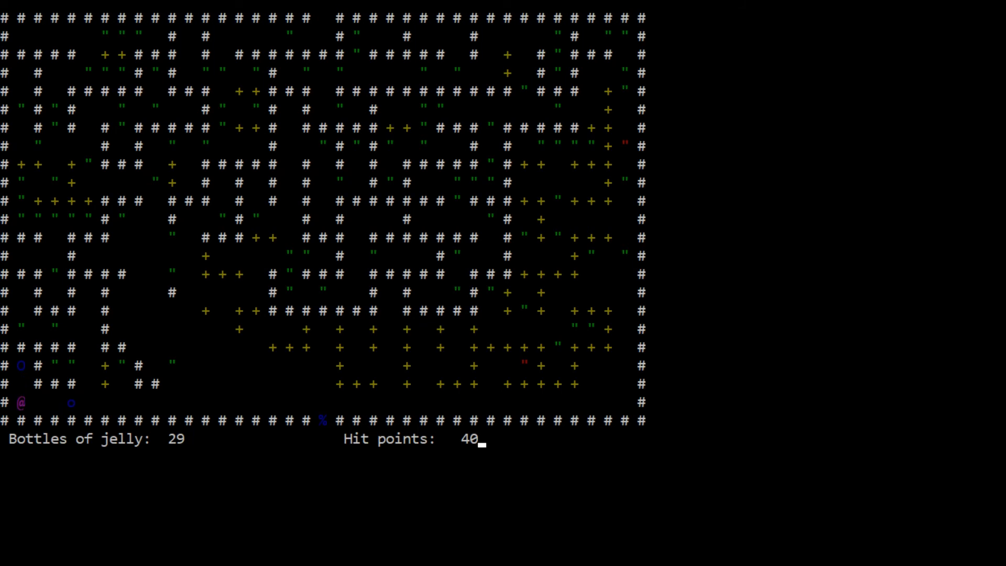
key(Right)
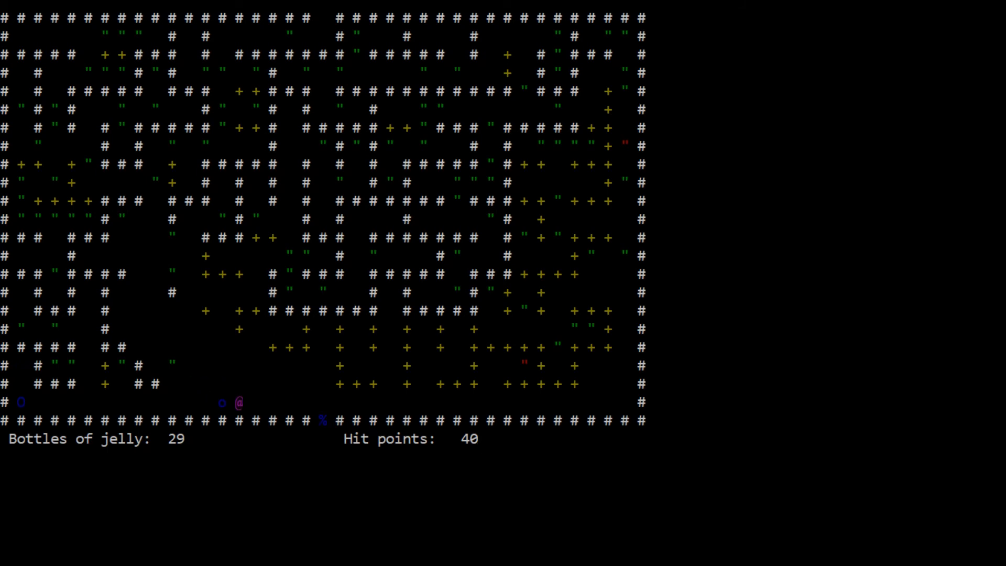
key(up)
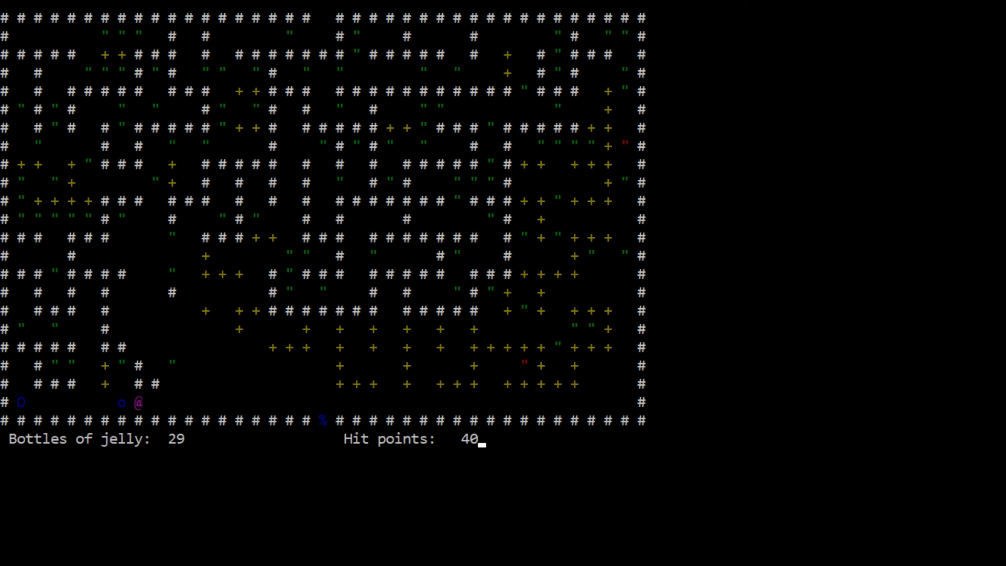
key(Left)
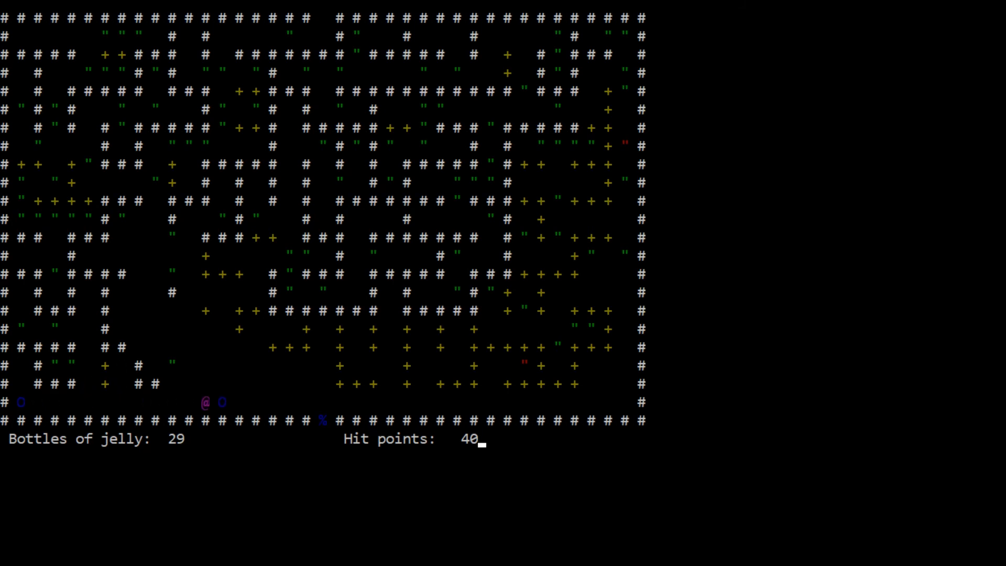
key(Right)
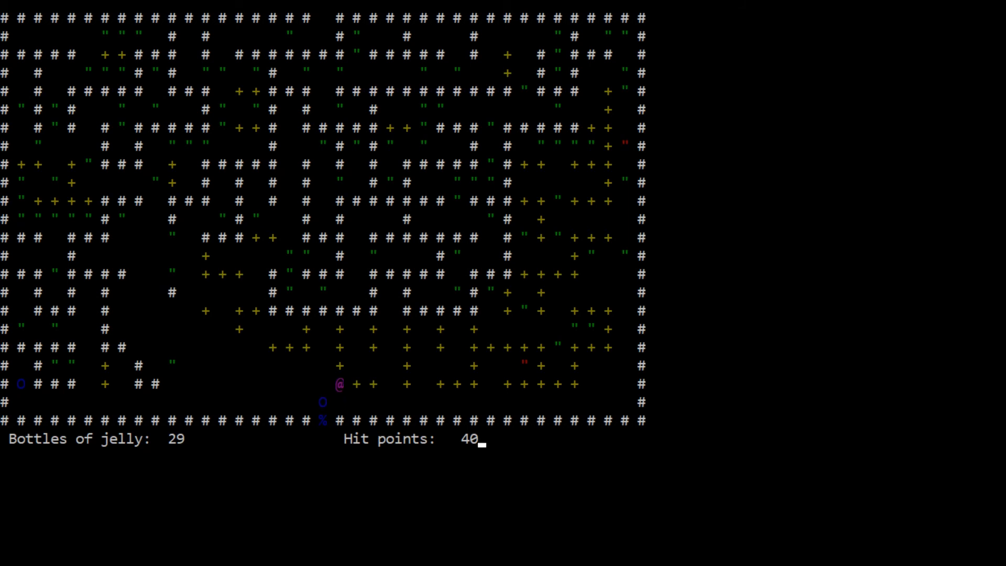
Drive the jelly into the intake and fence the left passage while walking right.
key(Down)
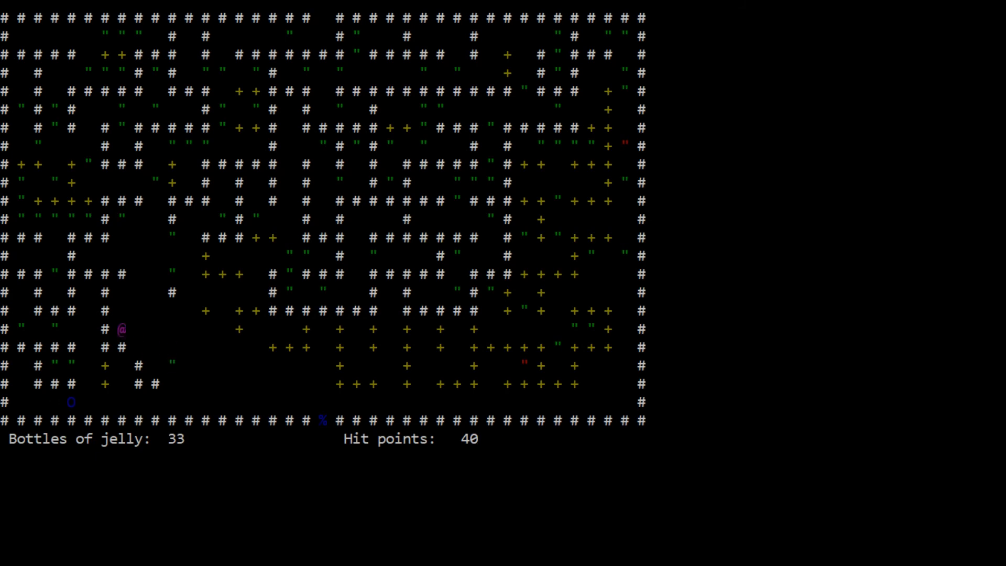
key(Right)
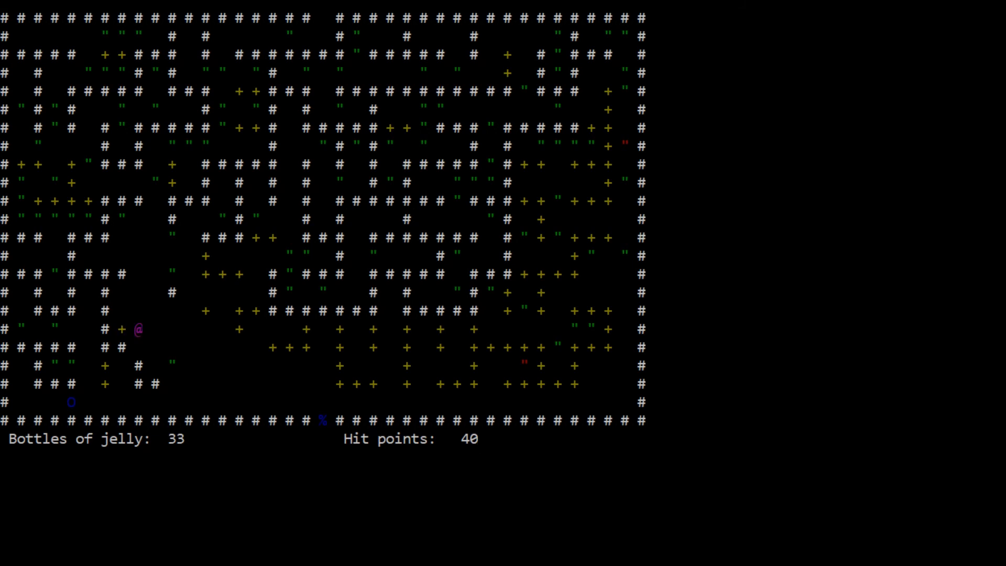
key(Right)
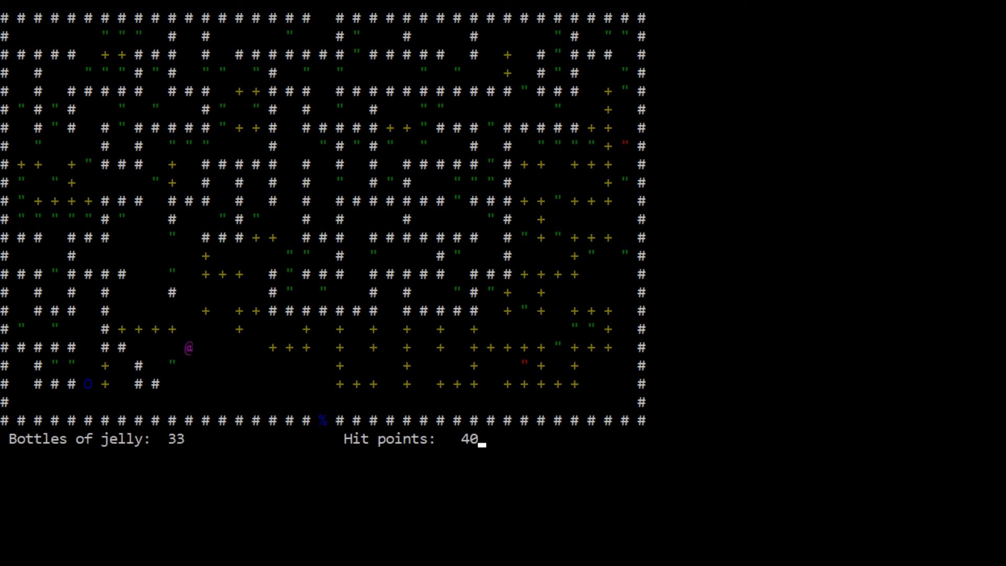
Walk the player up through the maze toward the upper corridors, bottles at 33.
key(down)
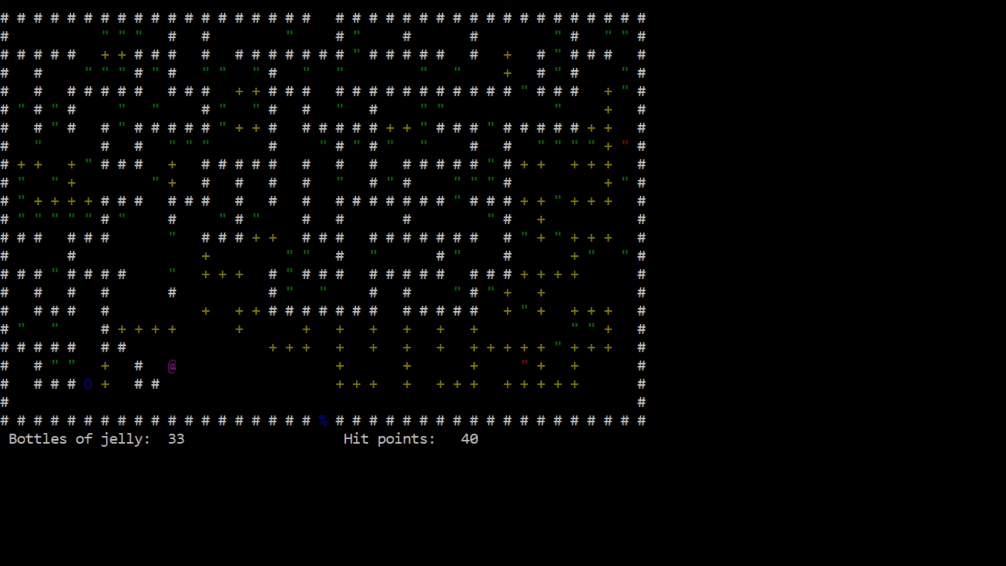
key(Right)
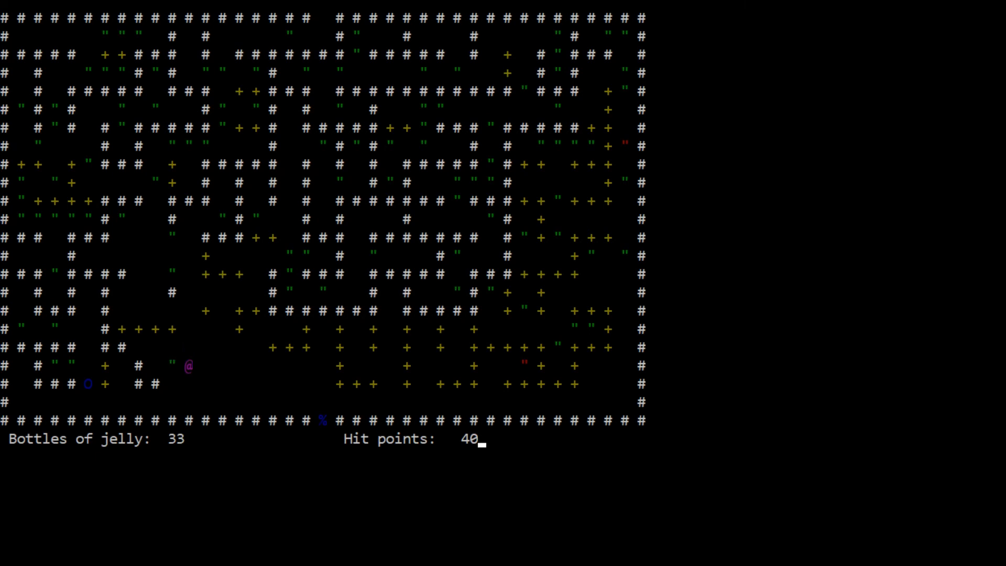
key(up)
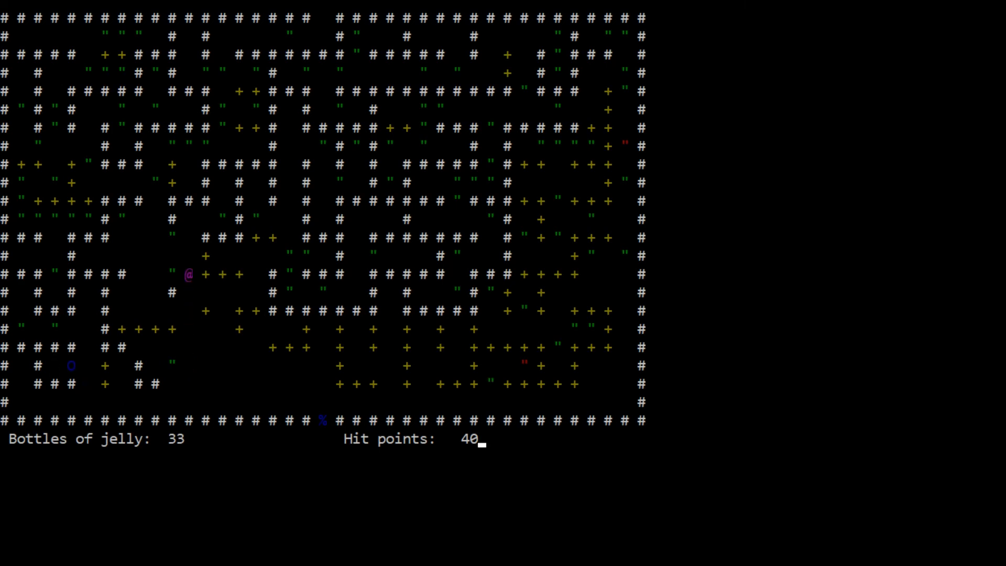
key(up)
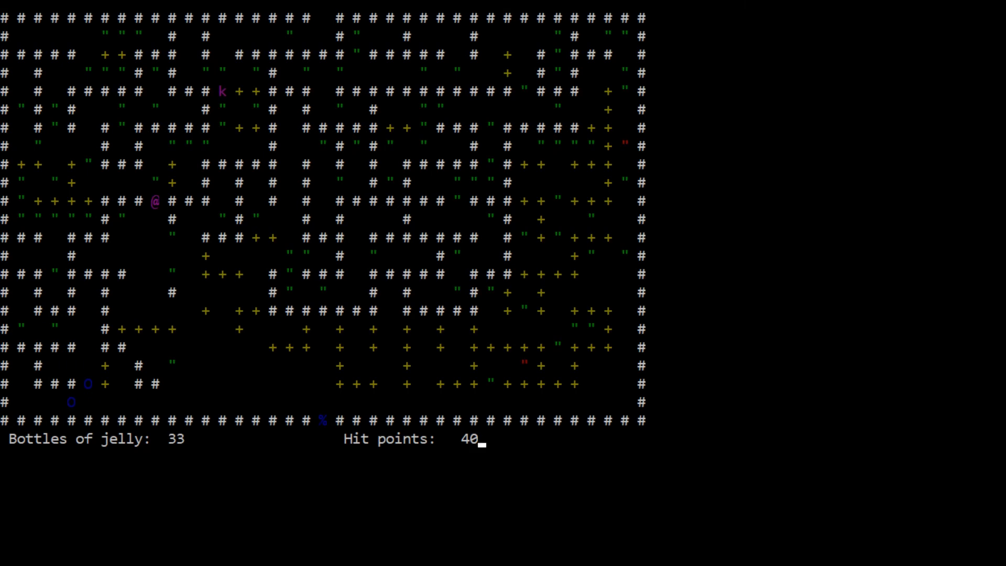
Lay a trap in the kobold's path and push jellies into the bottom intake.
key(Down)
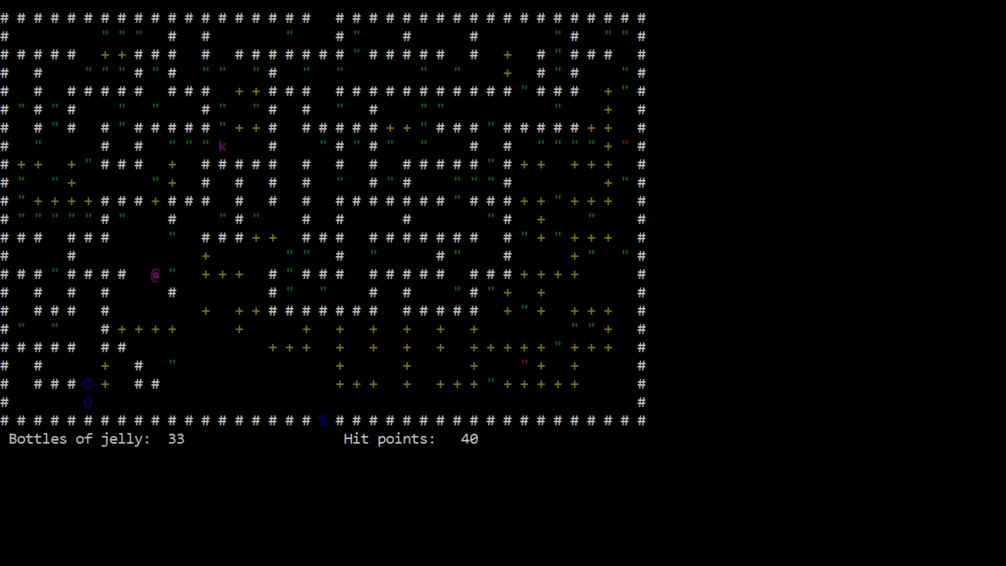
key(Down)
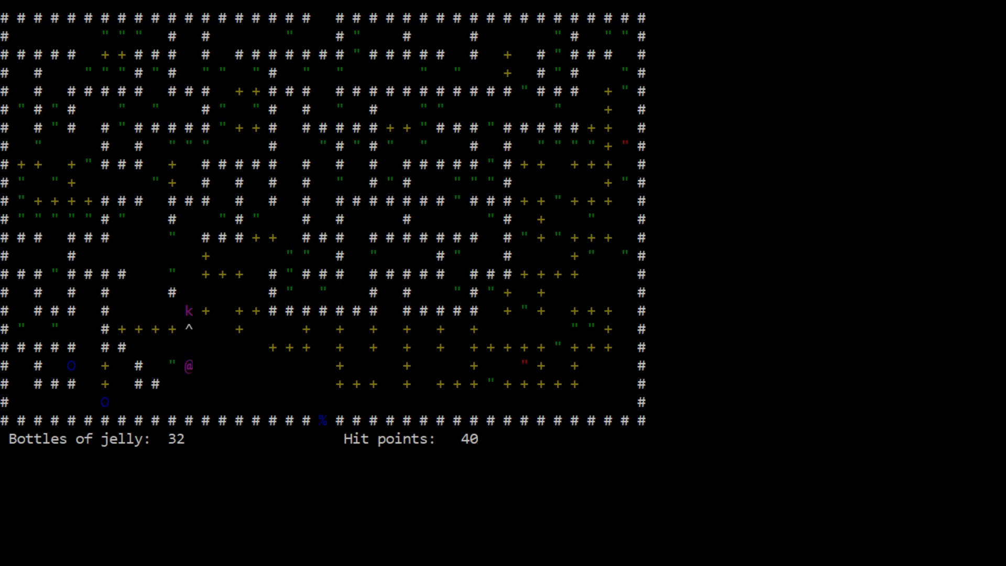
key(Down)
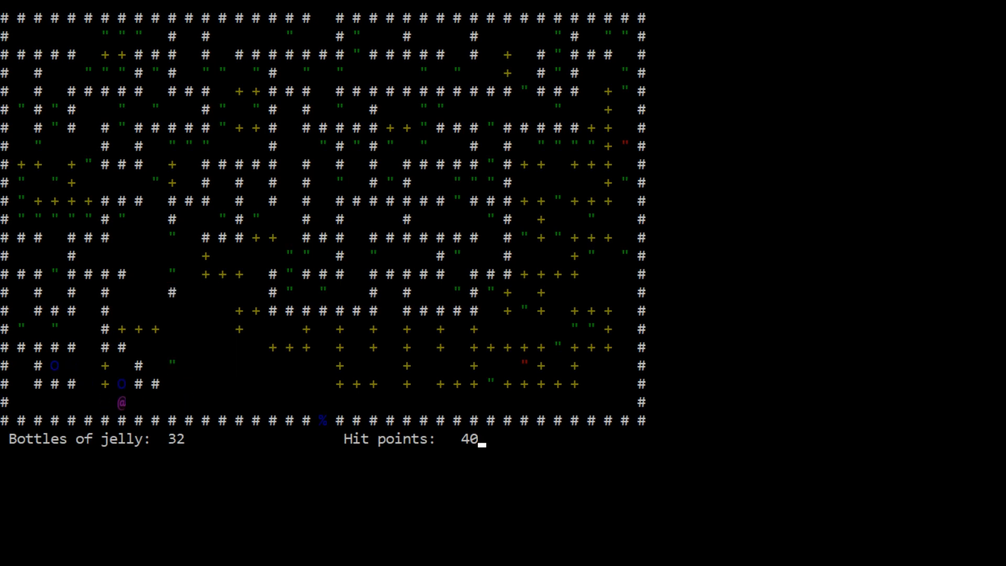
key(Up)
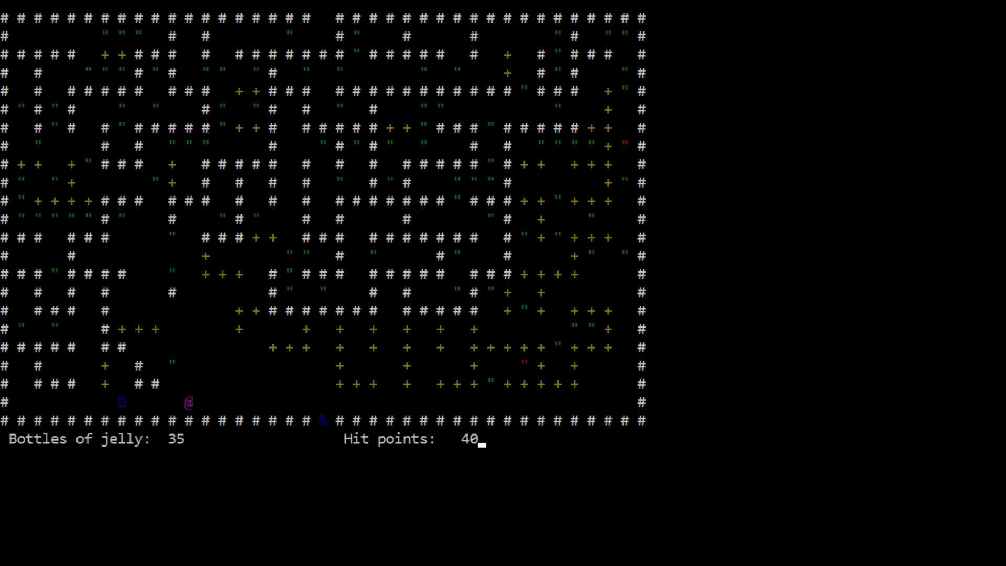
Walk left along the bottom and back up to the left fence row, holding 34 bottles.
key(Left)
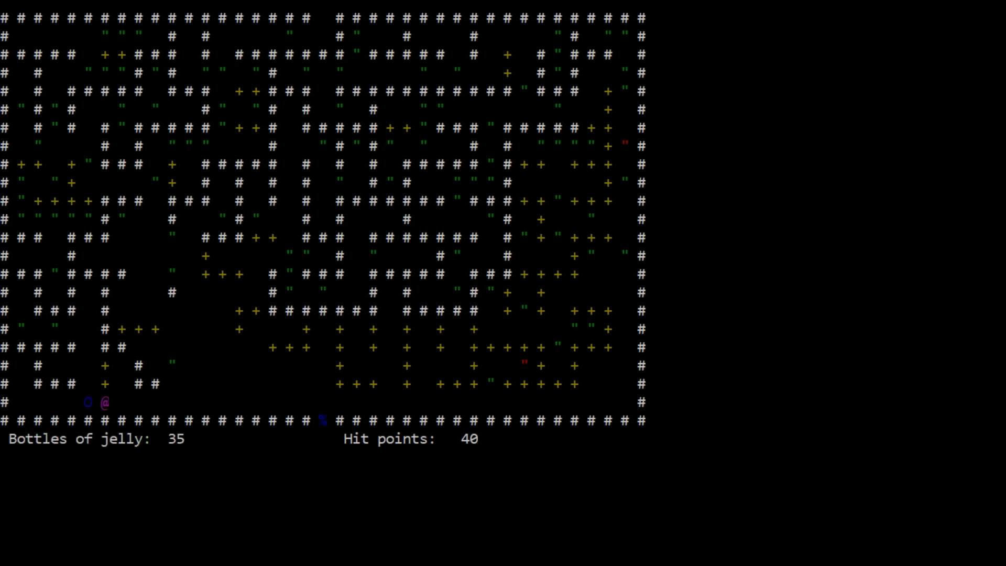
key(Left)
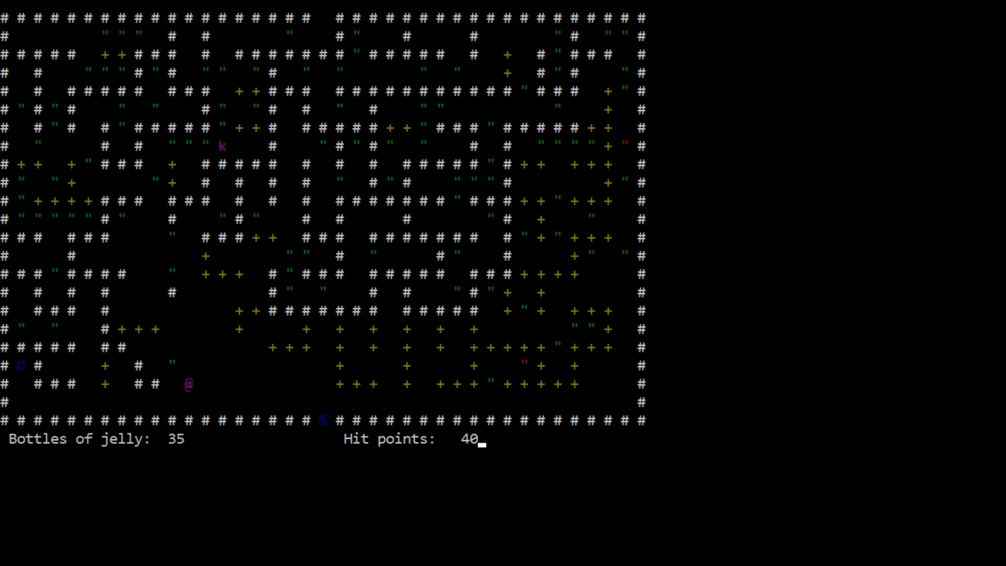
key(Up)
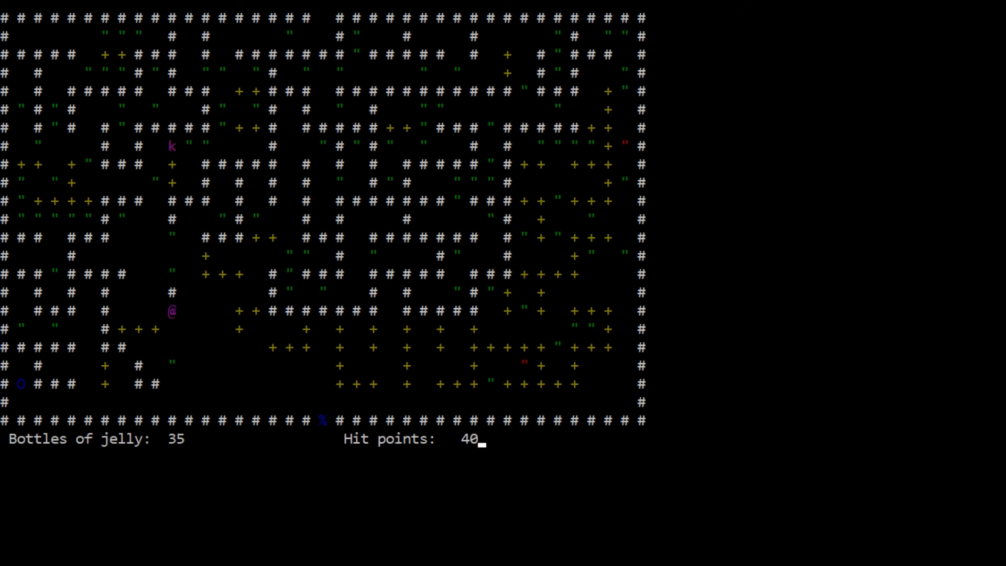
key(Down)
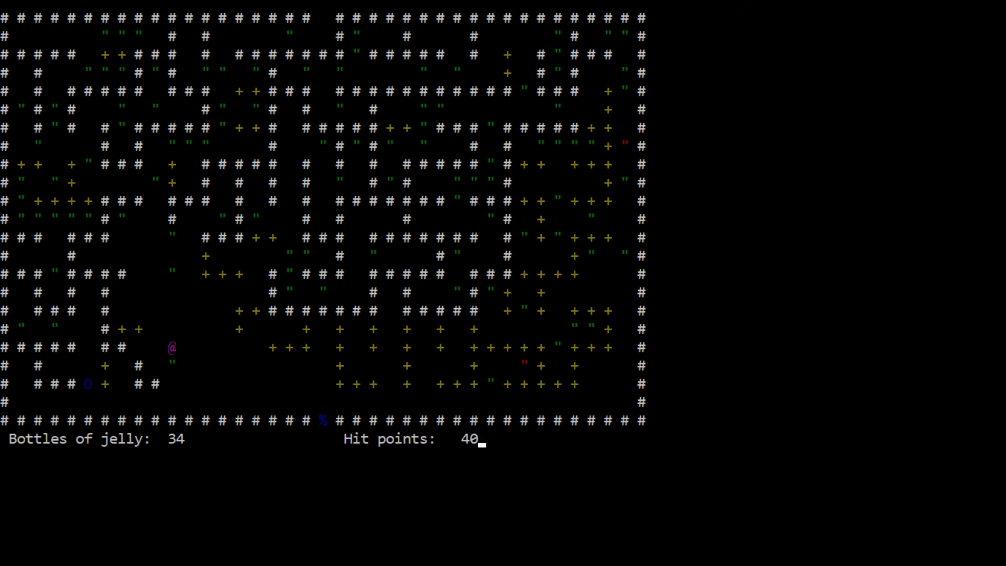
Extend the left fence row two squares right and step down to the bottom row.
key(up)
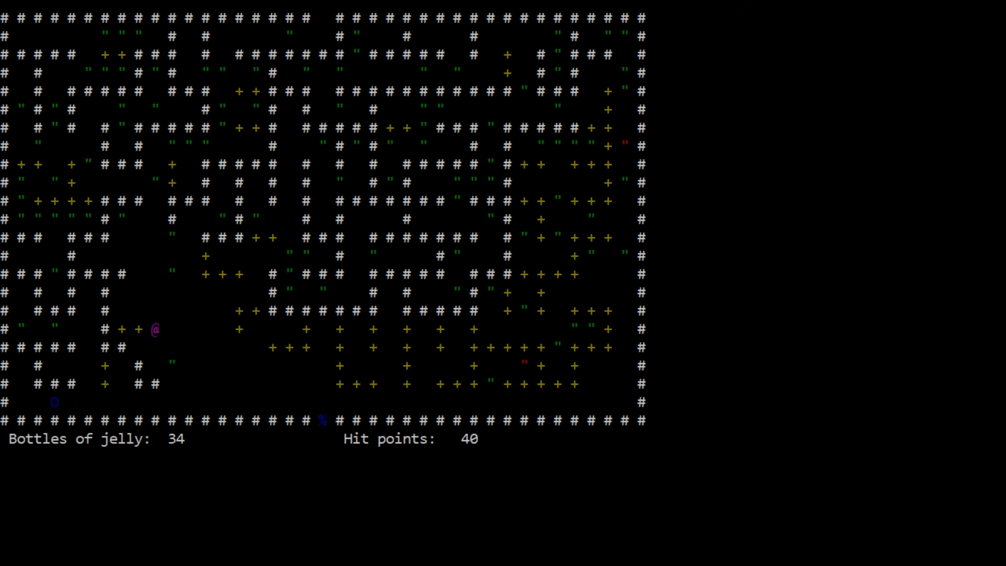
key(Right)
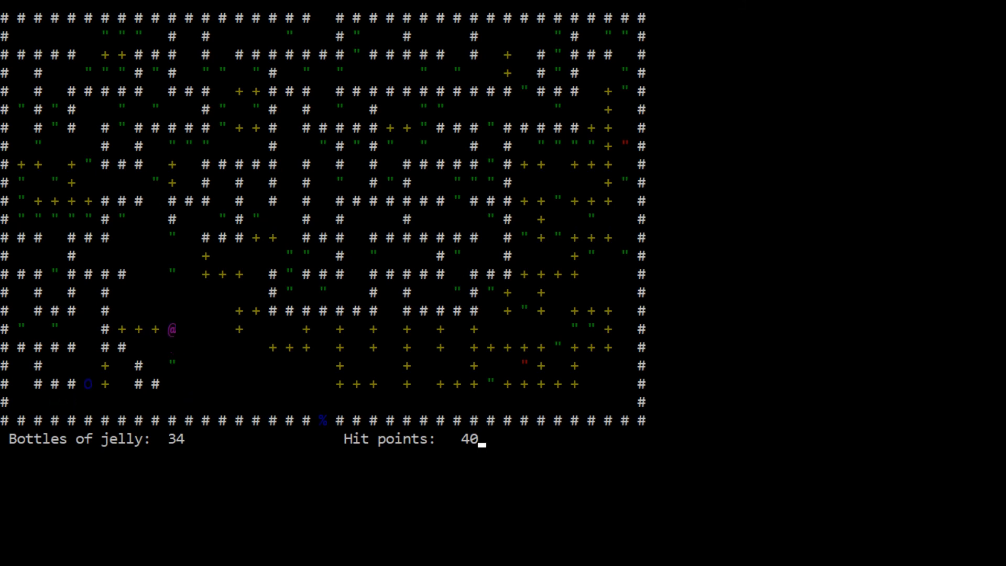
key(Right)
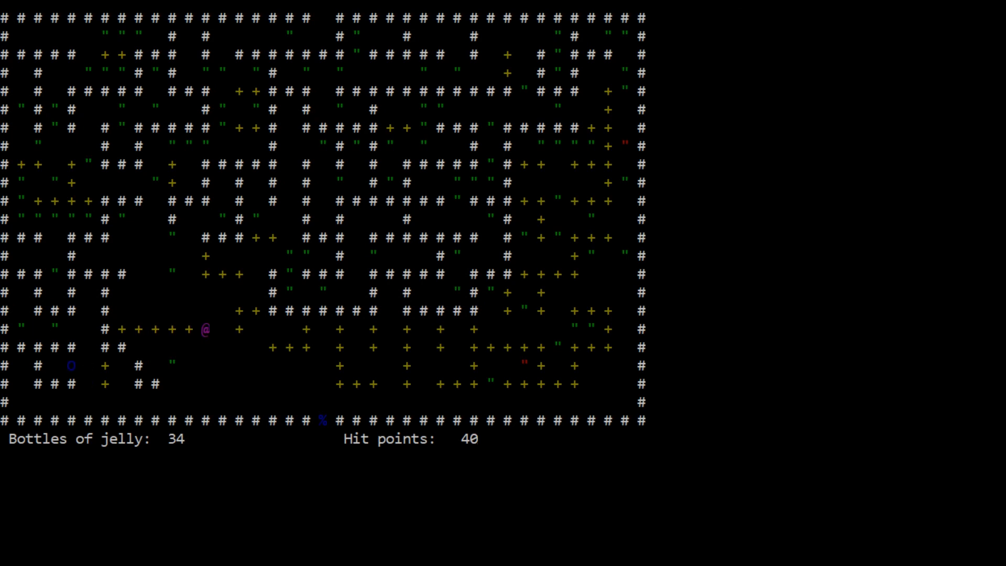
key(Down)
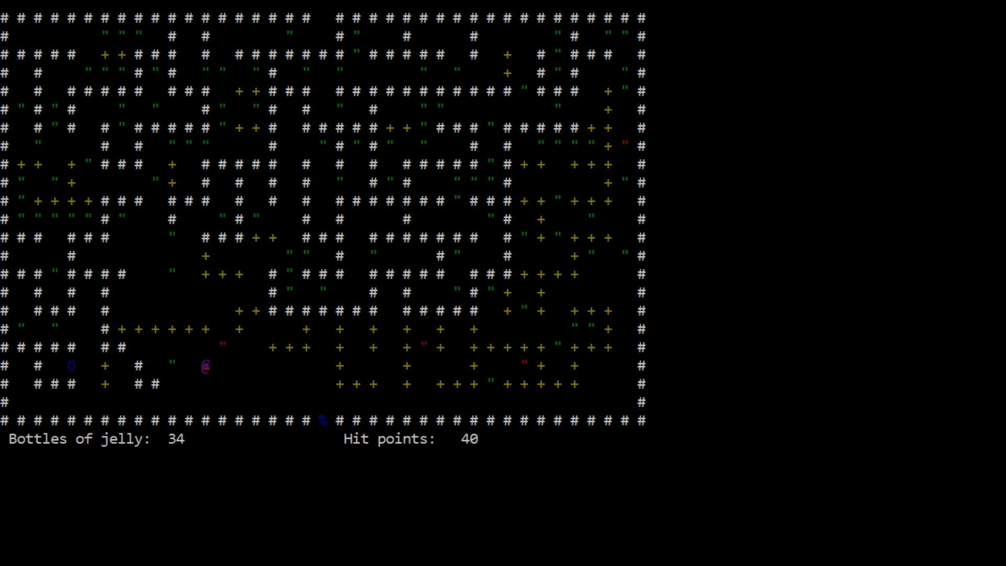
key(Down)
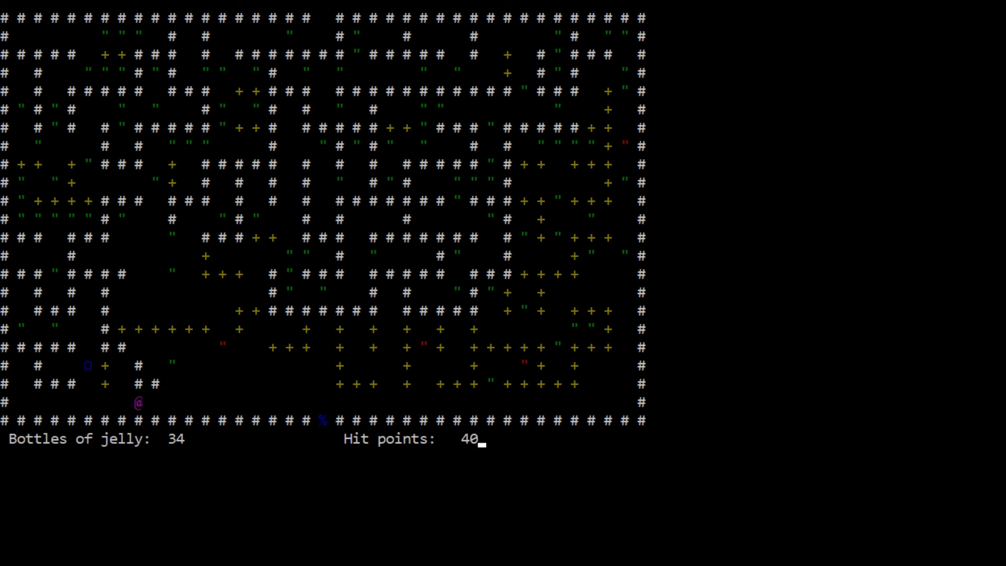
Herd the left-side jelly down along the bottom toward the intake, then bring up the help pages.
key(up)
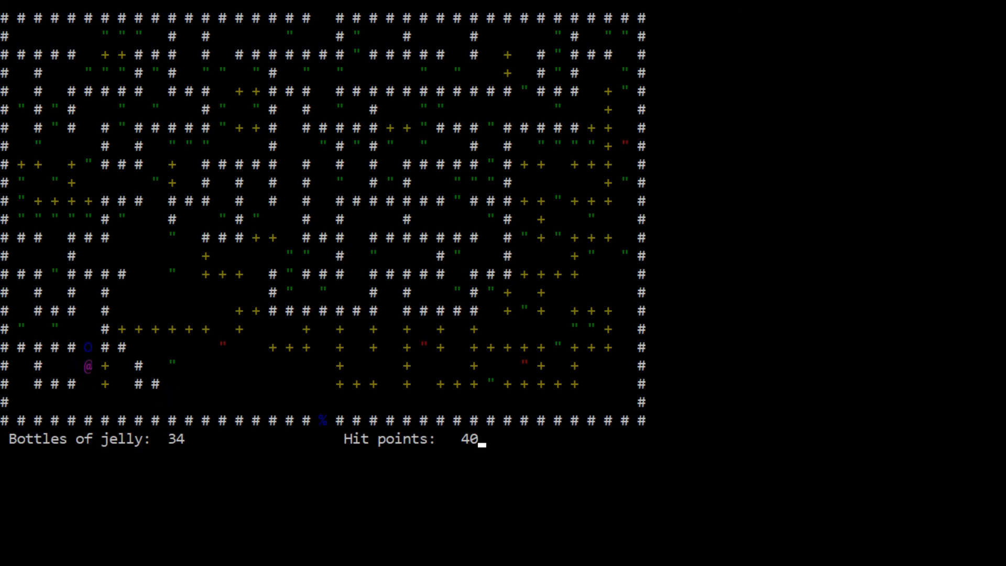
key(up)
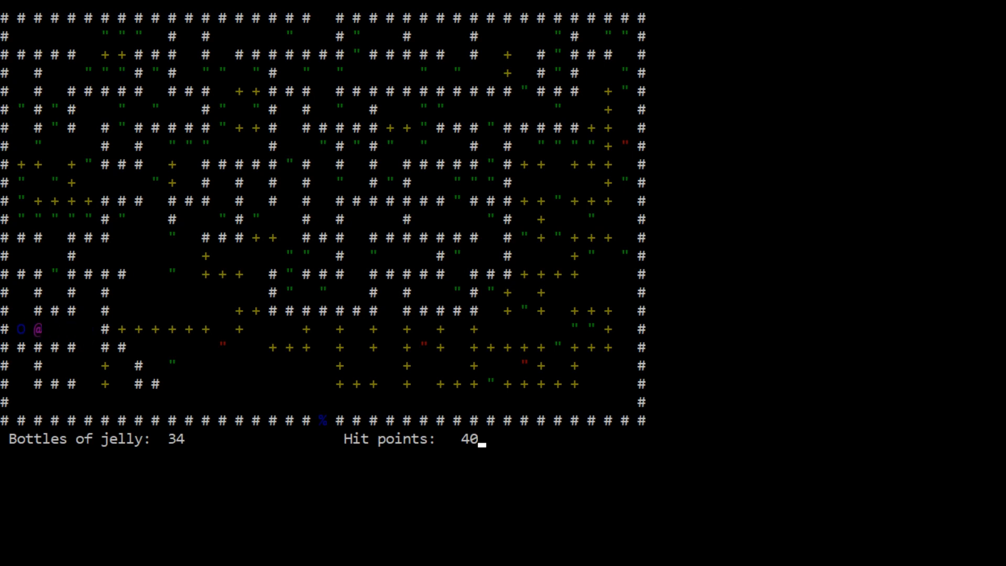
key(Left)
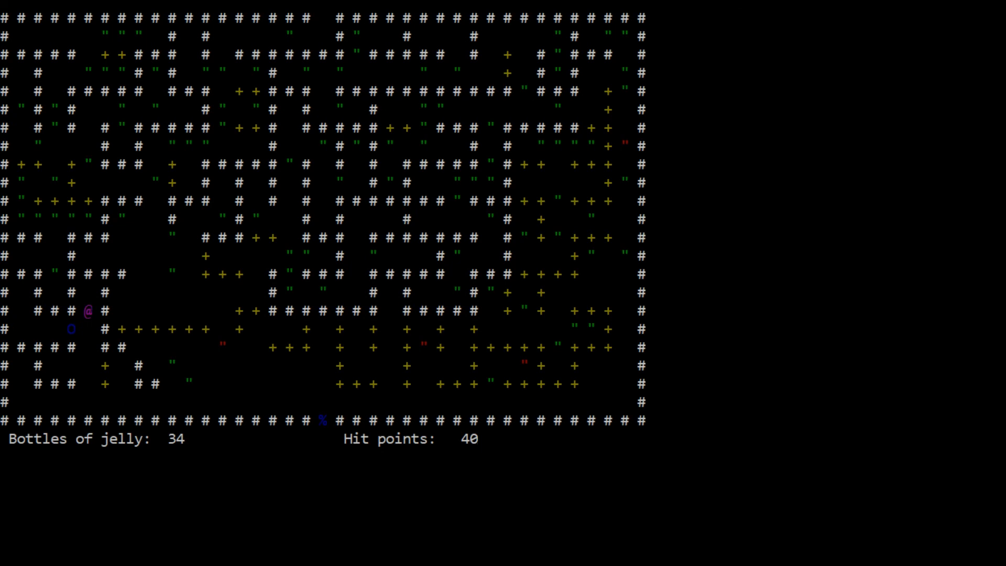
key(Down)
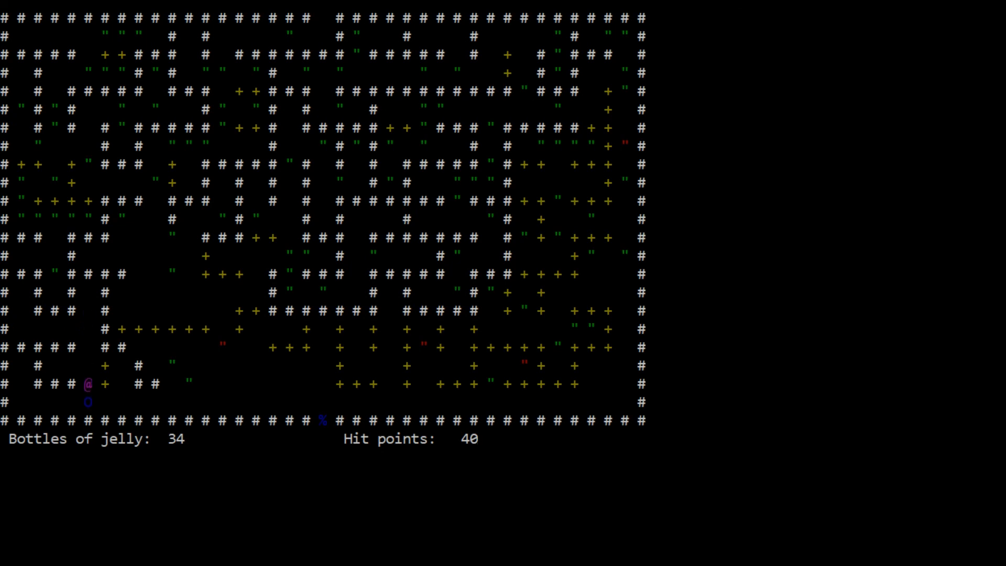
key(Down)
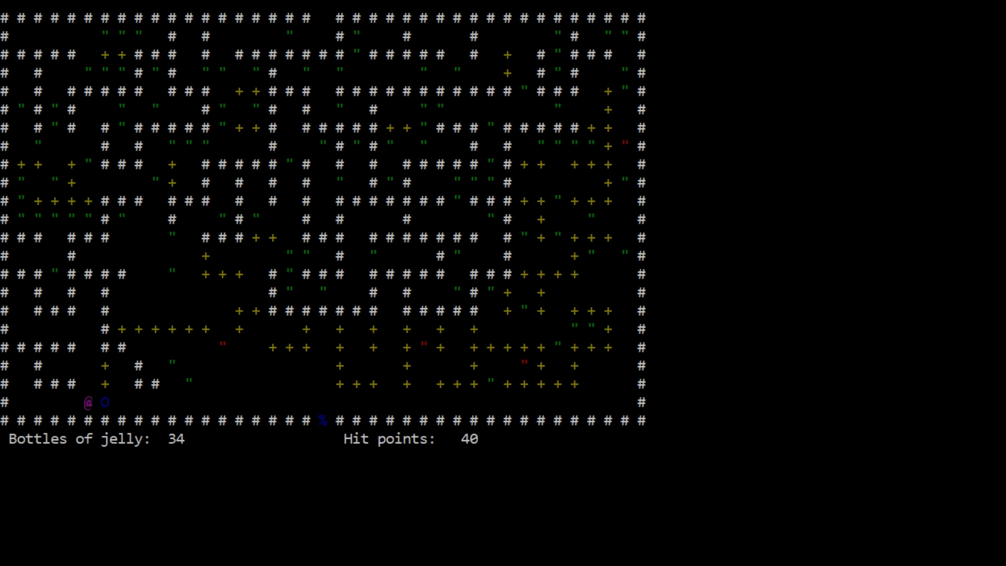
key(Right)
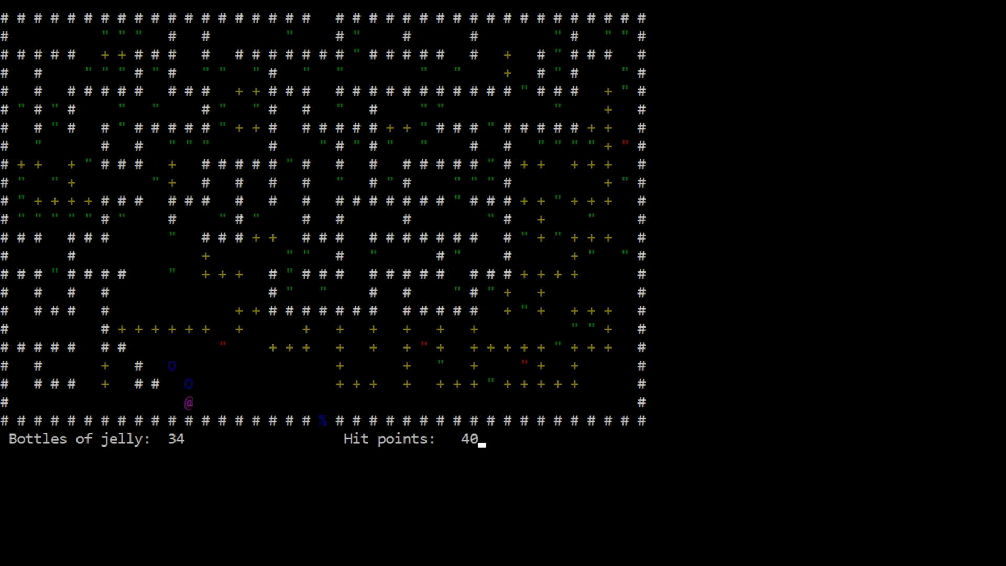
key(up)
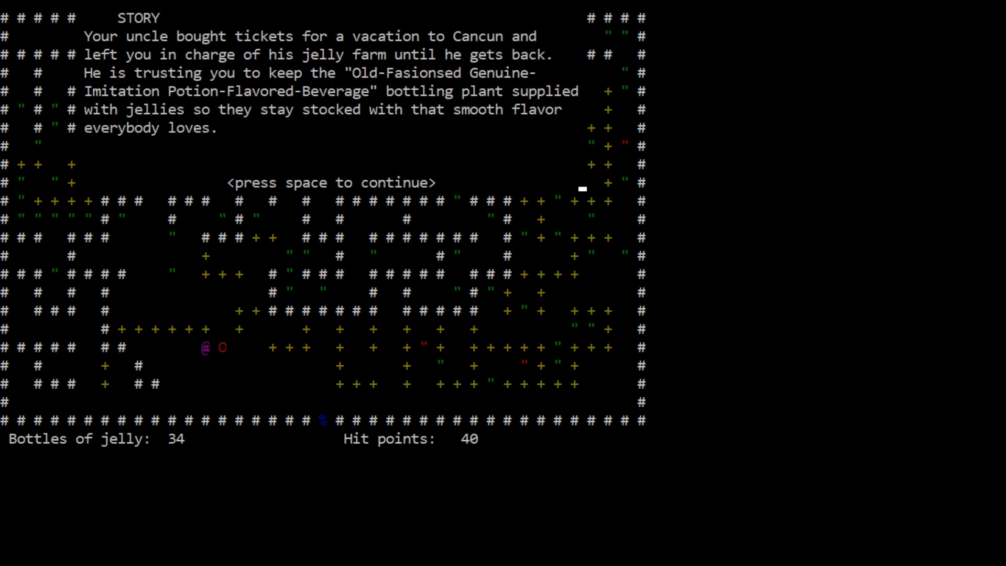
Page through the instructions and controls help screens and return to the map.
key(space)
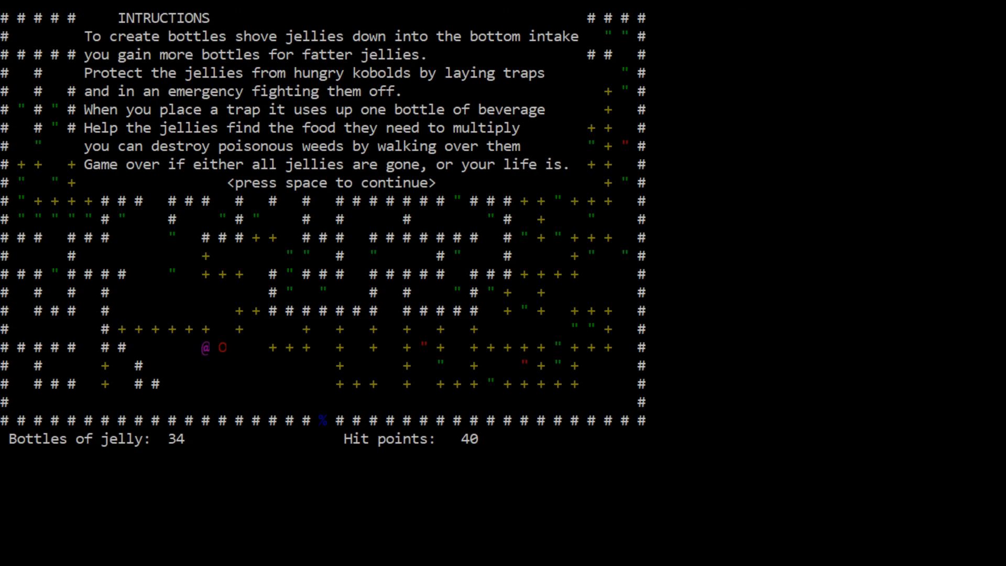
key(space)
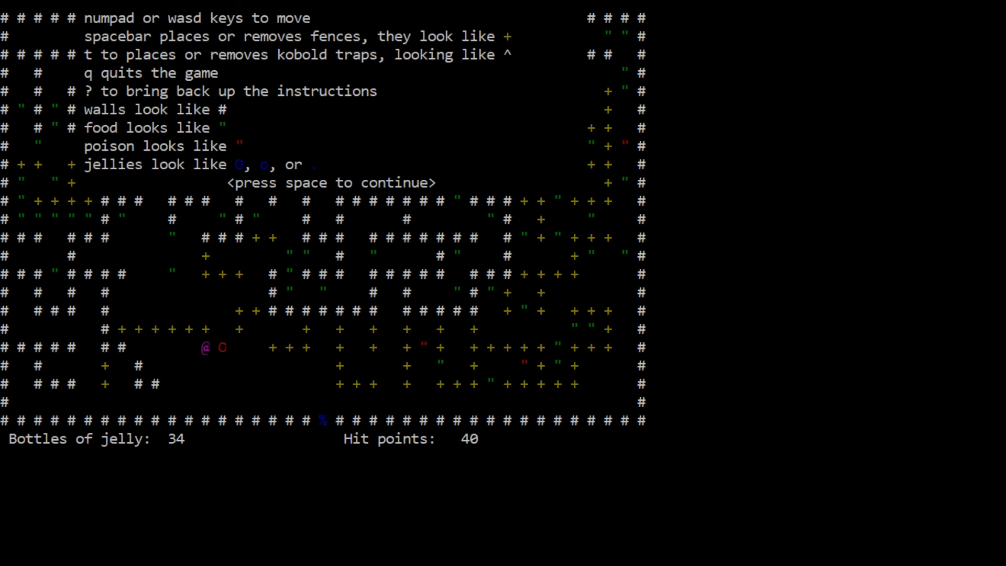
mouse_move(582, 189)
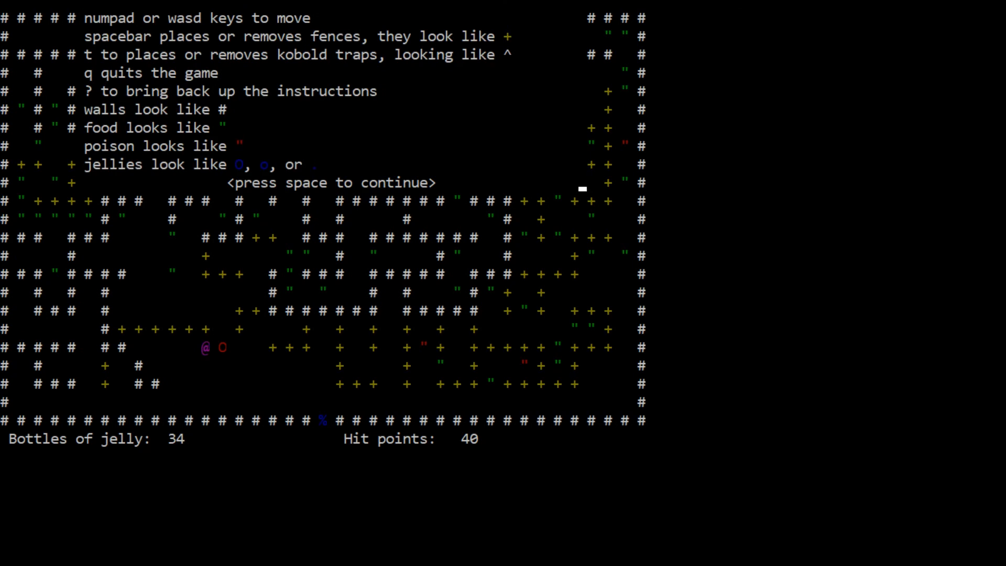
key(space)
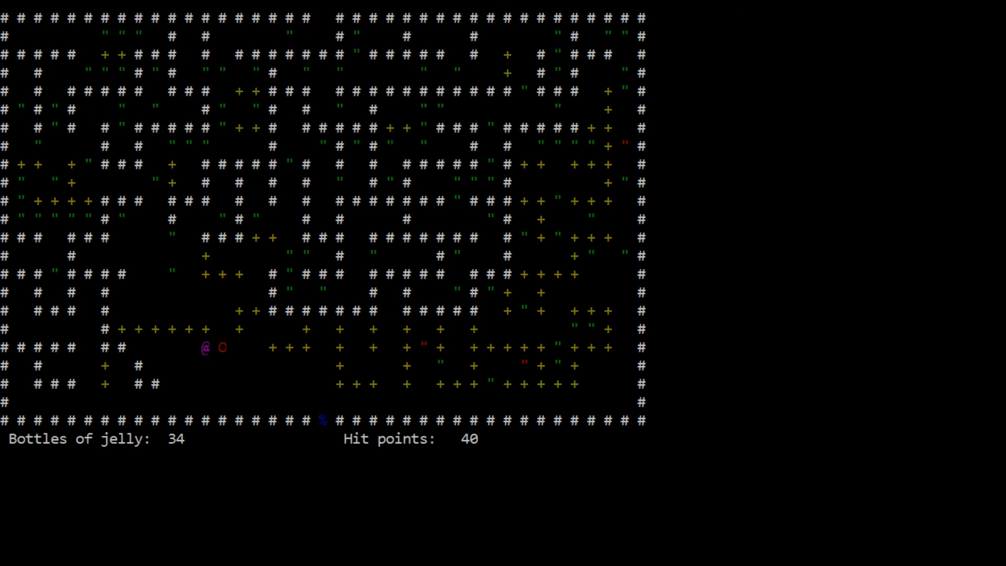